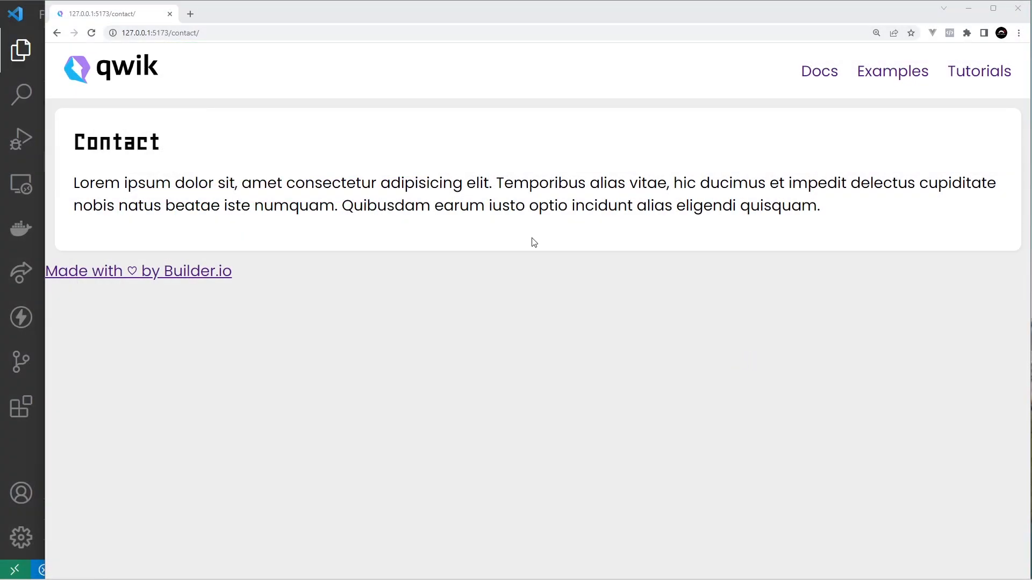
mouse_move(451, 232)
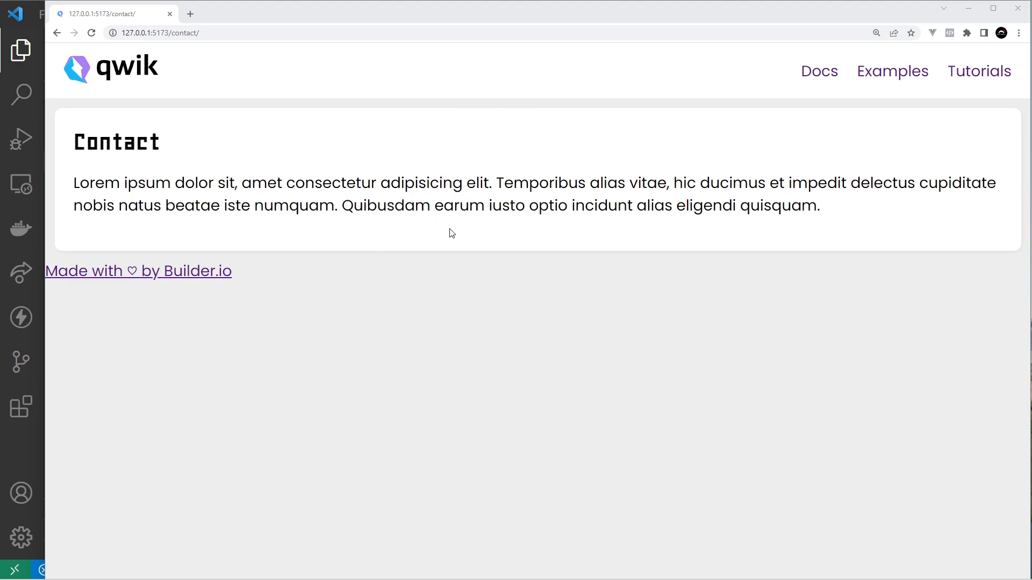
mouse_move(458, 235)
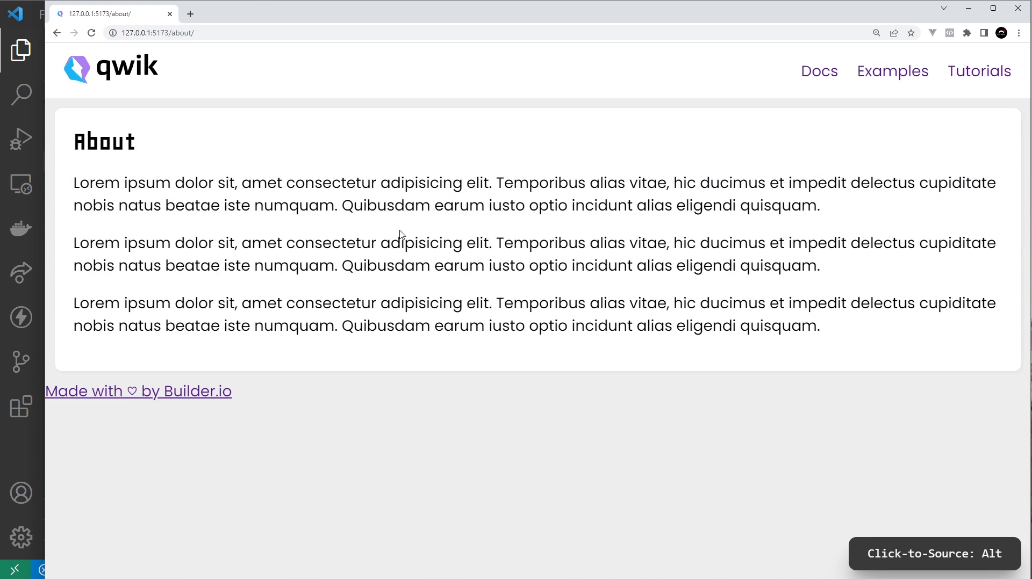
mouse_move(403, 227)
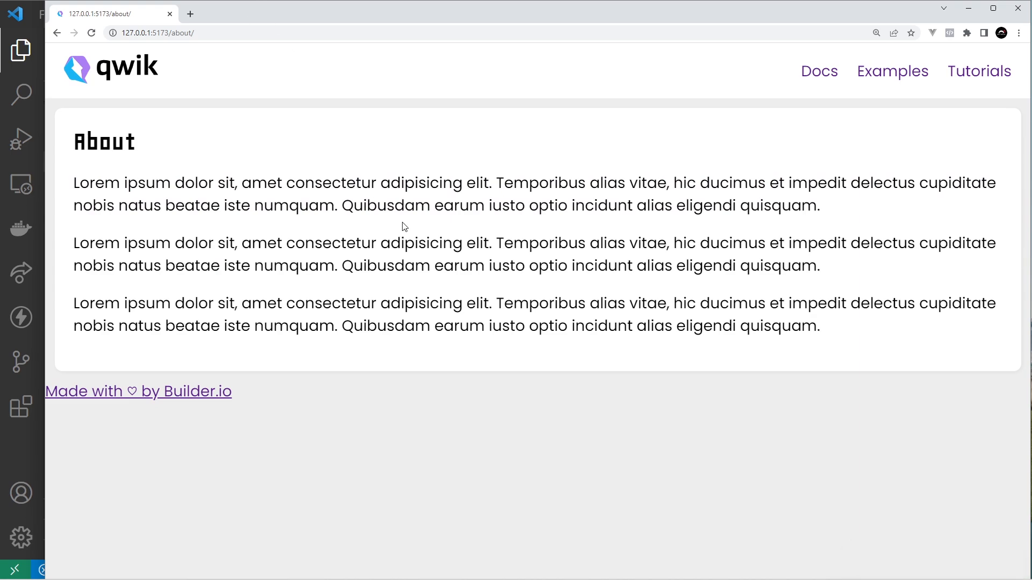
mouse_move(892, 71)
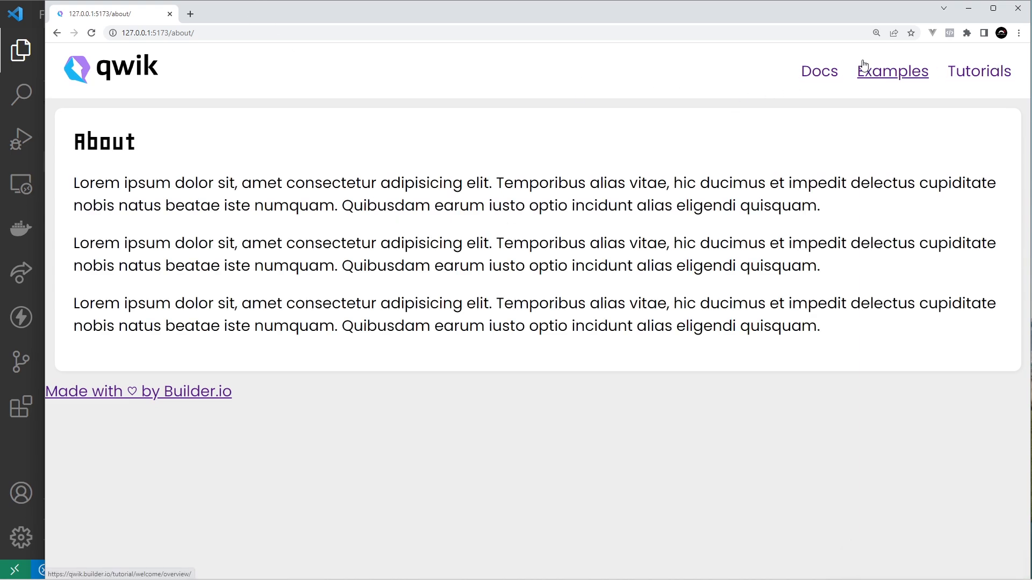
mouse_move(669, 99)
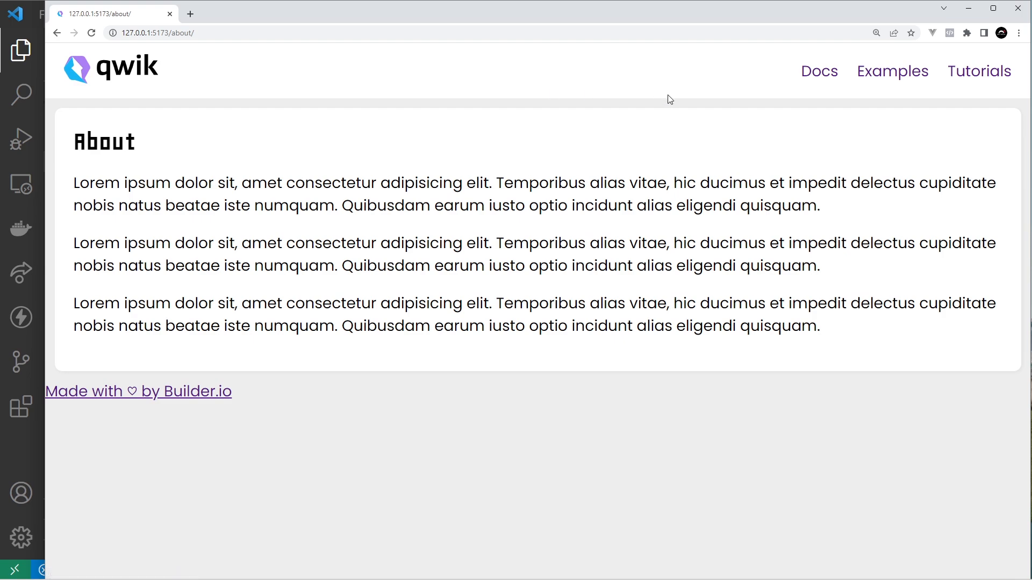
mouse_move(890, 87)
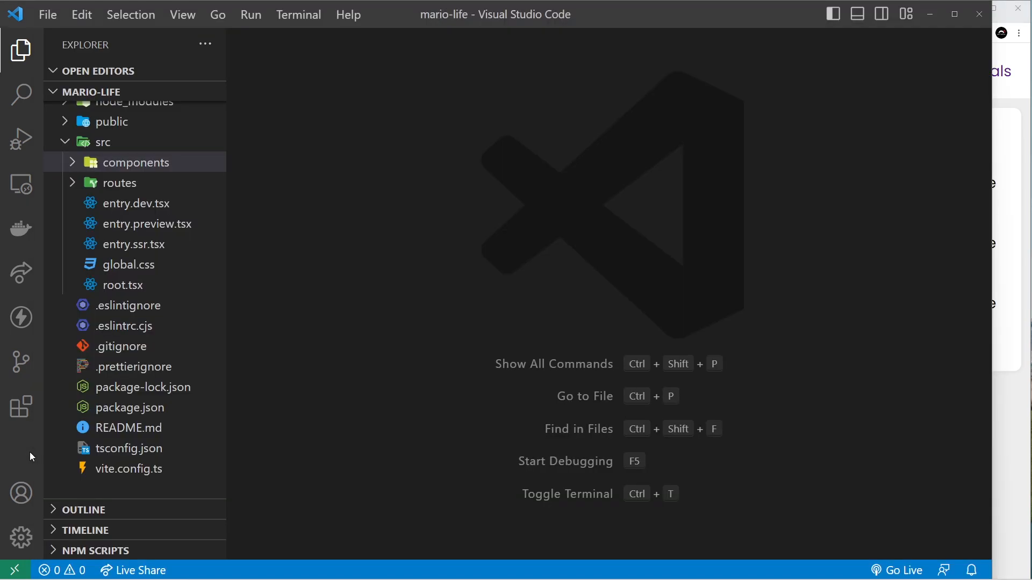
Step: Delete the logo div, nav list markup and QwikLogo import from header.tsx
left_click(136, 162)
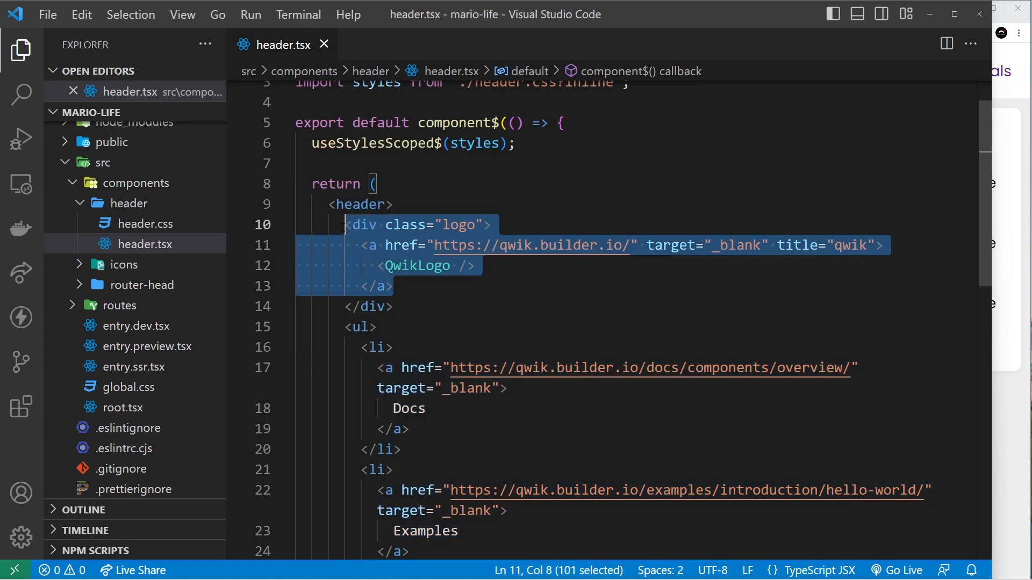
left_click(474, 265)
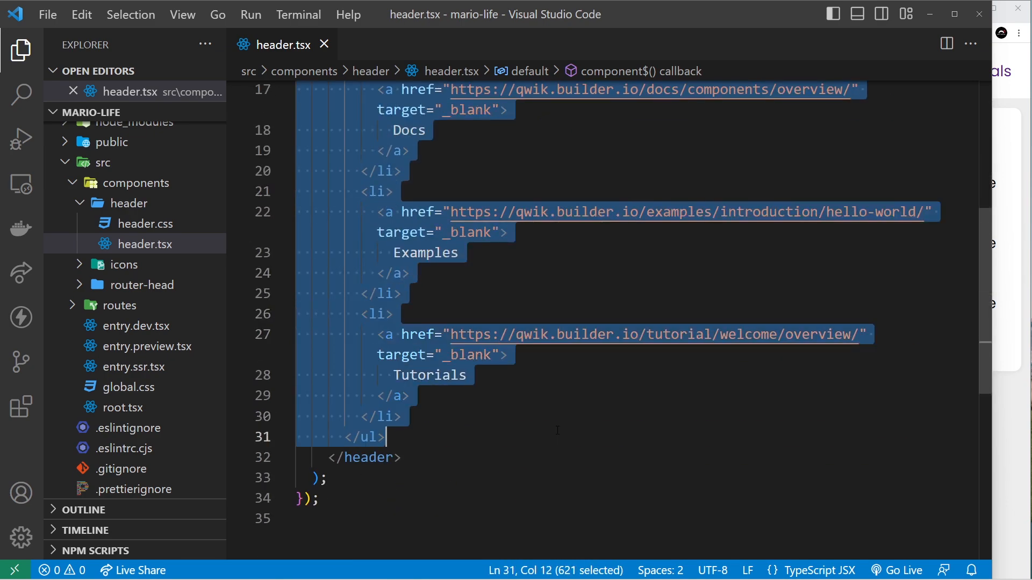
key("Delete")
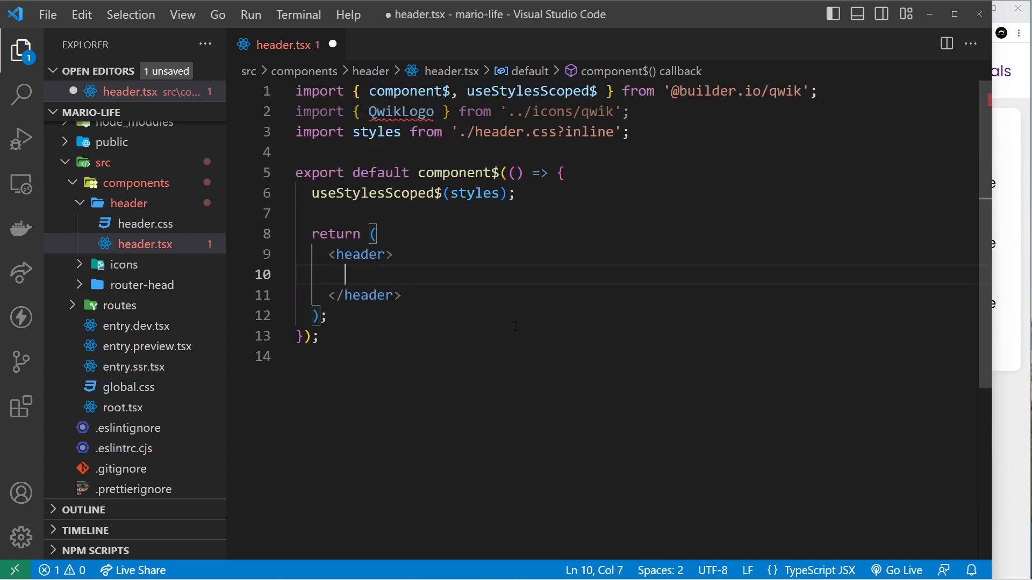
left_click(266, 111)
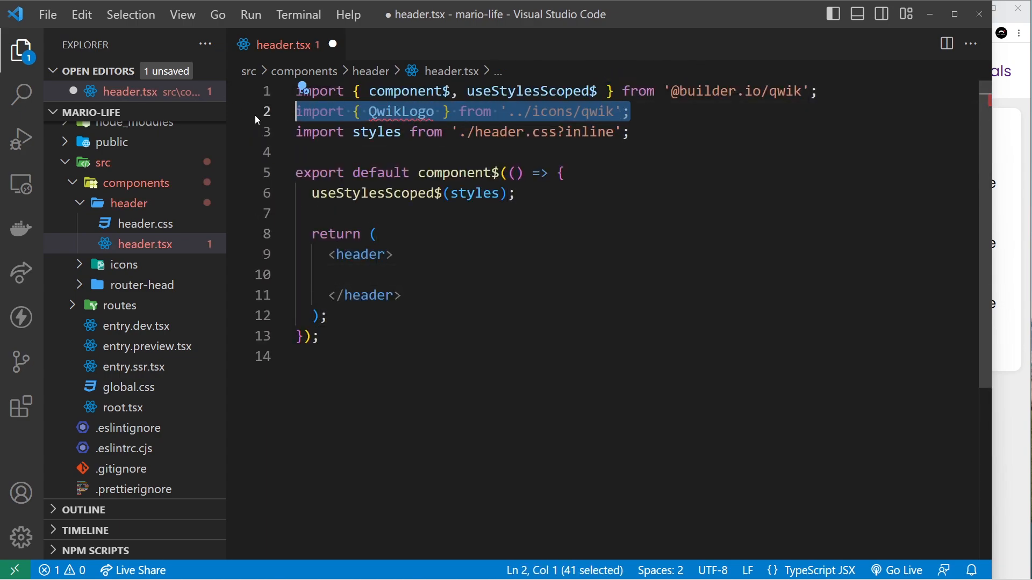
key("Delete")
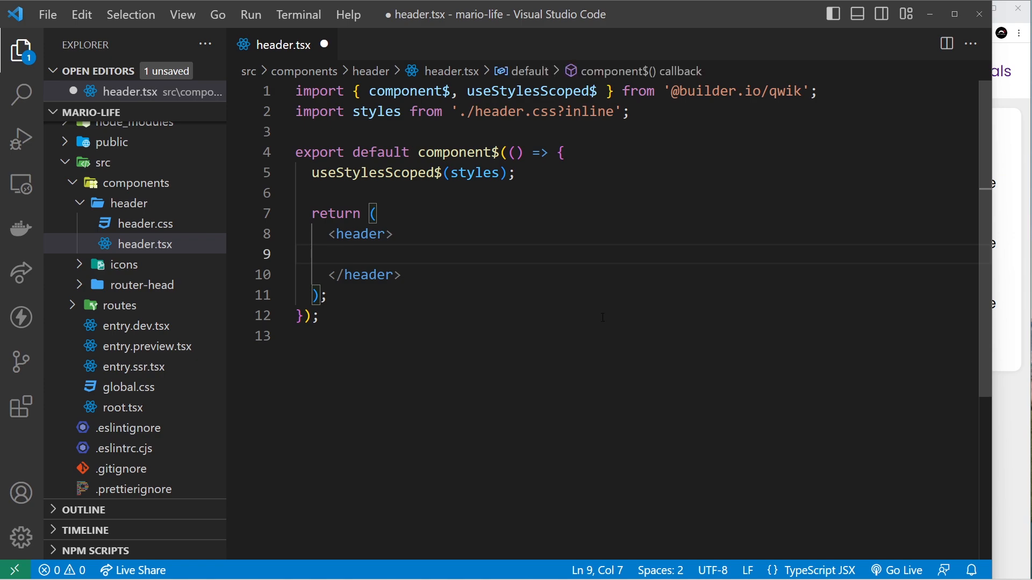
Step: Type <Link href="/about">About</Link> in the header, accepting the qwik-city Link auto-import
type("<")
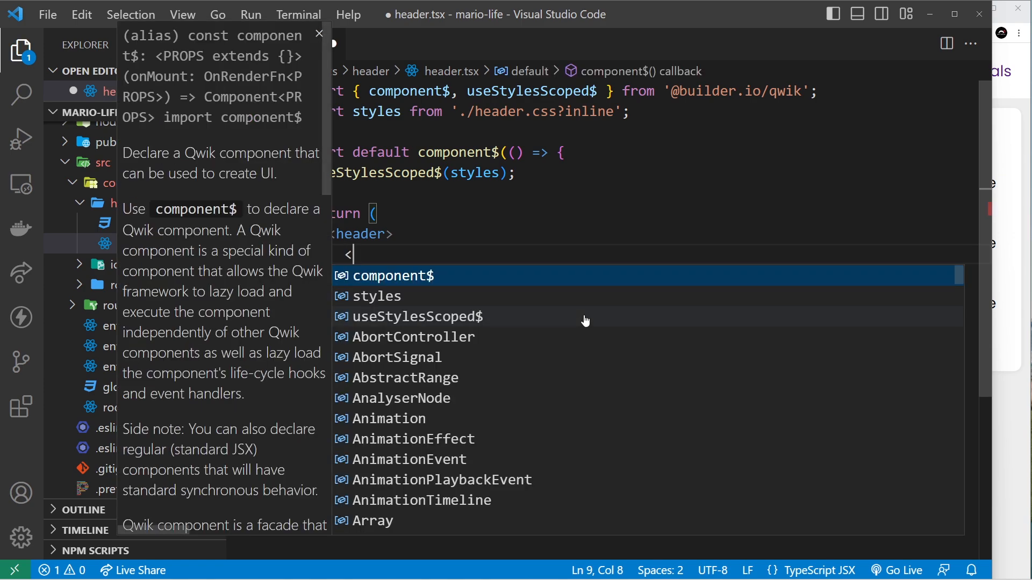
type("Link></Link>")
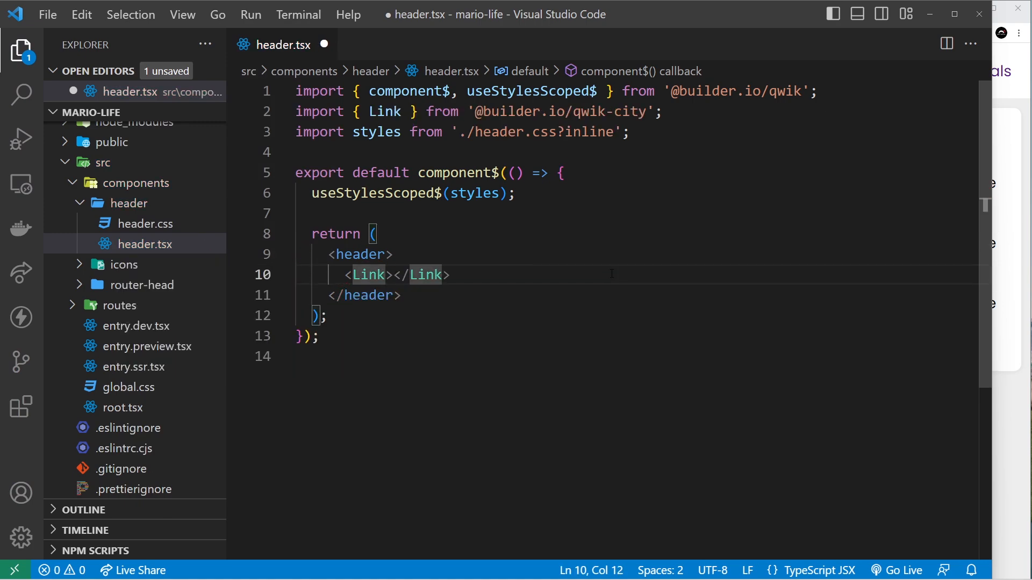
type("href=\"\"")
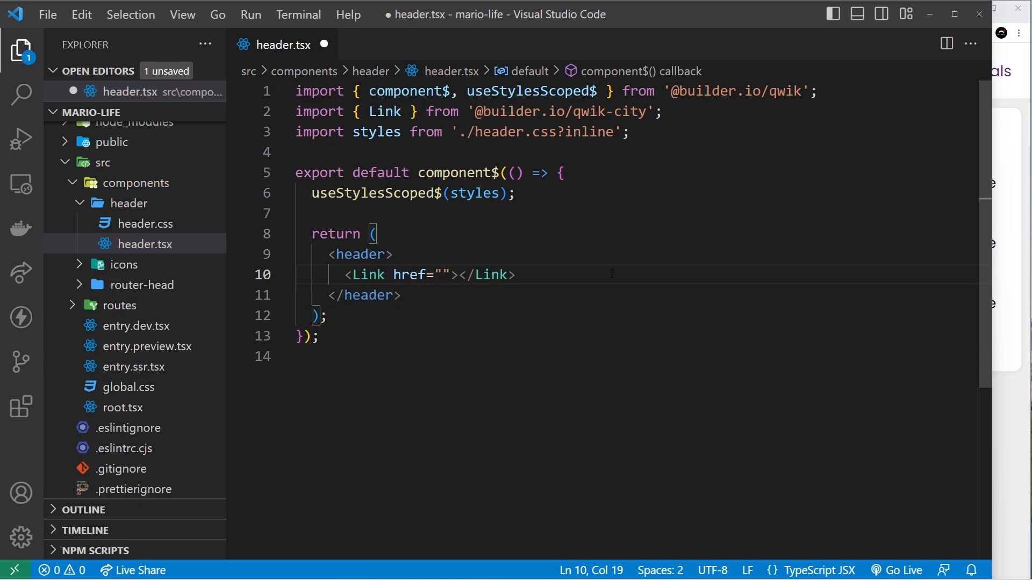
type("/a")
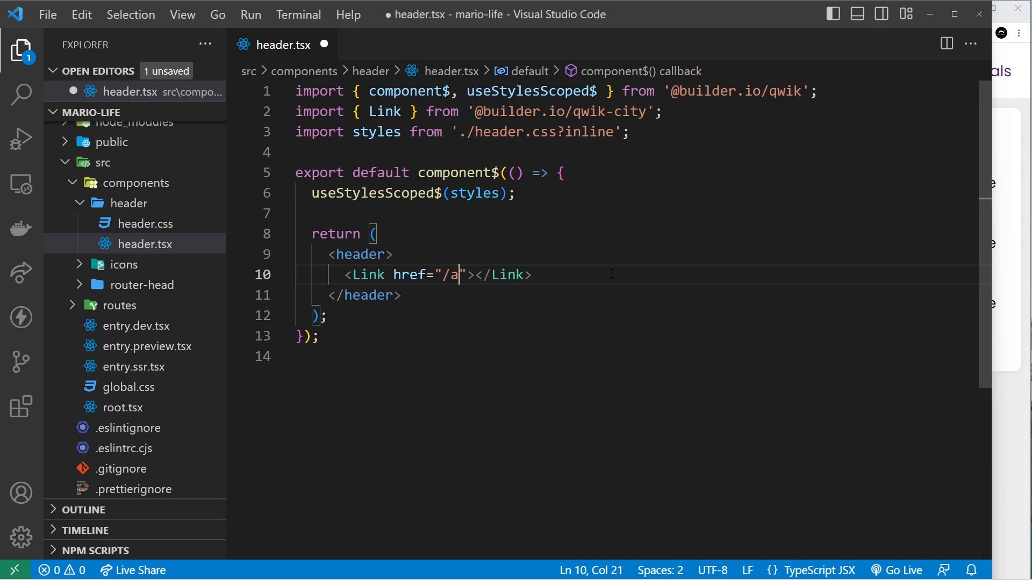
type("bout")
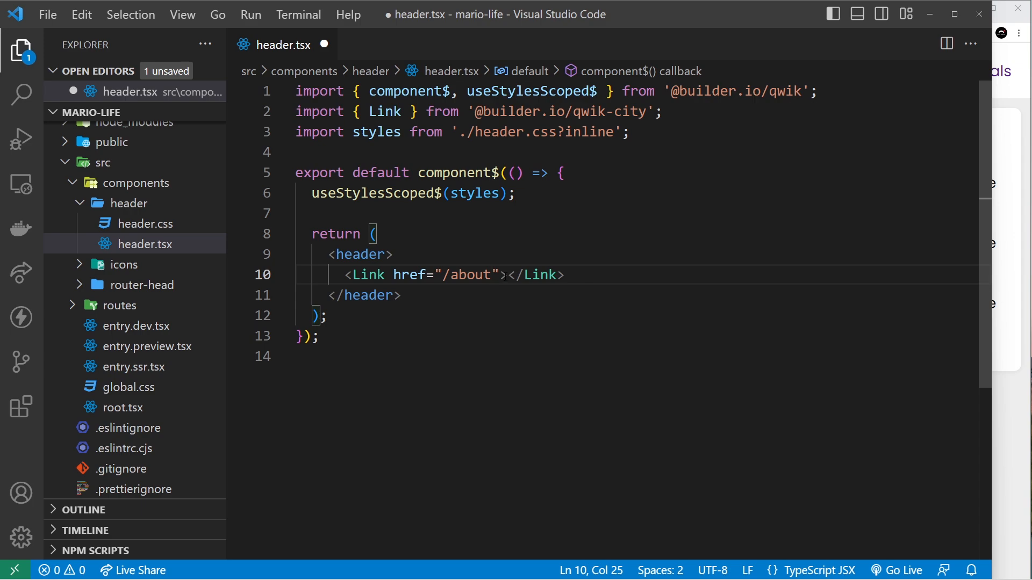
type("About")
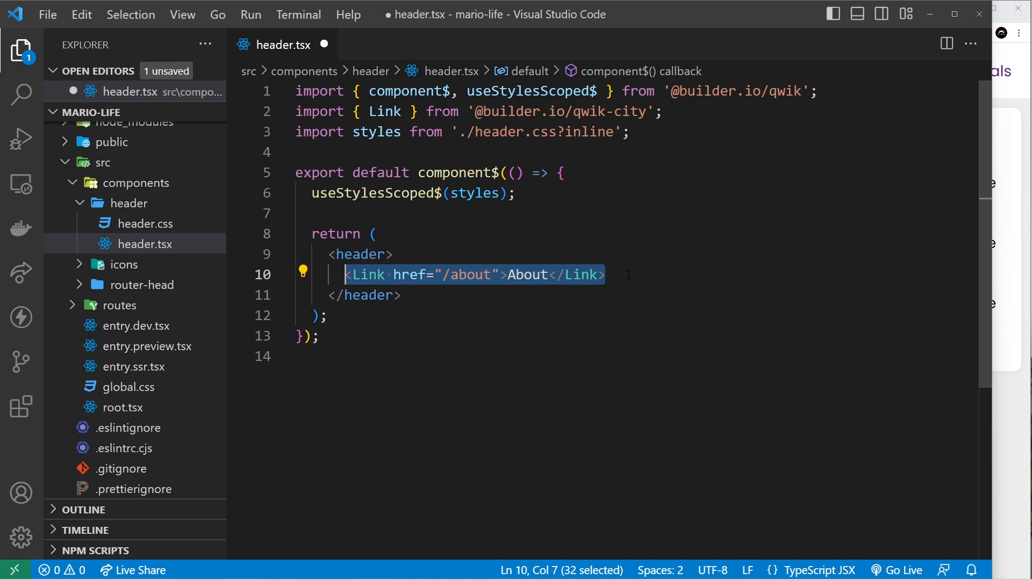
left_click(604, 274)
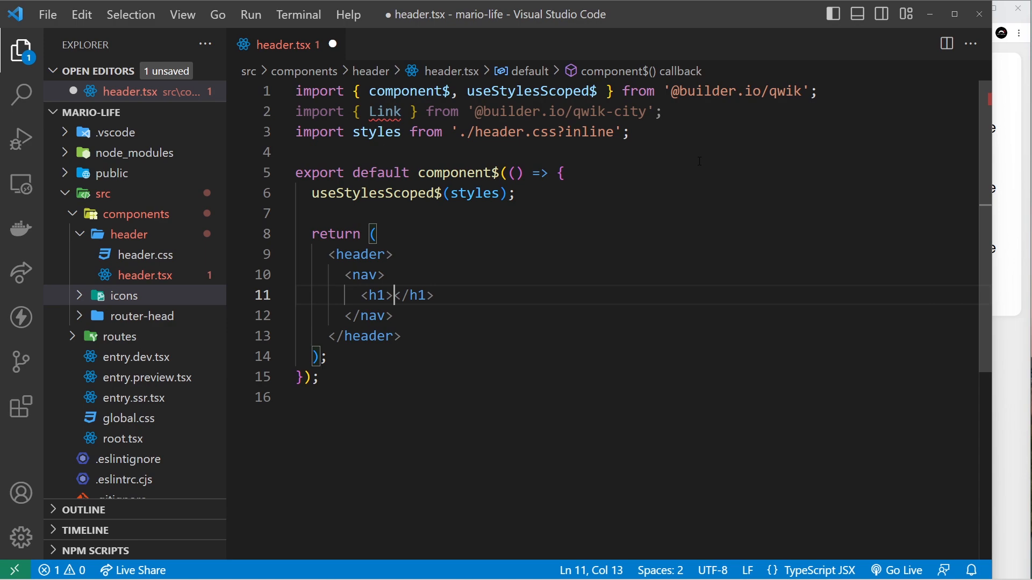
Step: Type 'Mario Life' into the nav's h1 and add an empty img tag
type("Mario Life")
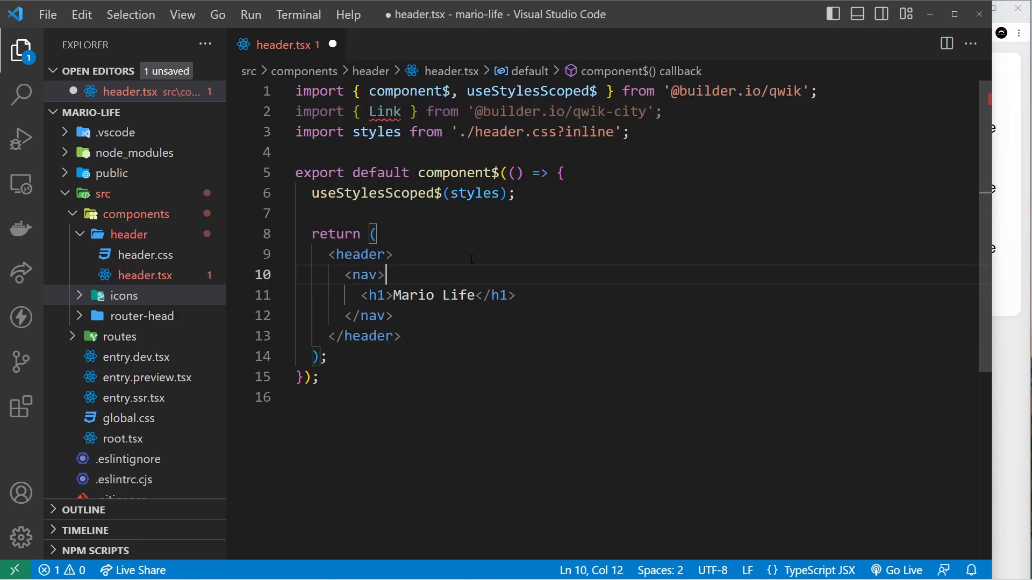
type("<img src=\"\" alt=\"\" />")
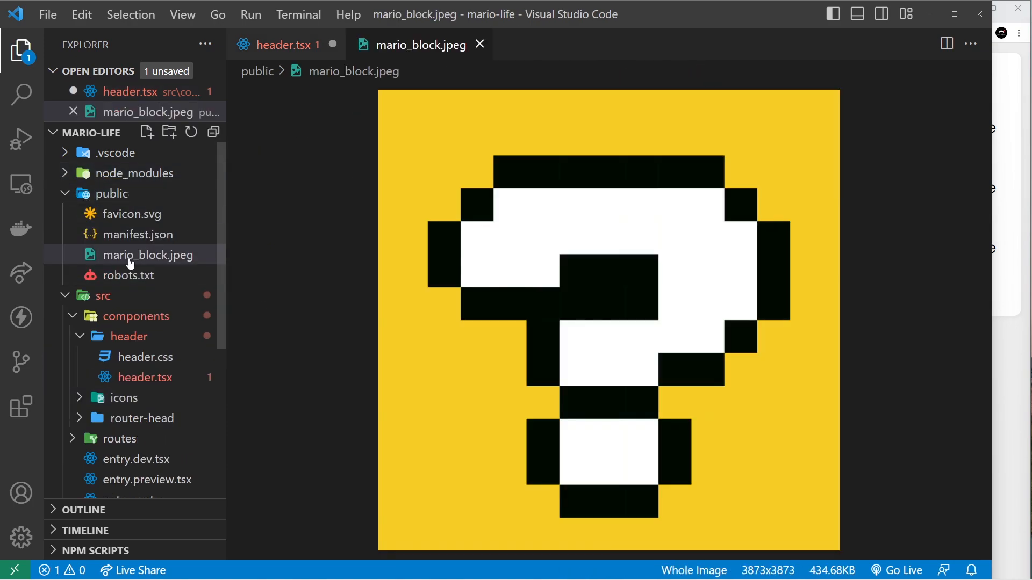
mouse_move(725, 194)
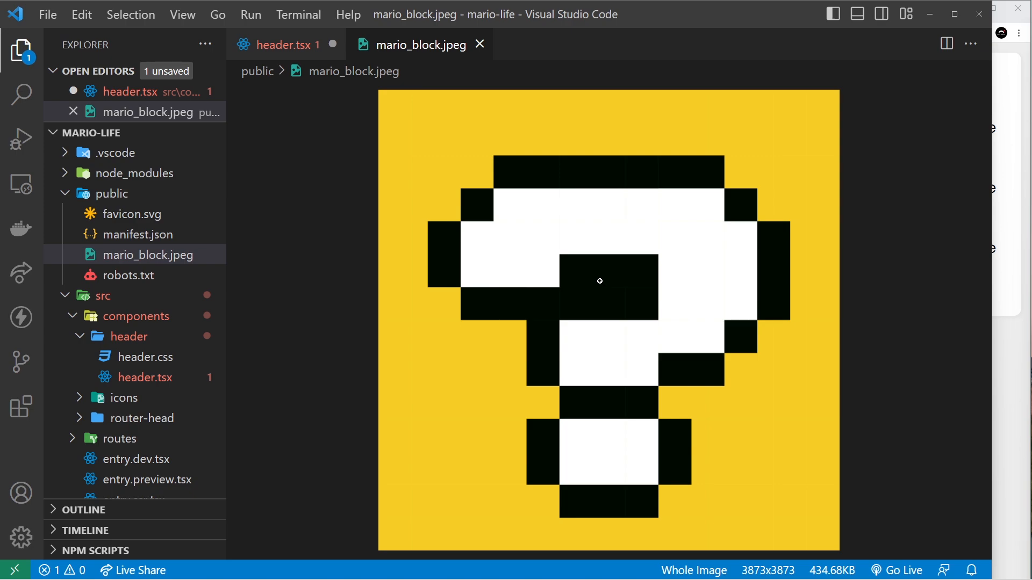
mouse_move(480, 44)
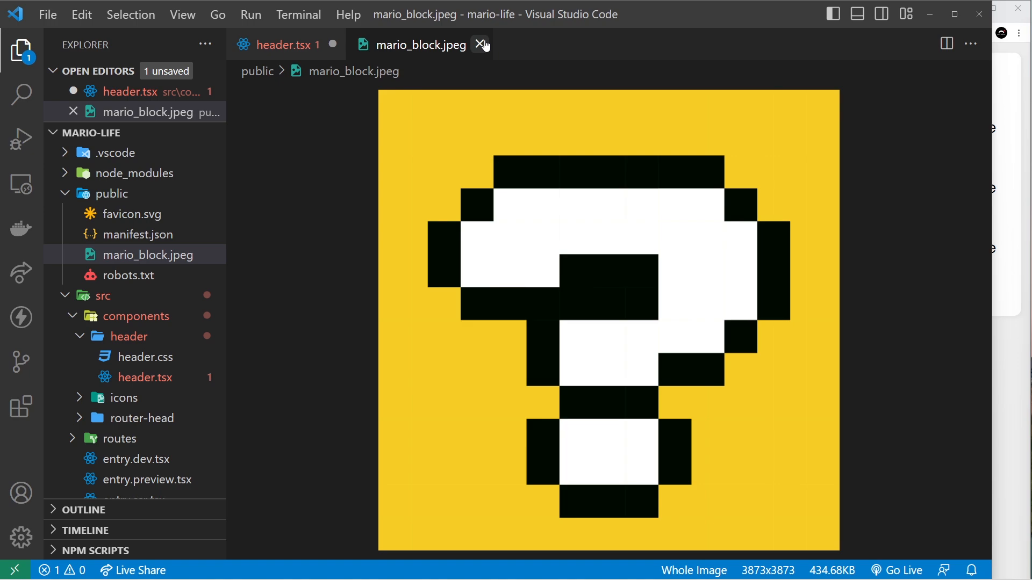
left_click(481, 45)
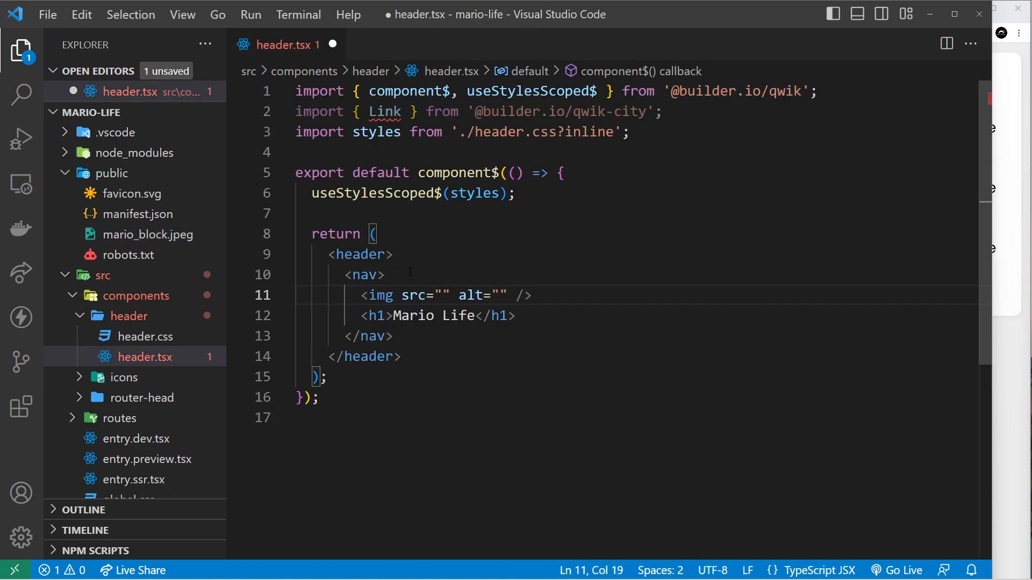
Step: Set the img to /mario_block.jpeg with alt 'logo', then start a ul after the heading
type("/mario_")
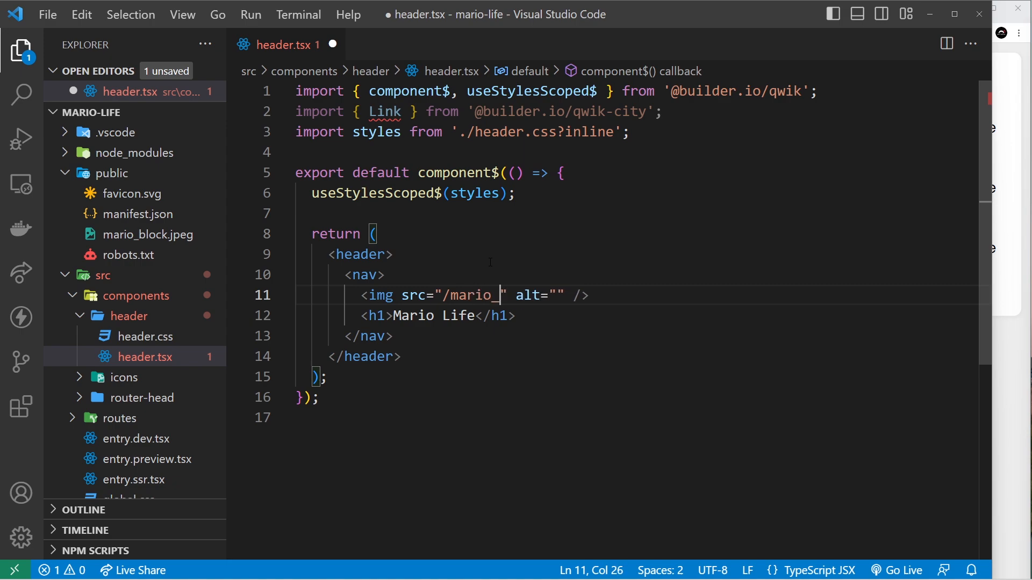
type("block.jpeg")
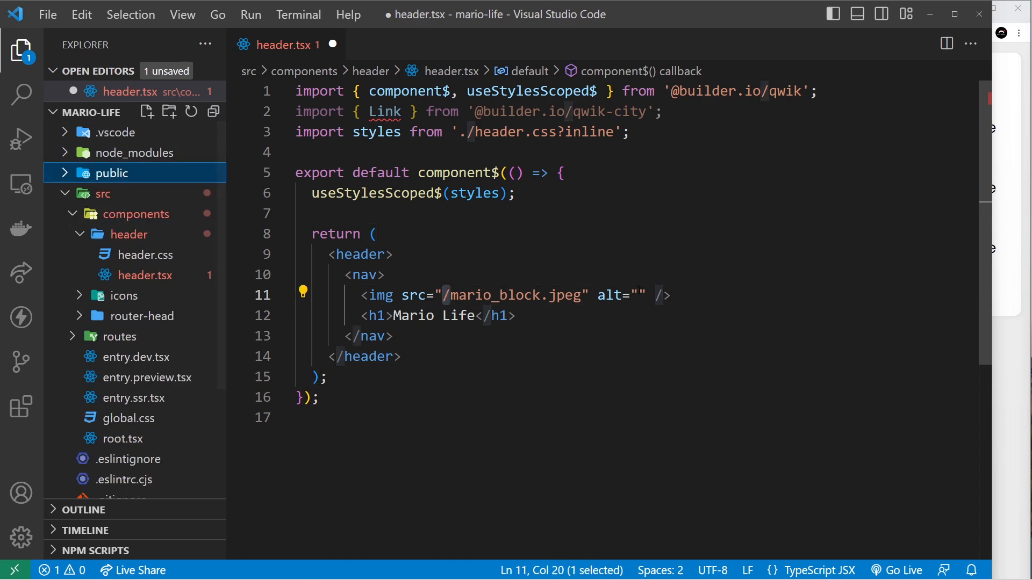
type("logo")
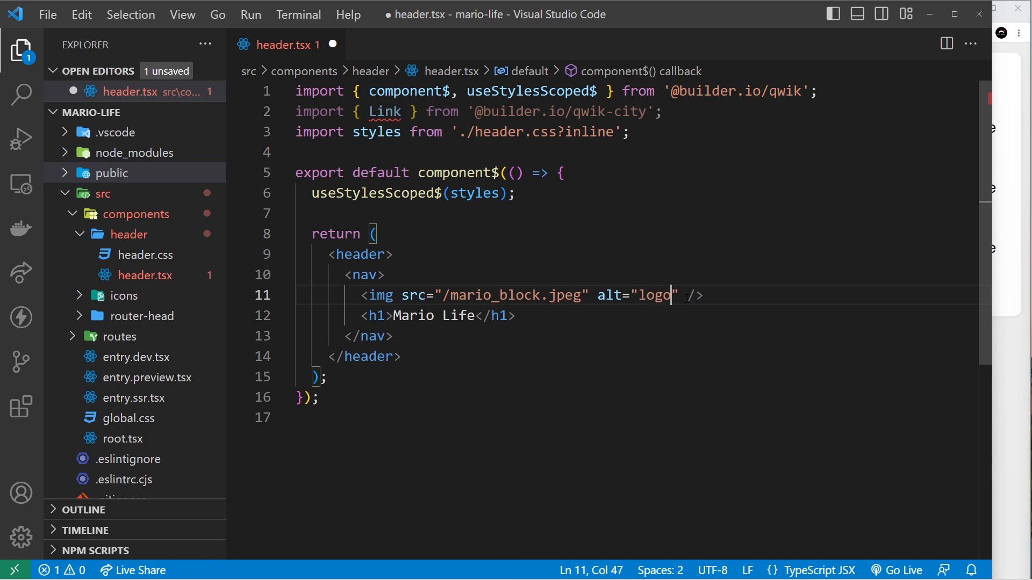
left_click(519, 315)
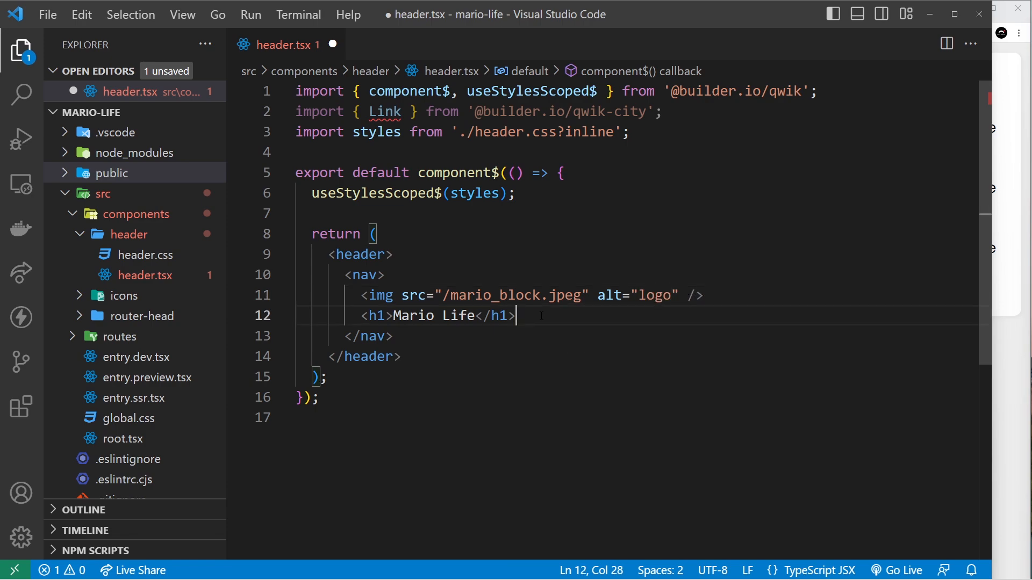
type("<ul>")
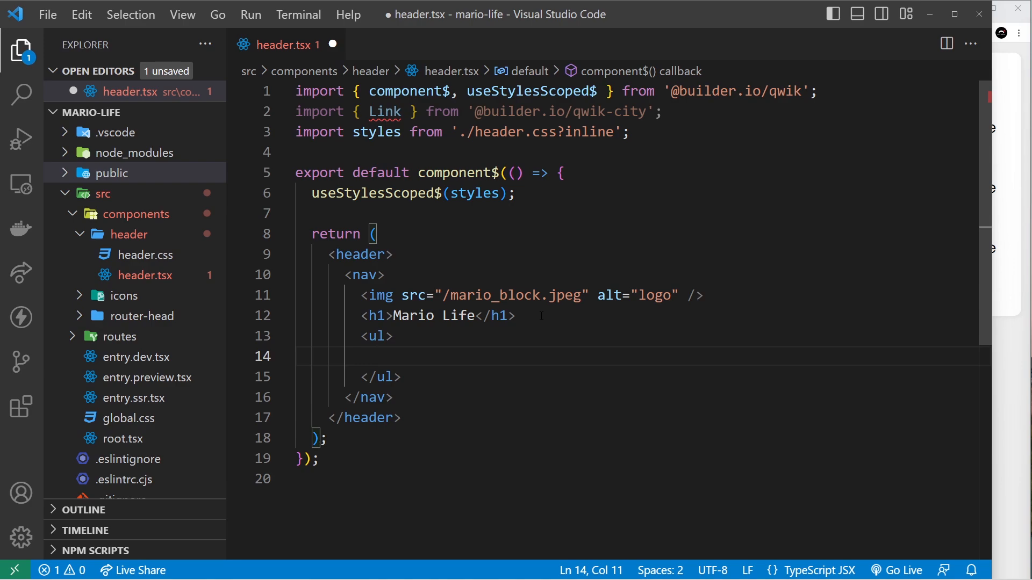
Step: Add a first list item with a Link to / labelled Home
type("<li></li>")
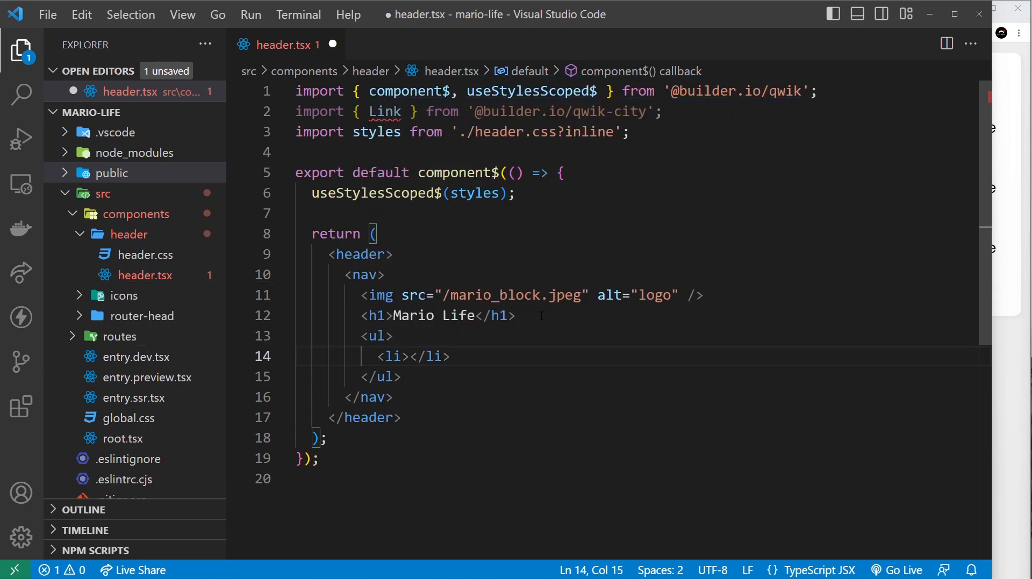
type("Link></Link>")
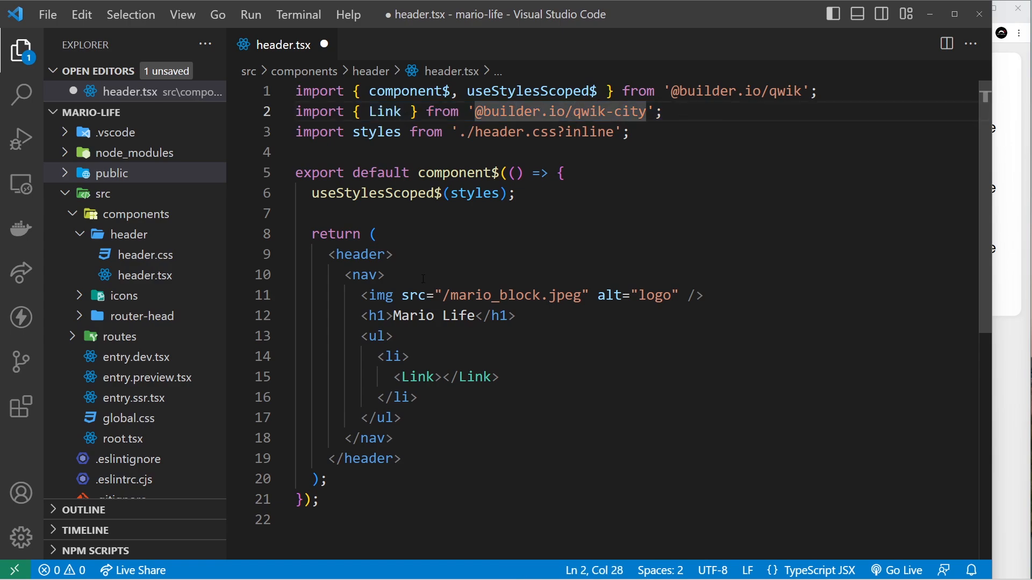
left_click(443, 378)
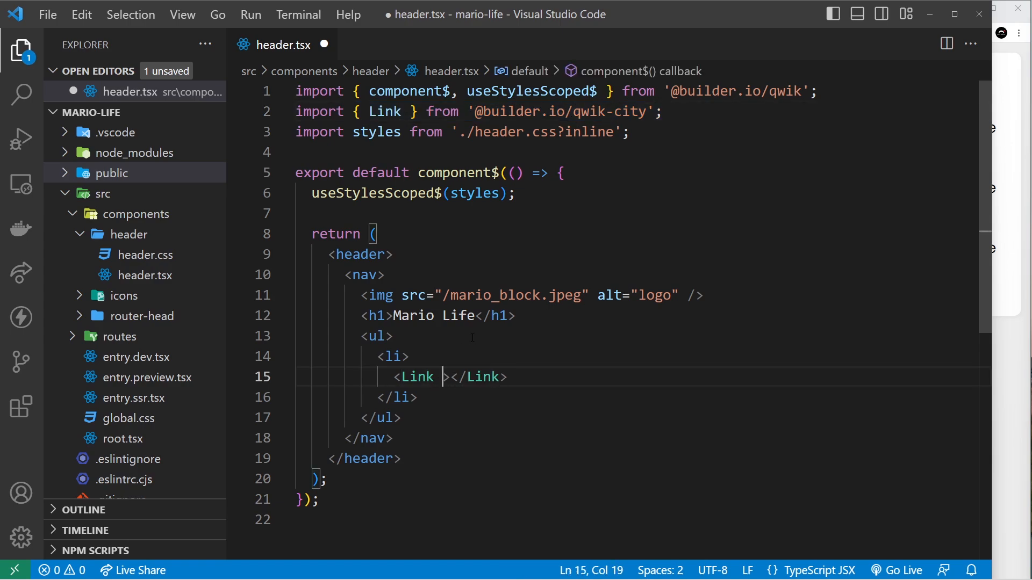
type("href=\"\"")
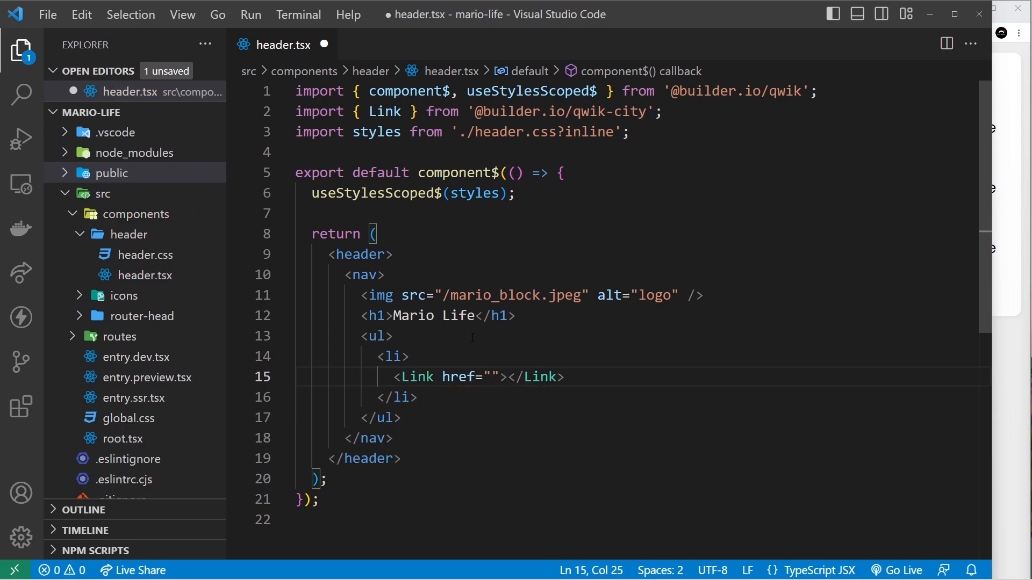
type("/")
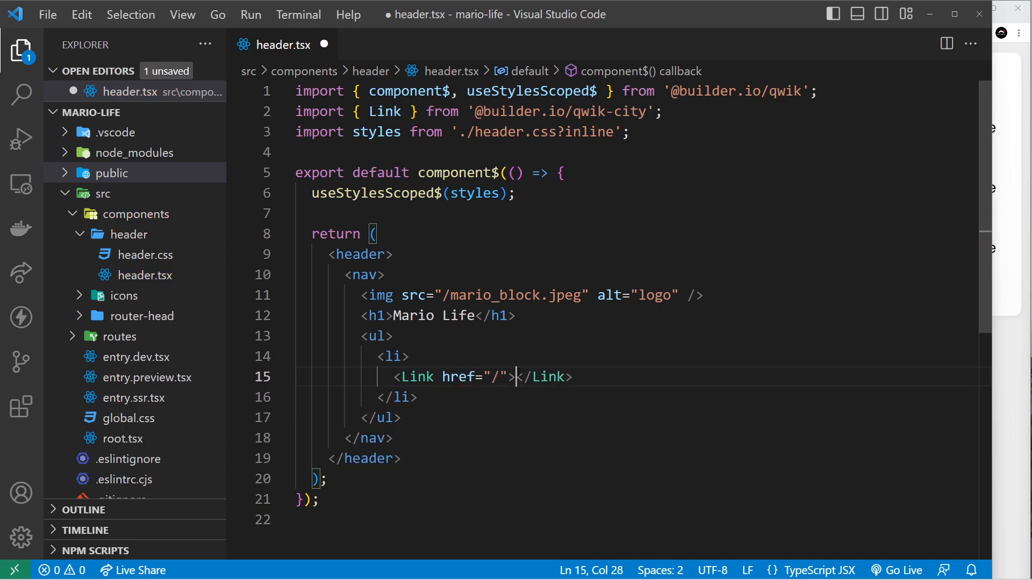
type("Home")
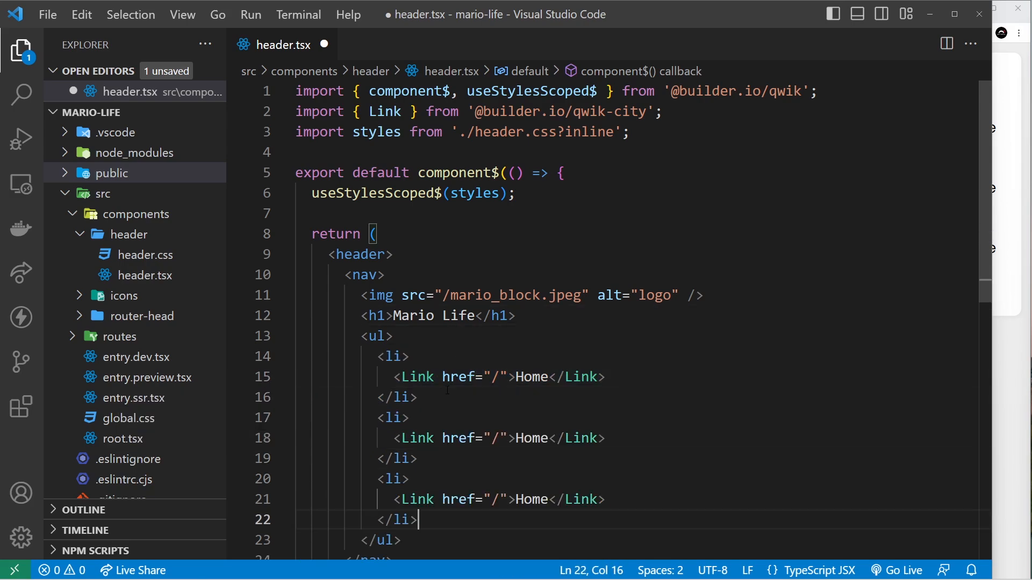
Step: Add About (/about) and Contact (/contact) links, then save header.tsx
left_click(501, 438)
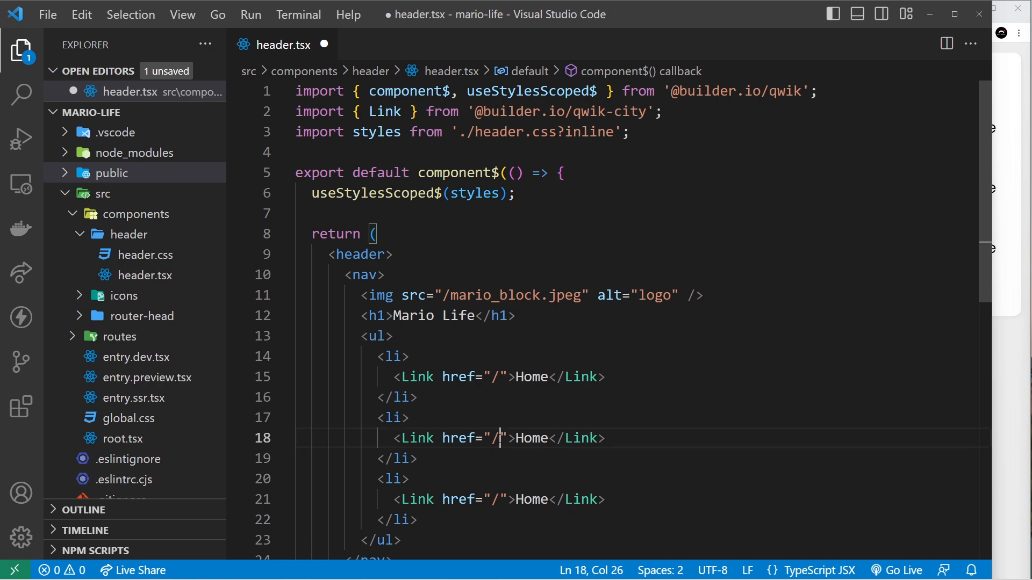
type("about")
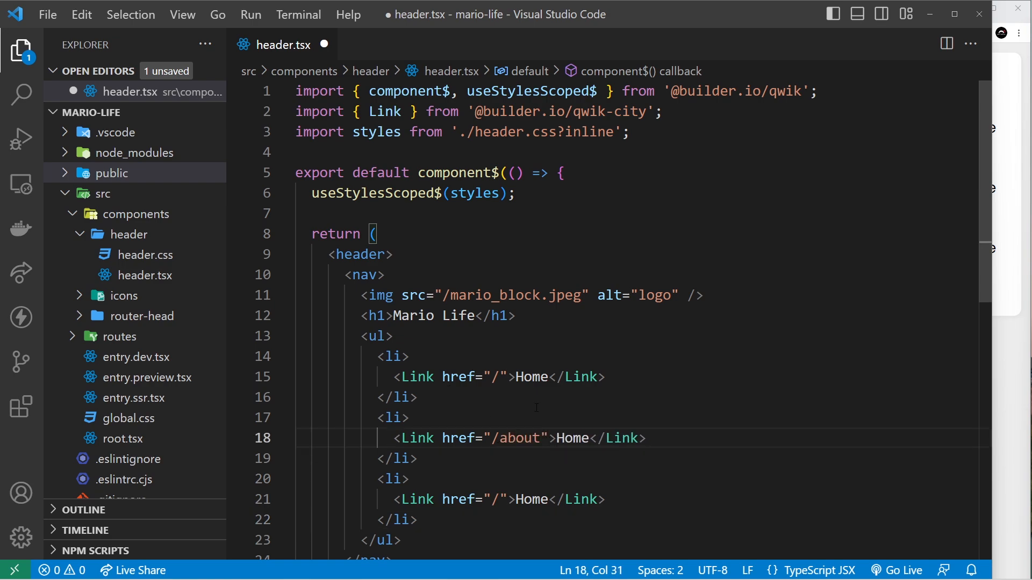
type("About")
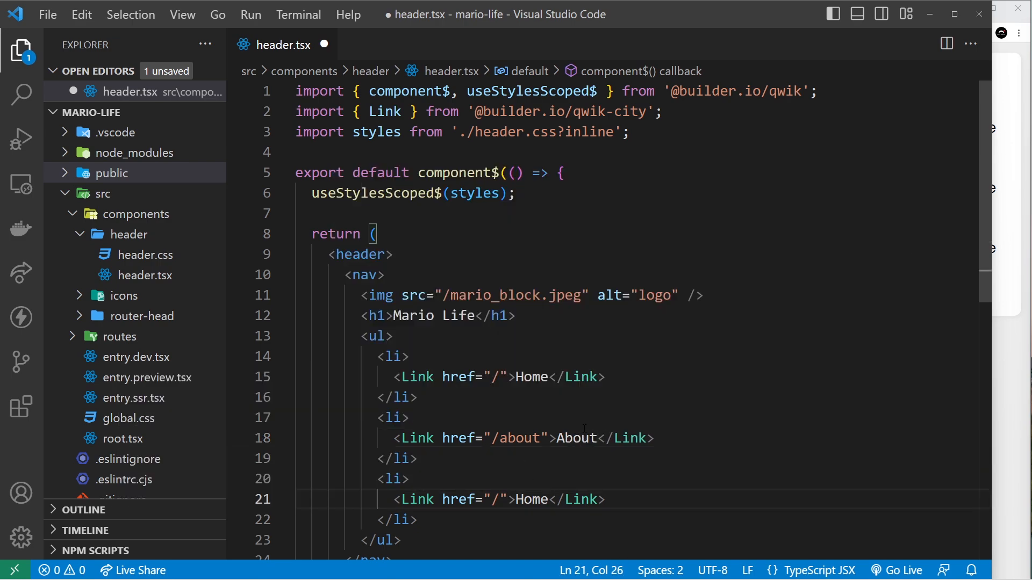
type("contact")
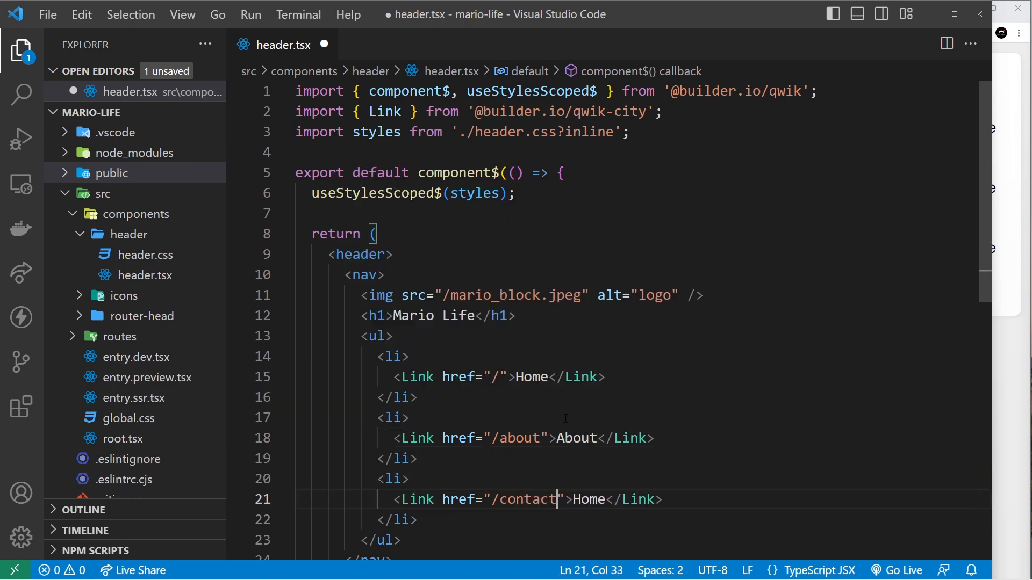
double_click(586, 499)
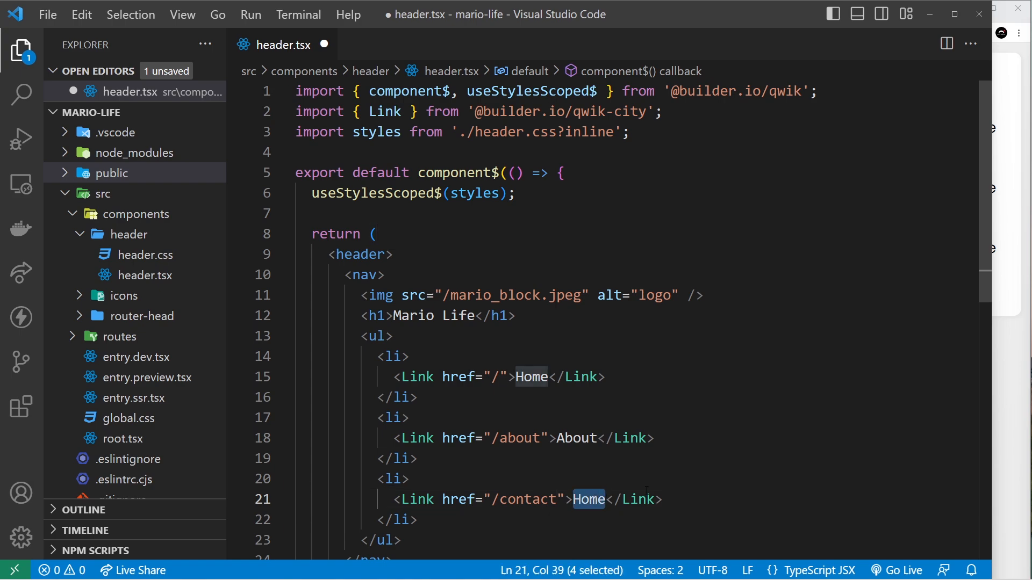
type("Contact")
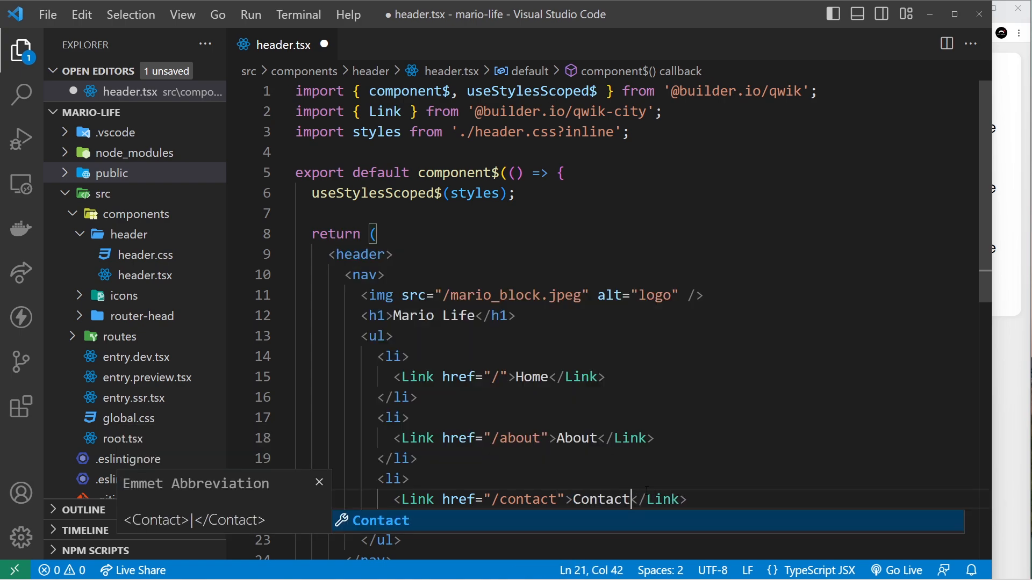
key("ctrl+s")
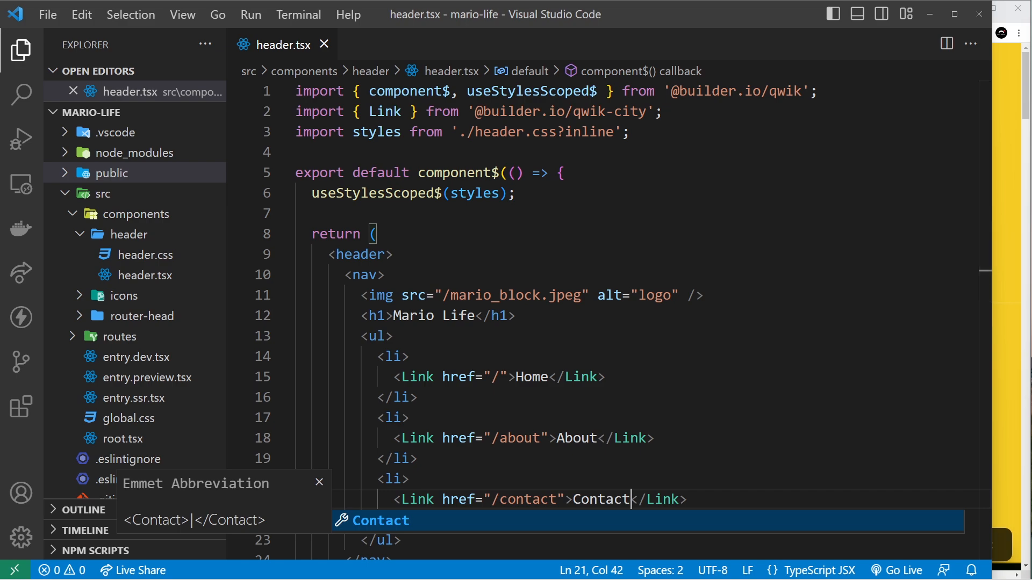
key("Escape")
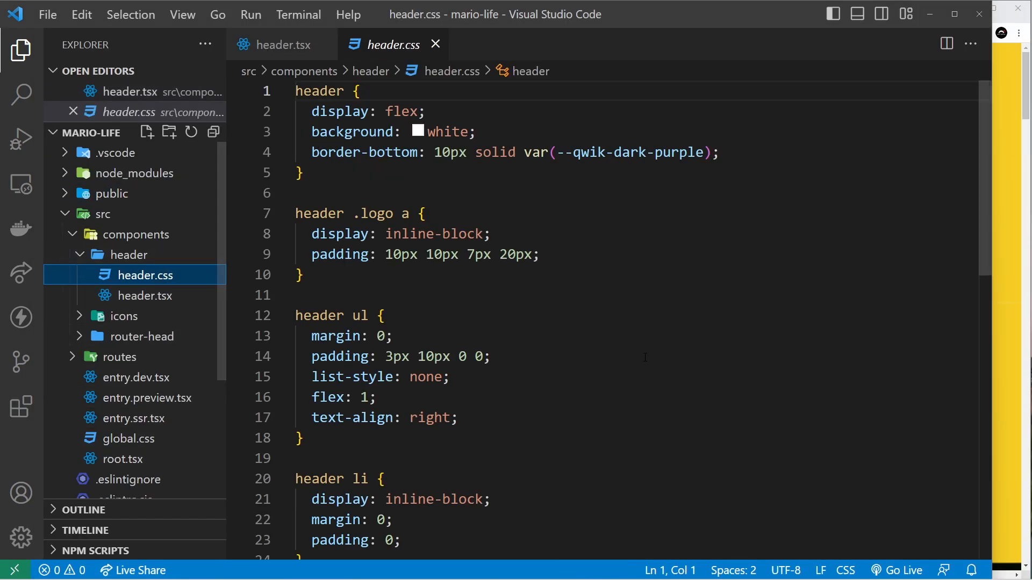
Step: Overwrite header.css with the pasted nav, logo, heading and link styles, save, and close it
key("ctrl+a")
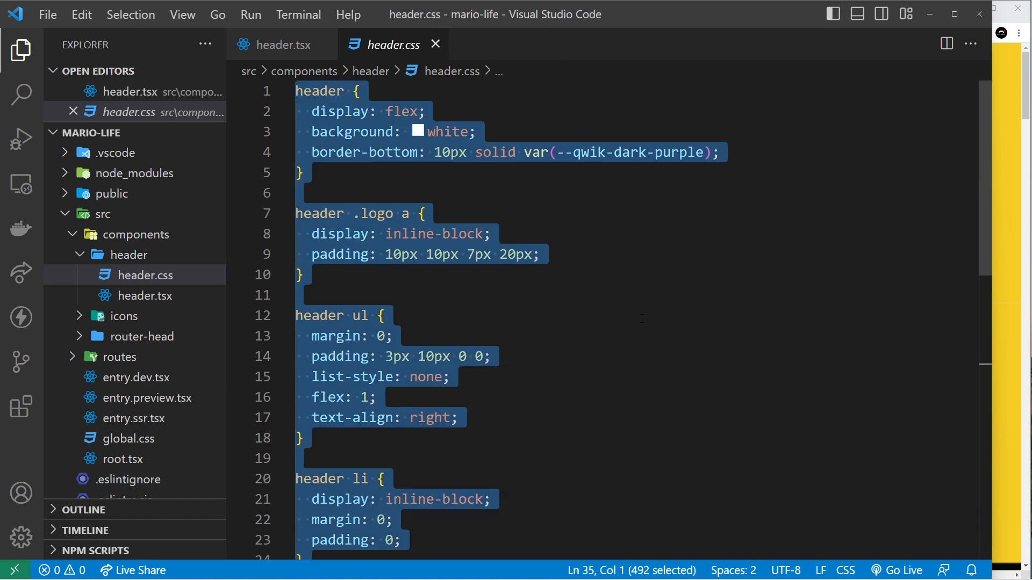
key("ctrl+v")
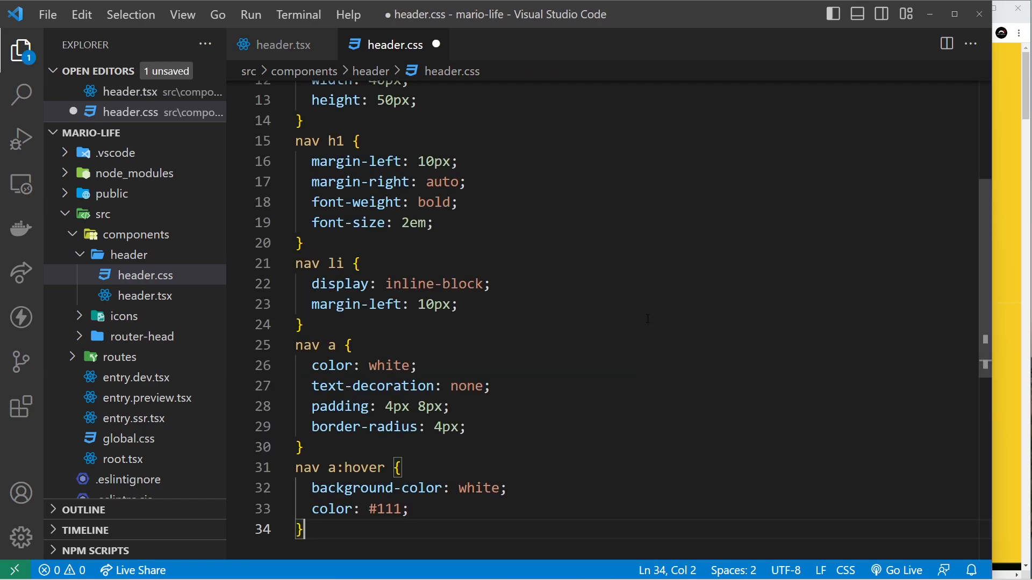
key("ctrl+s")
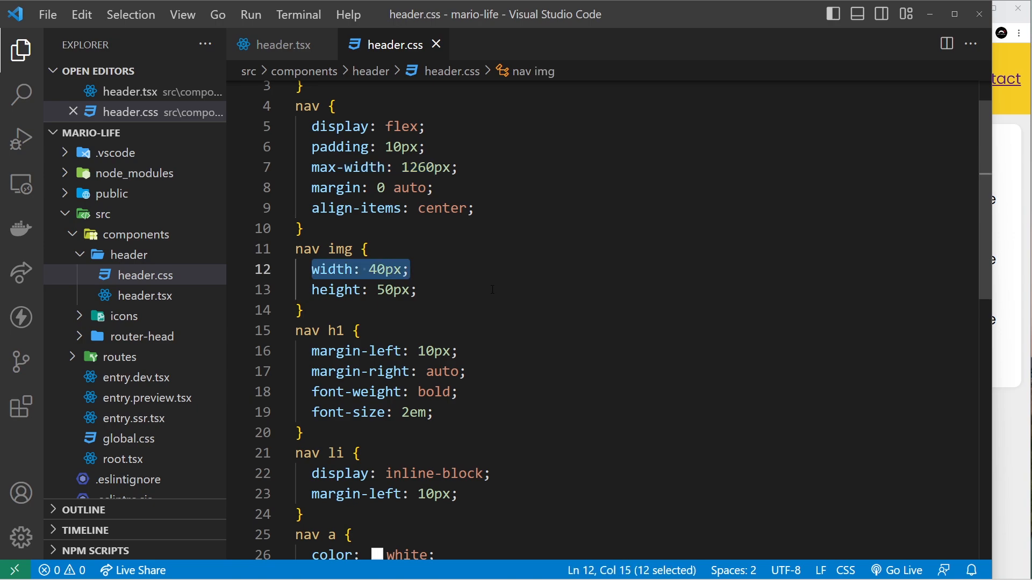
left_click(394, 290)
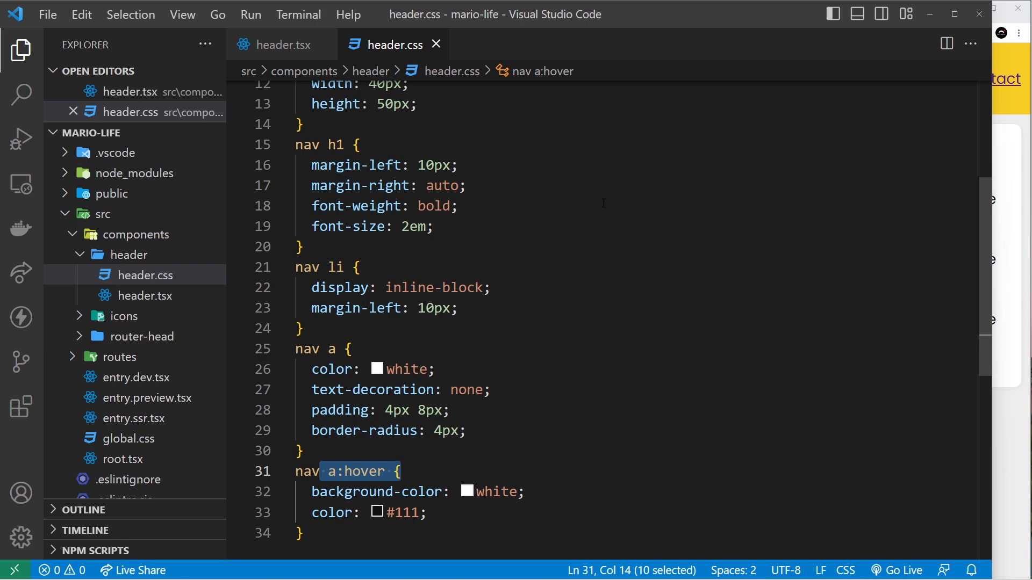
mouse_move(436, 44)
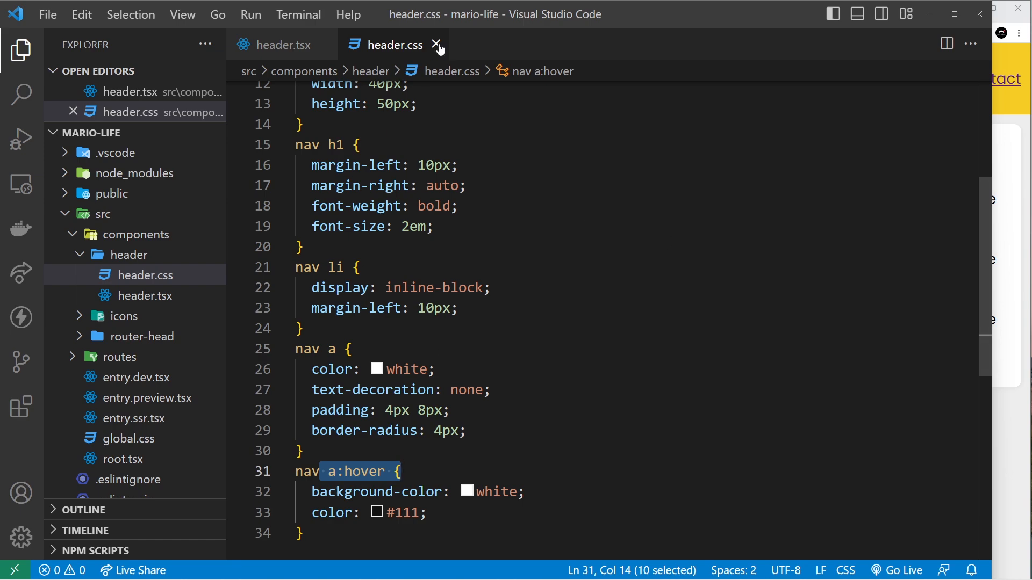
left_click(436, 45)
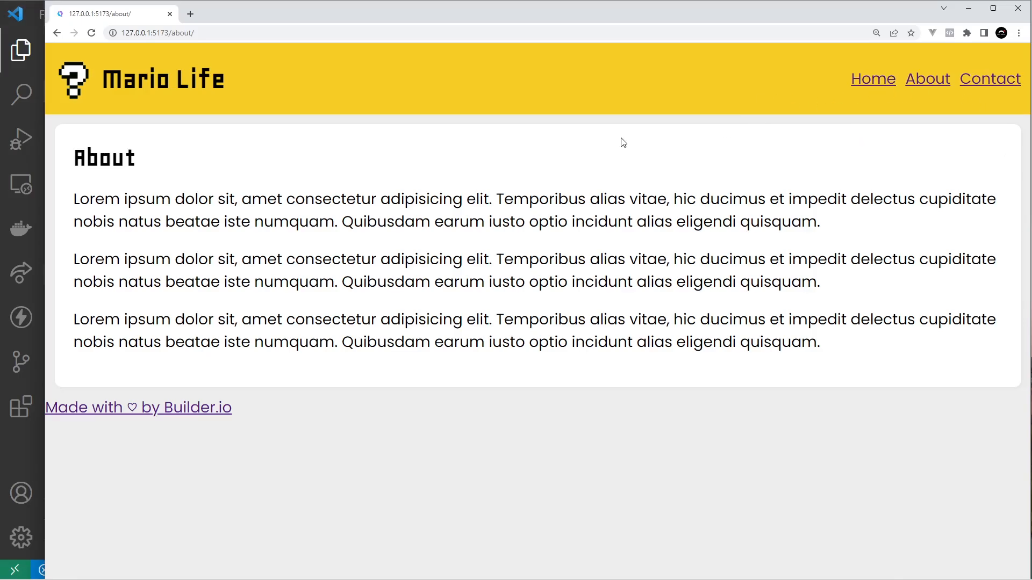
mouse_move(898, 102)
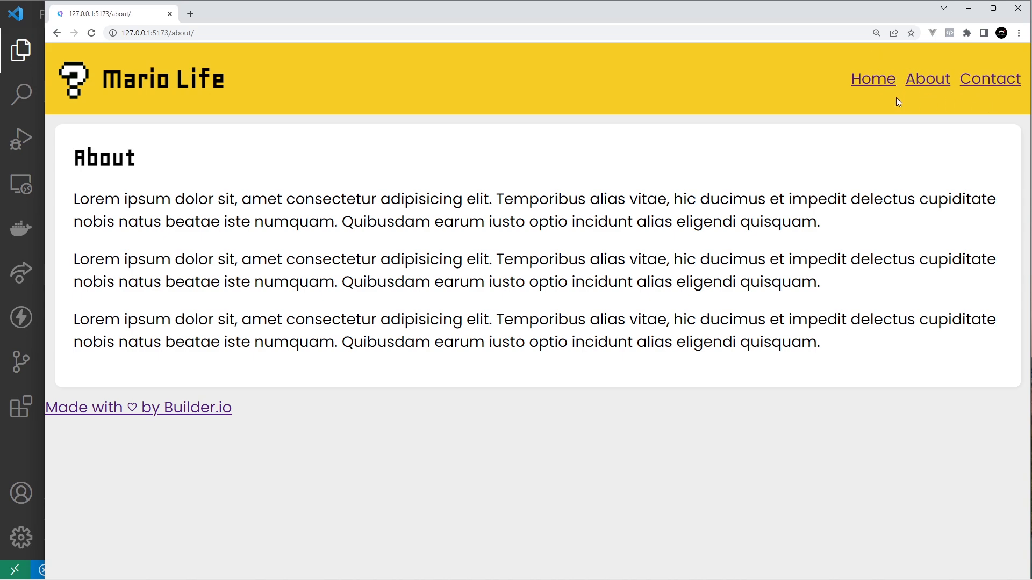
Step: Click through the Home, About and Contact header links in Chrome, ending on Home
left_click(872, 79)
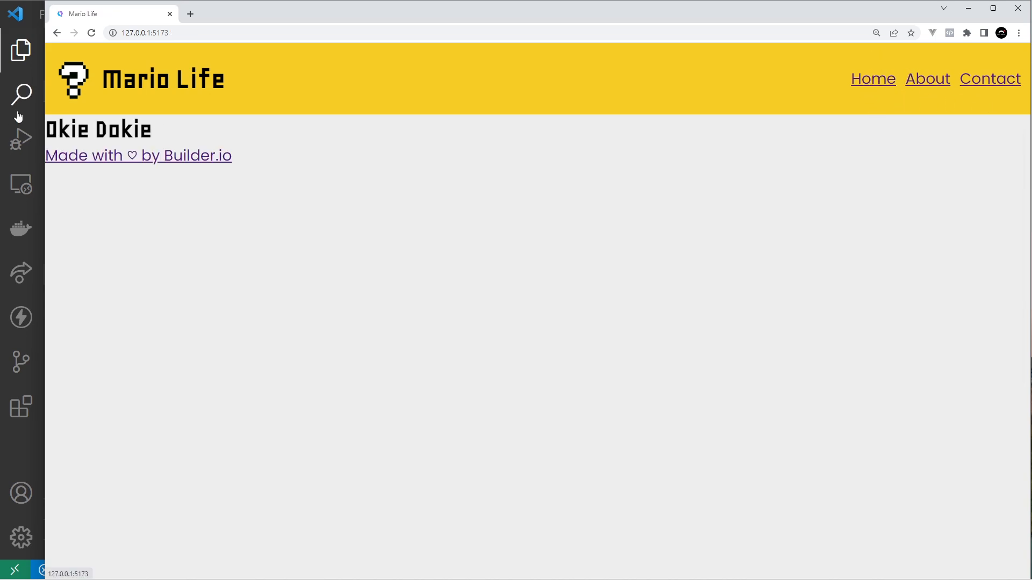
left_click(927, 79)
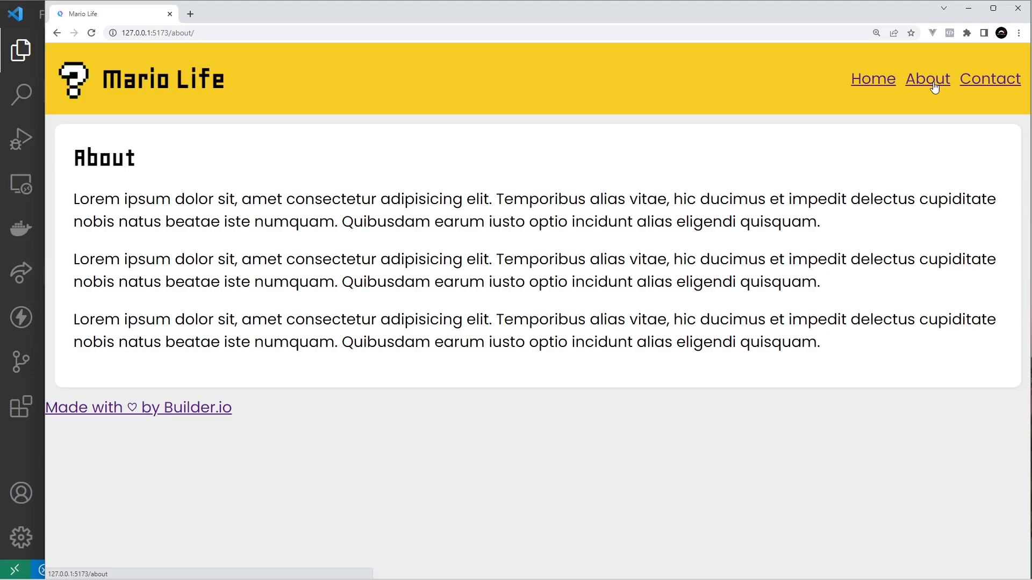
left_click(990, 79)
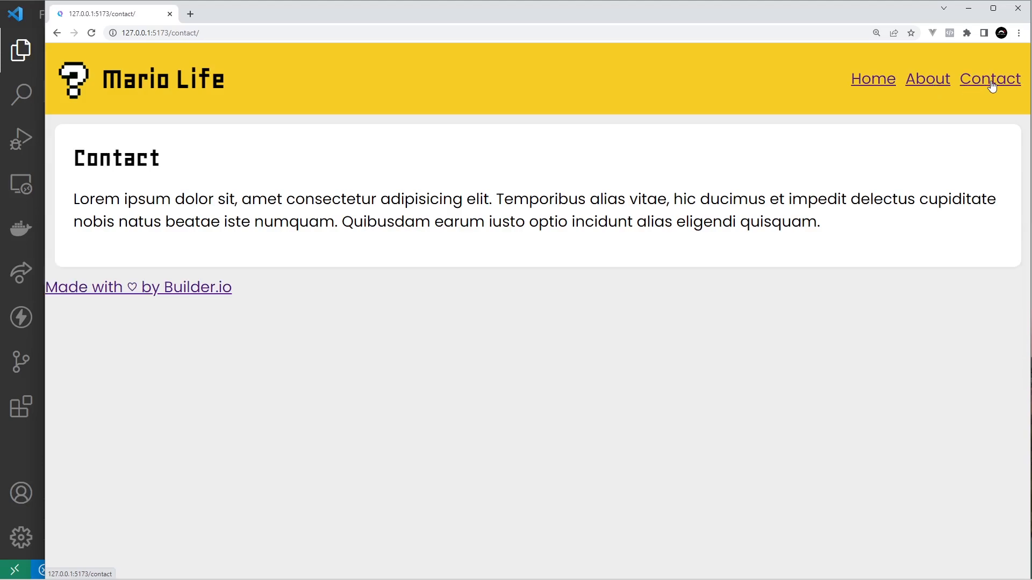
left_click(926, 78)
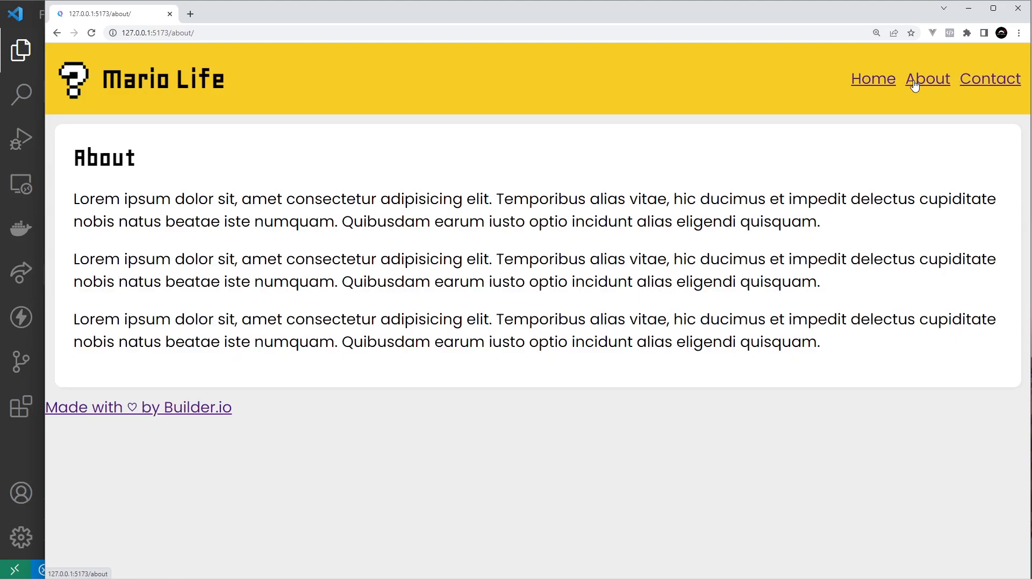
left_click(872, 79)
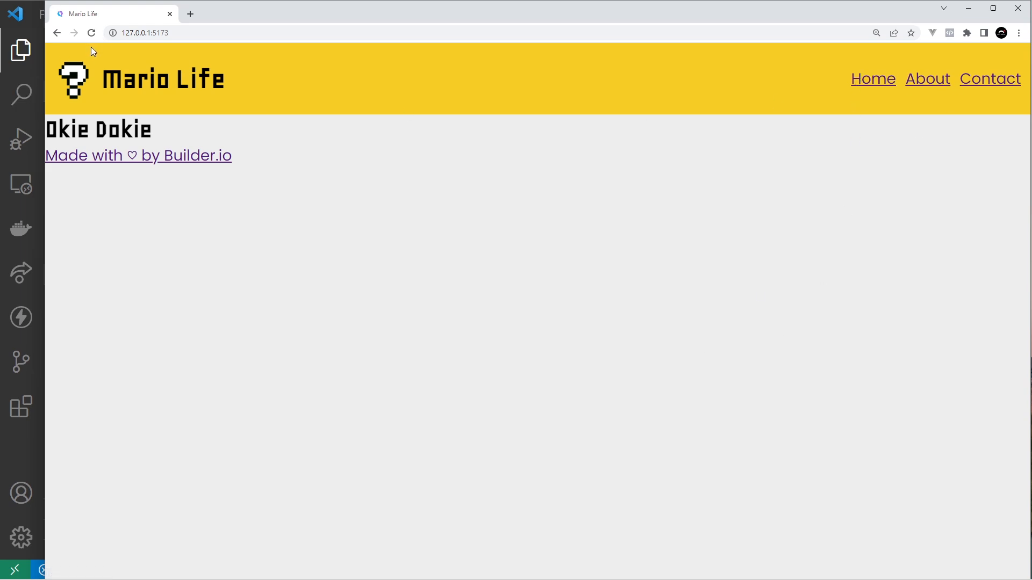
mouse_move(379, 316)
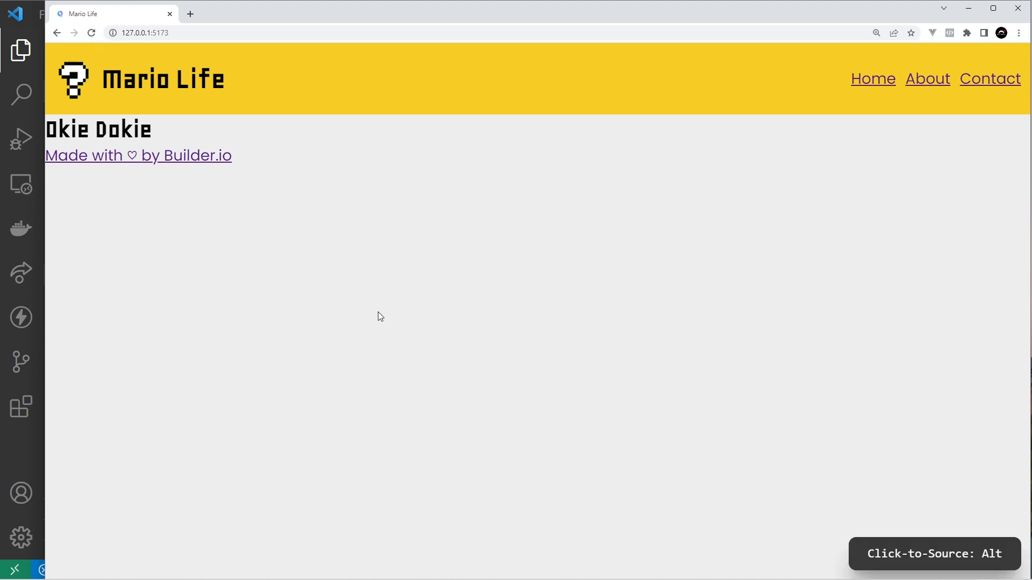
mouse_move(444, 252)
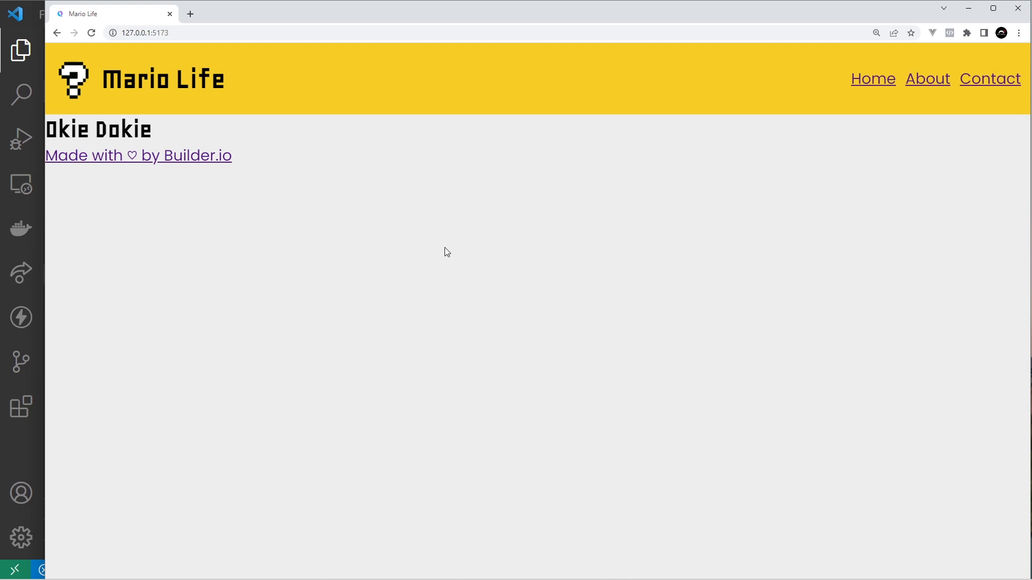
left_click(926, 79)
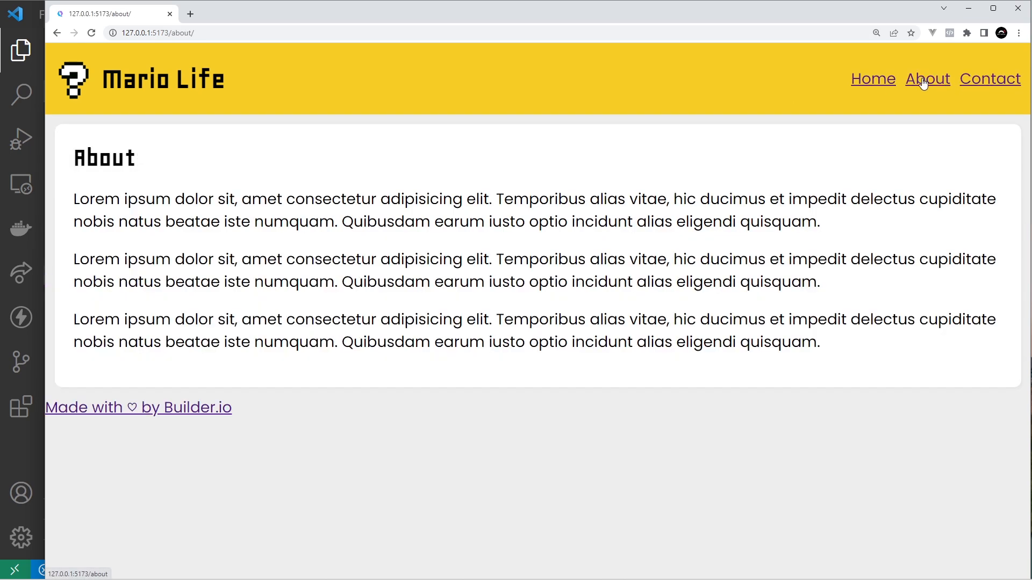
left_click(872, 79)
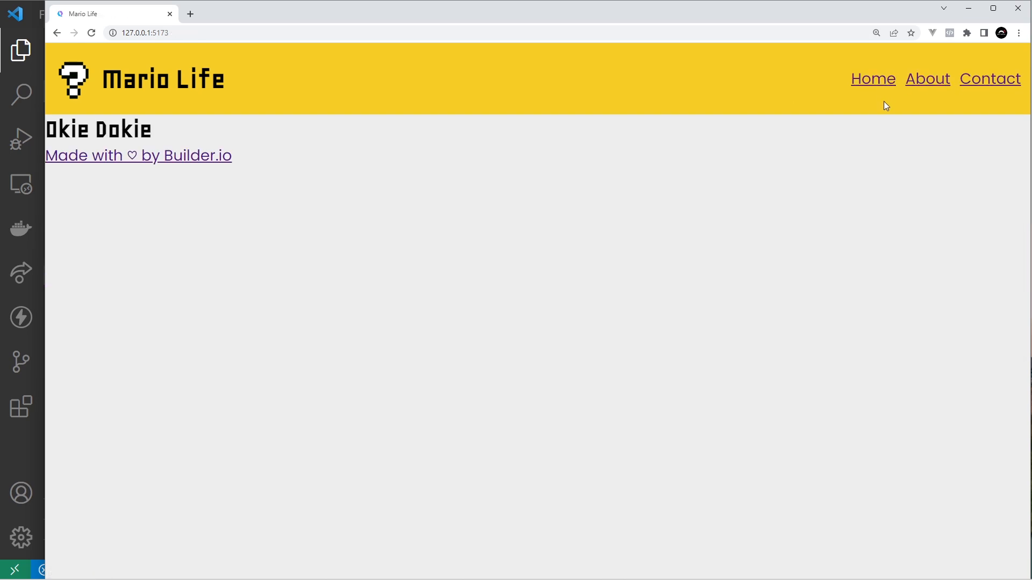
mouse_move(990, 79)
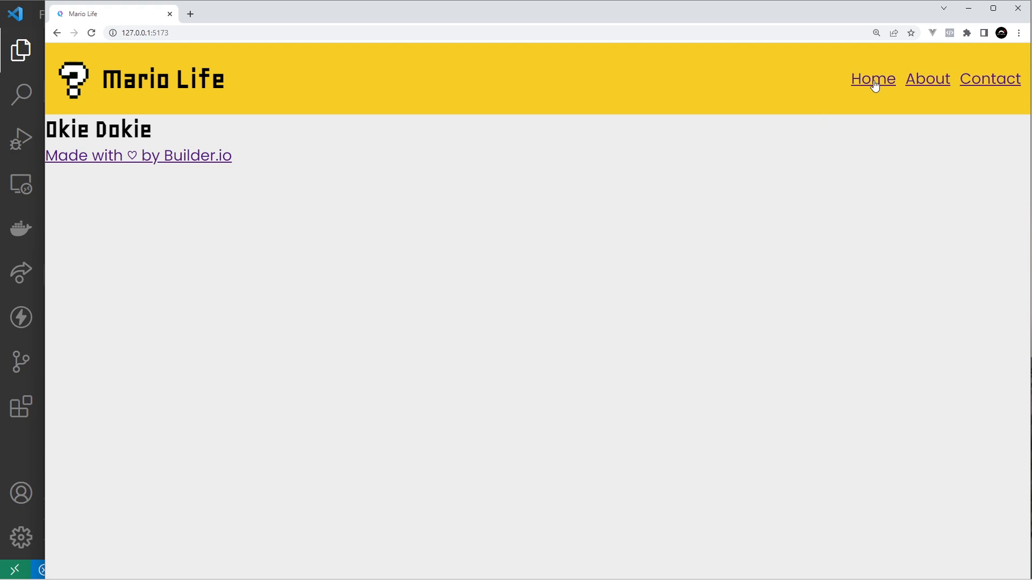
mouse_move(9, 468)
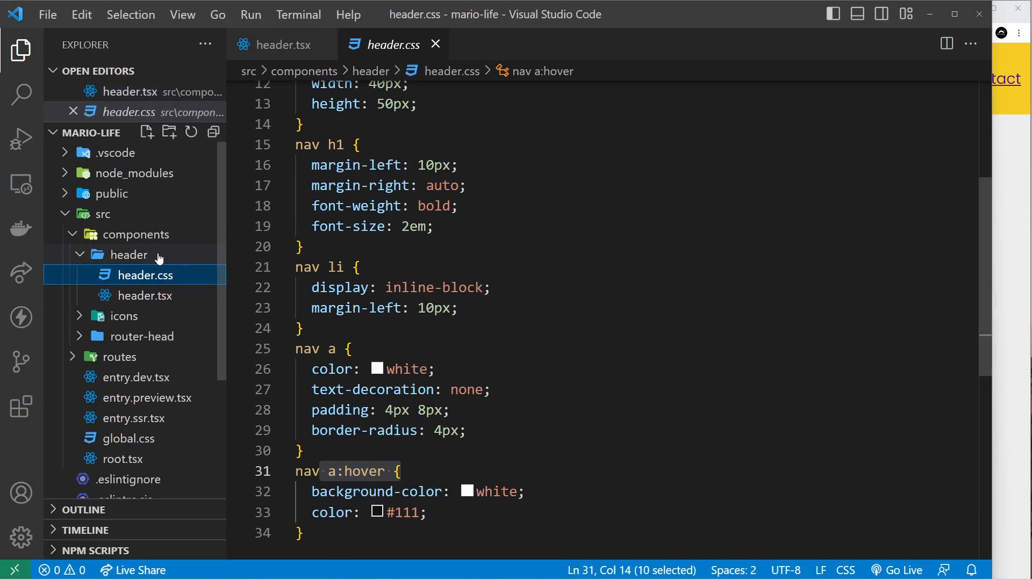
left_click(413, 369)
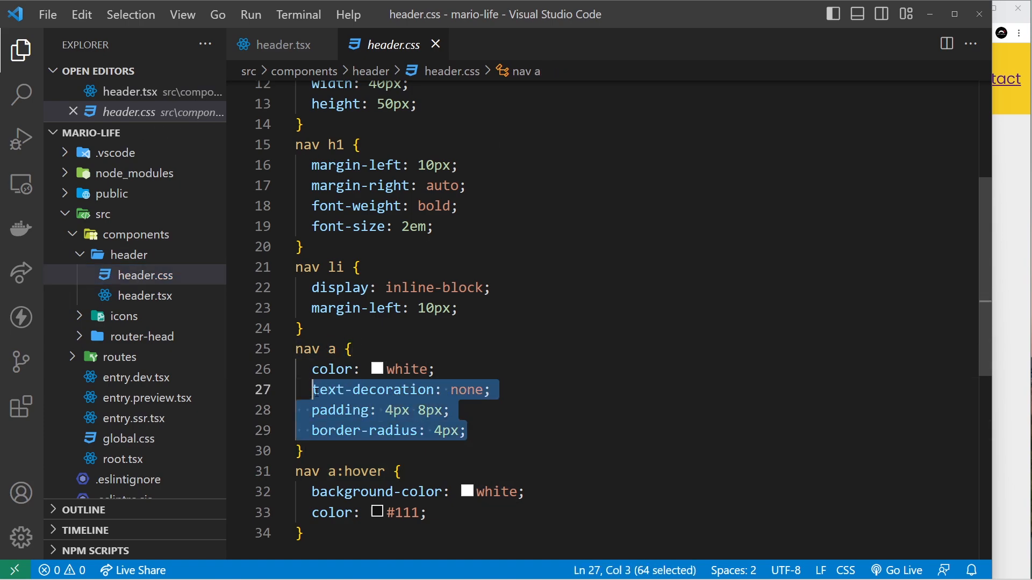
left_click(282, 45)
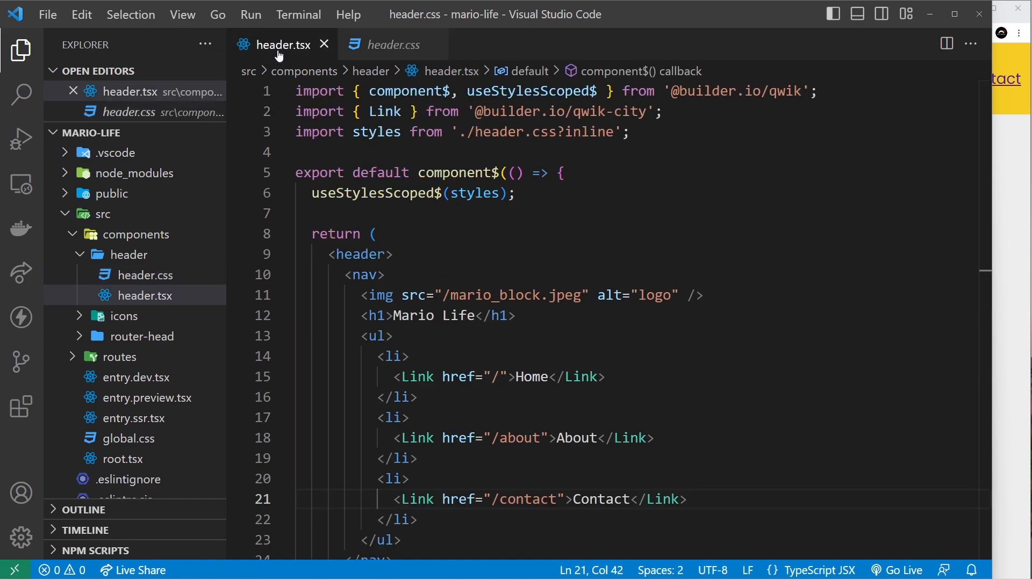
double_click(372, 193)
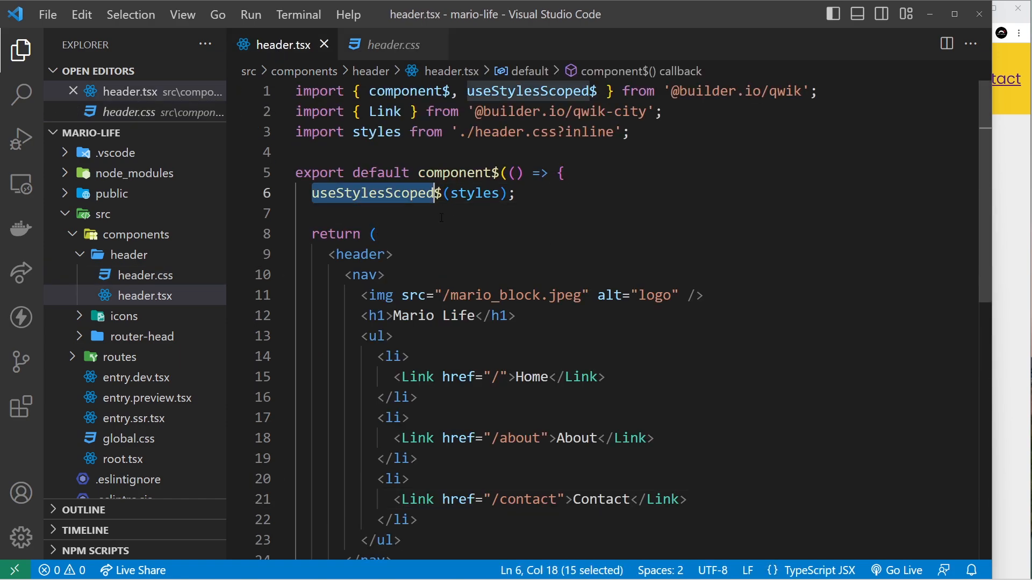
left_click(375, 233)
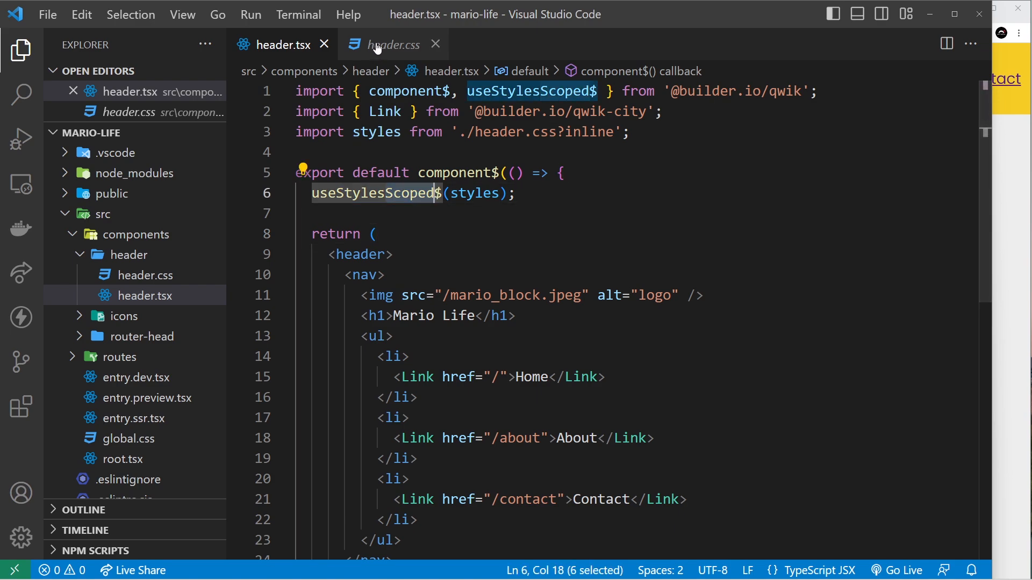
left_click(390, 45)
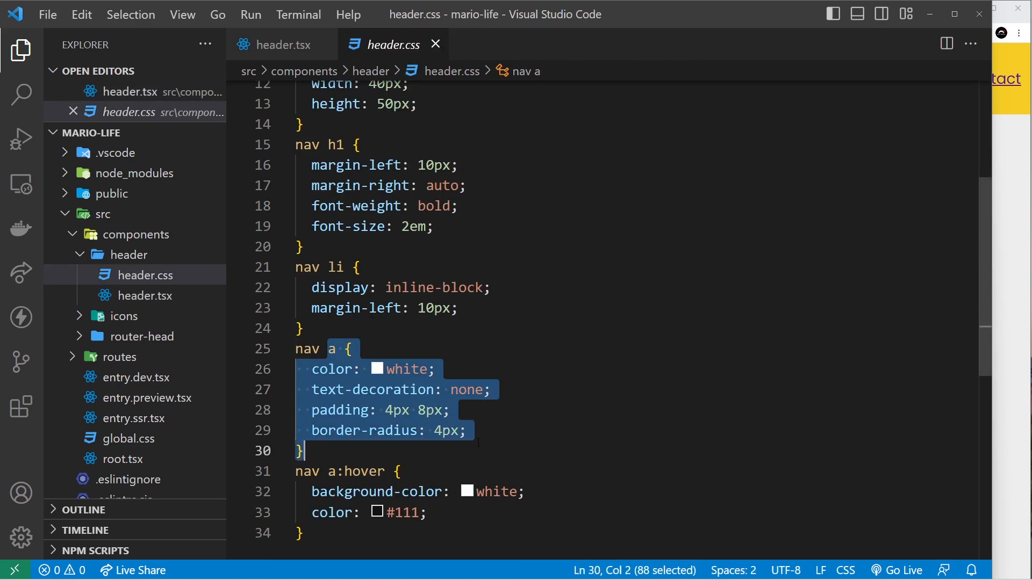
left_click(281, 45)
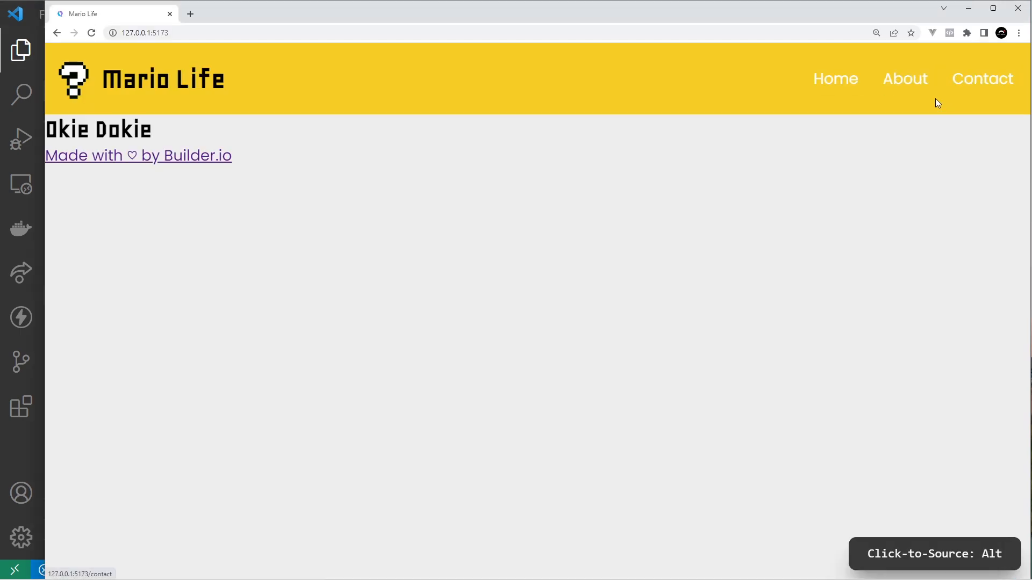
mouse_move(416, 358)
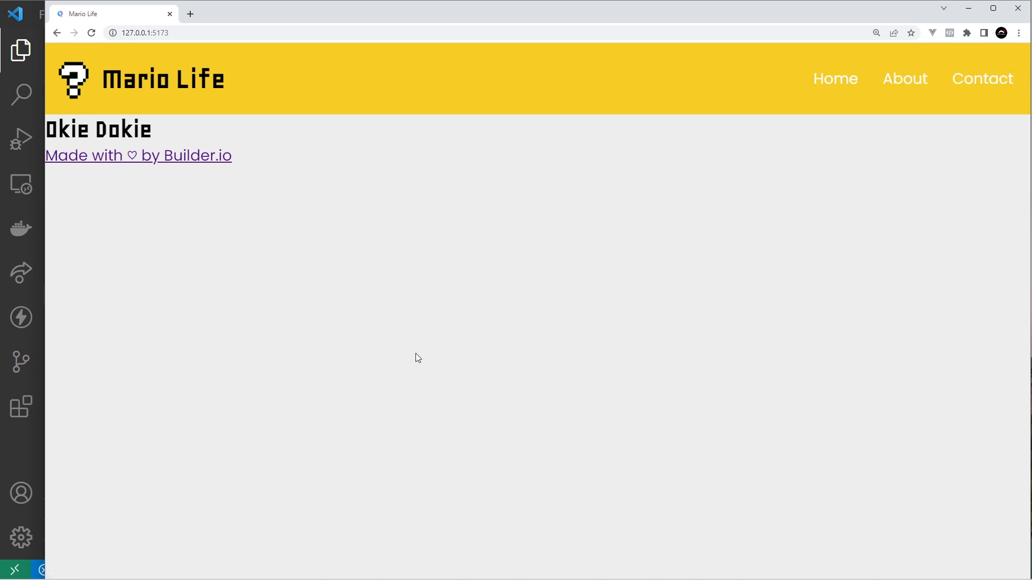
mouse_move(903, 78)
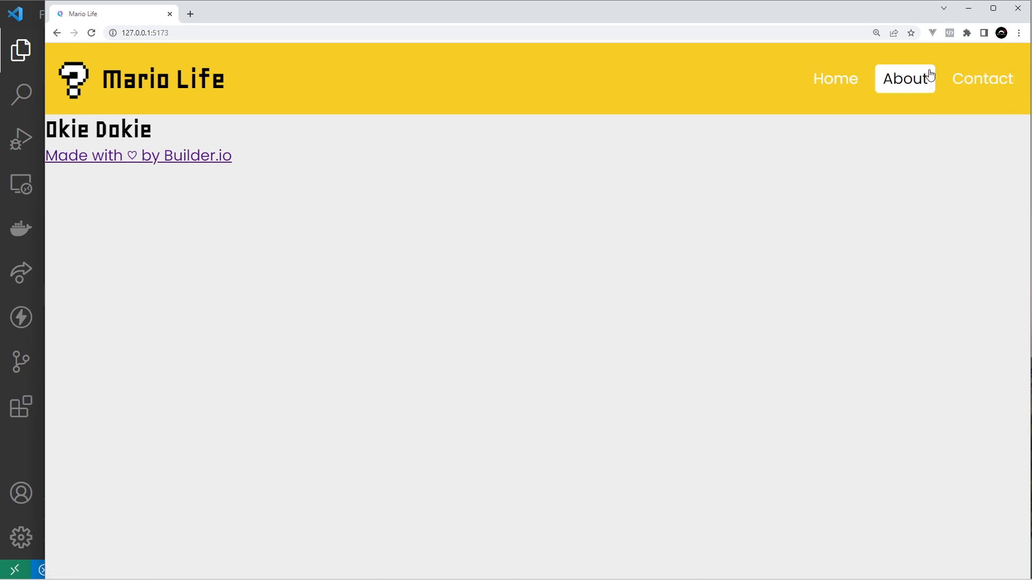
Step: Open the About page, then select and deselect the footer credit text
left_click(904, 78)
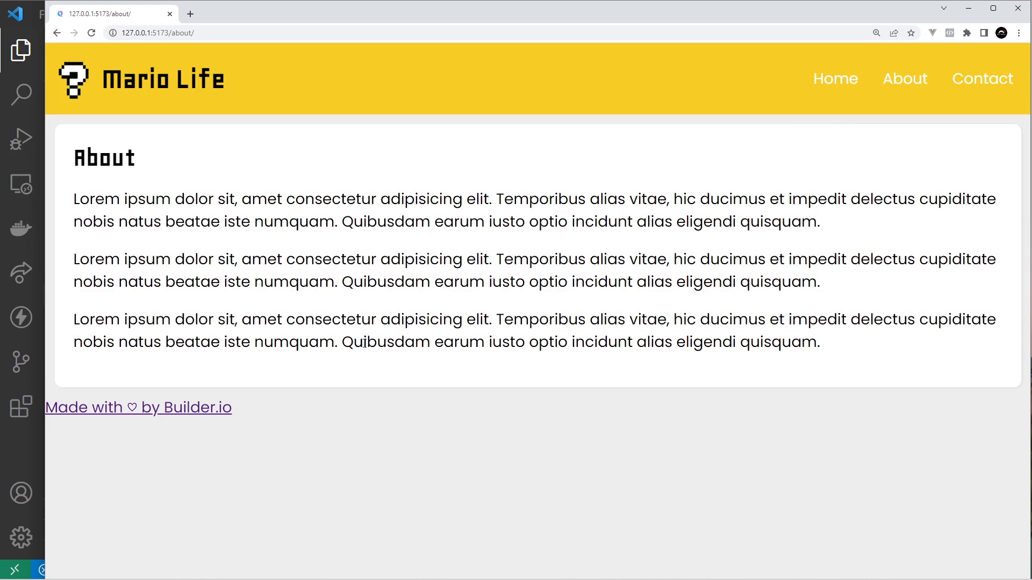
mouse_move(712, 84)
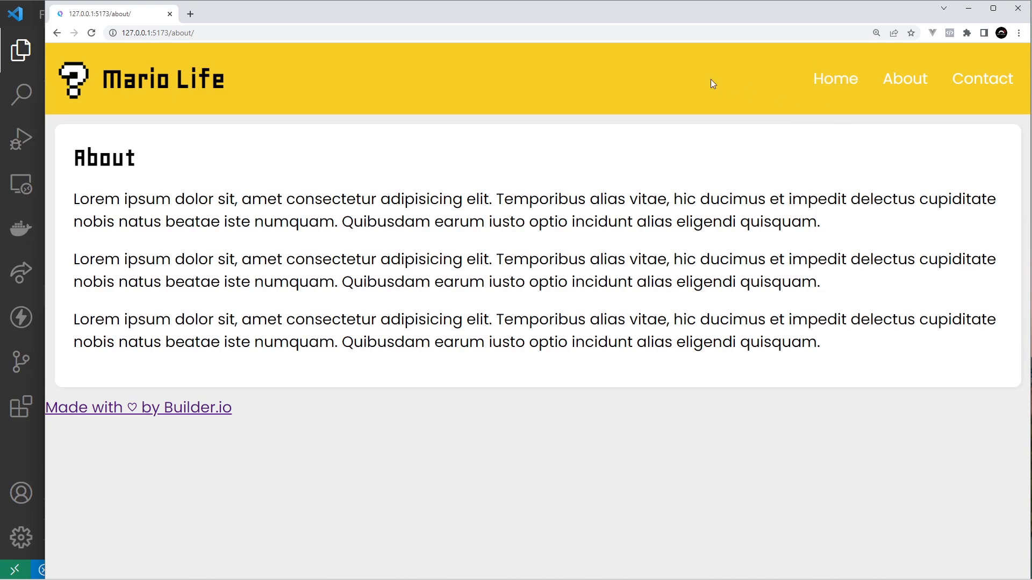
mouse_move(612, 77)
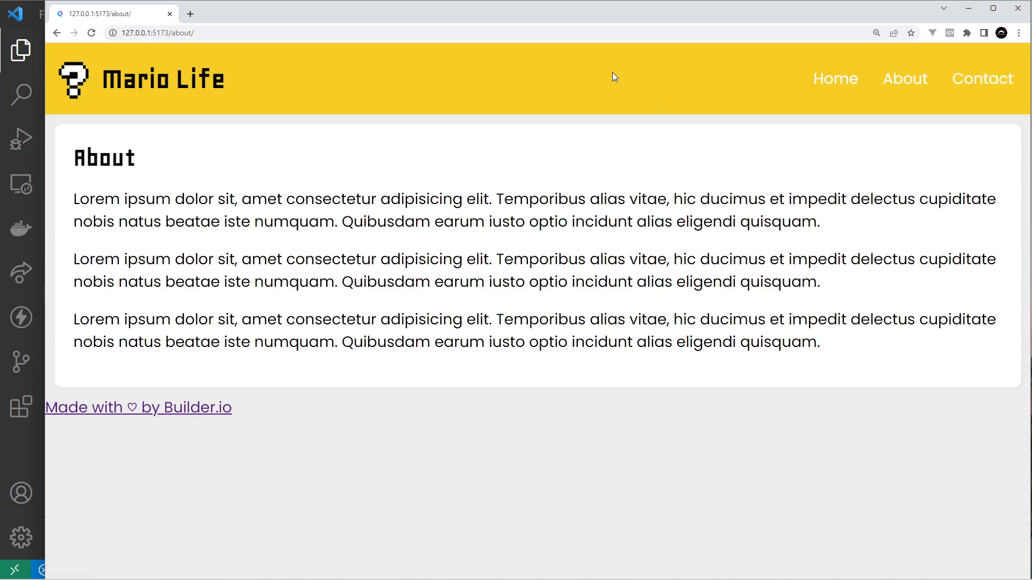
mouse_move(707, 84)
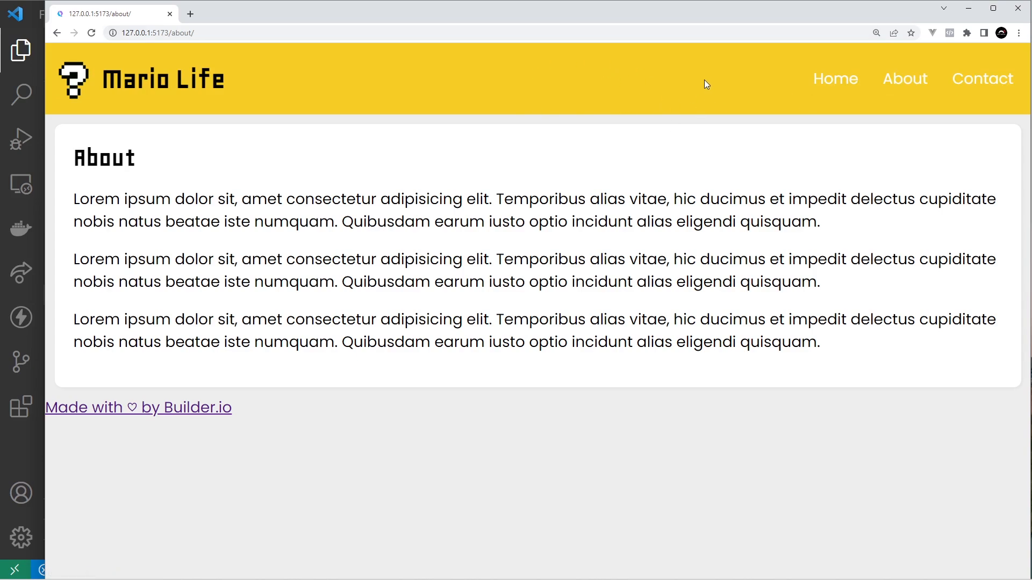
mouse_move(212, 412)
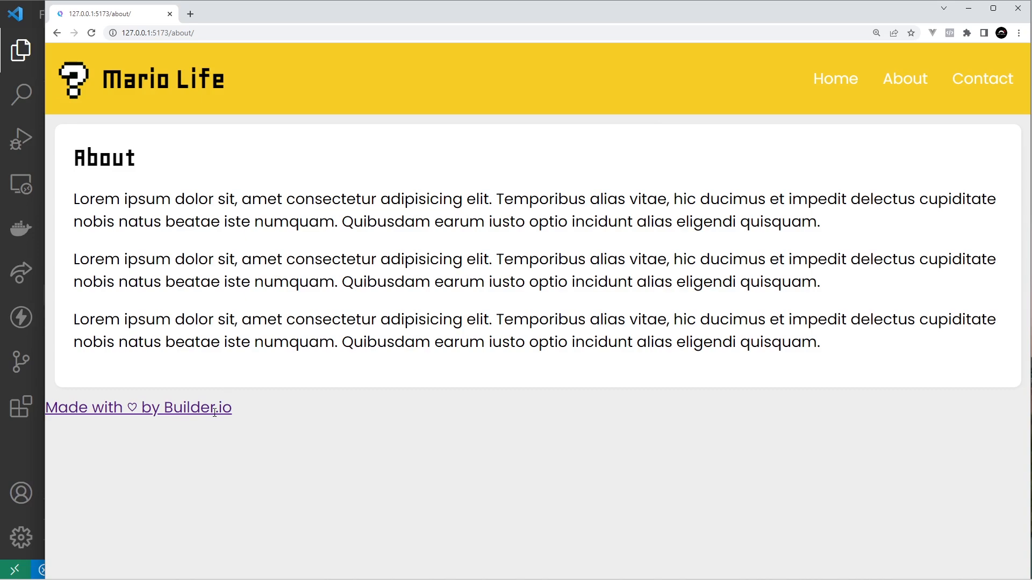
double_click(138, 407)
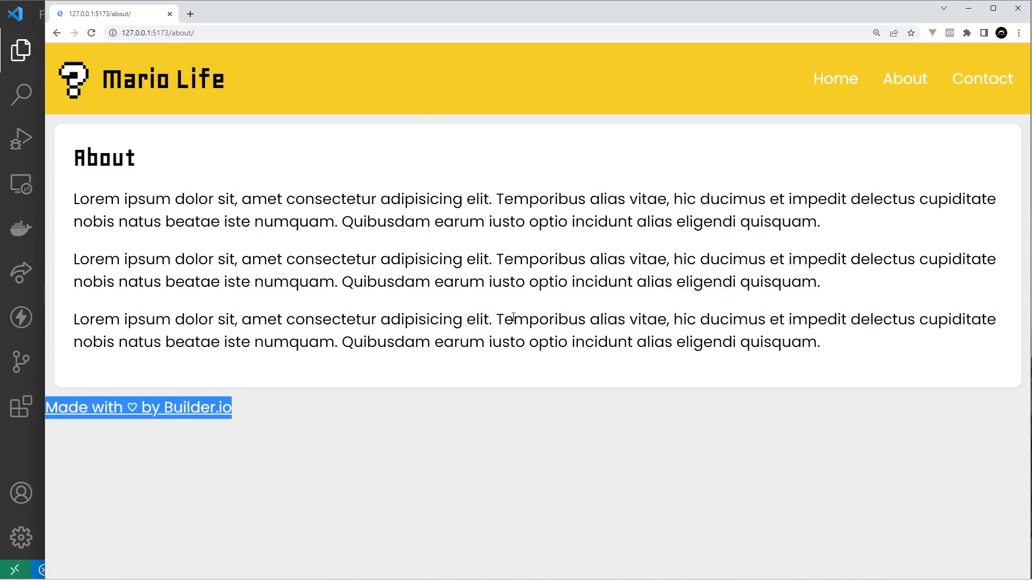
left_click(484, 199)
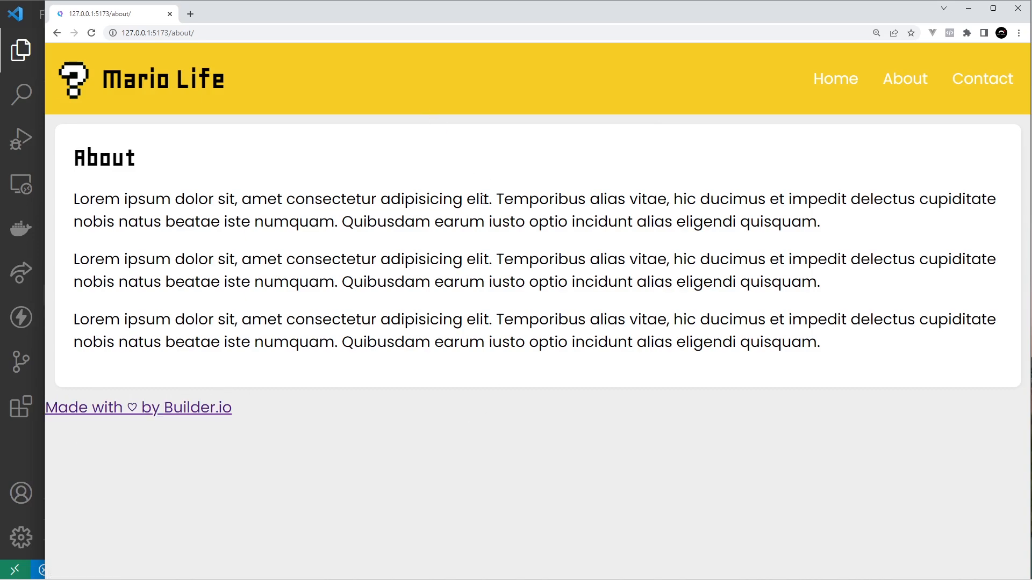
mouse_move(513, 284)
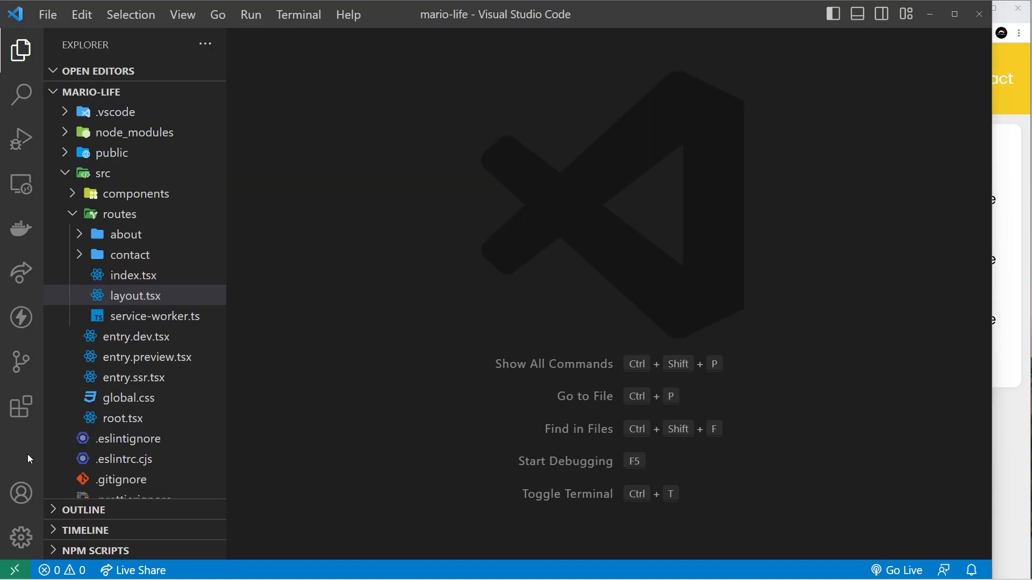
mouse_move(124, 235)
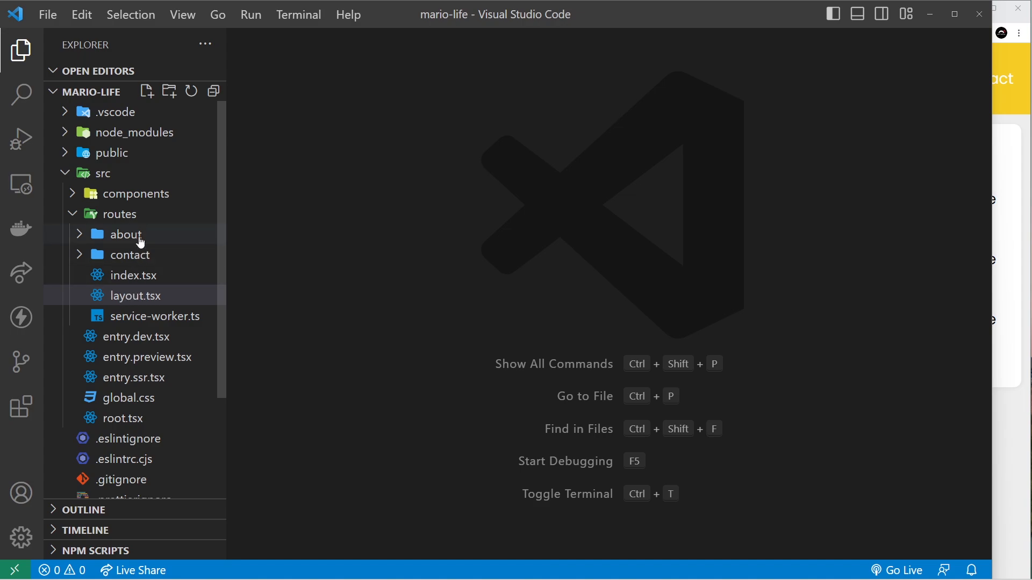
Step: In routes layout.tsx, arrange Header and a section wrapping Slot inside main
left_click(135, 296)
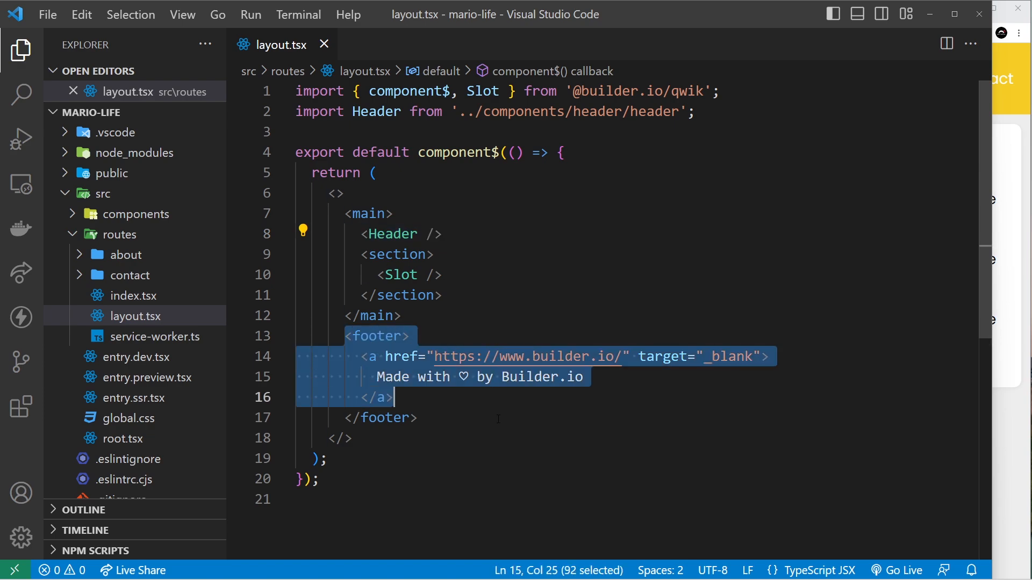
left_click(419, 417)
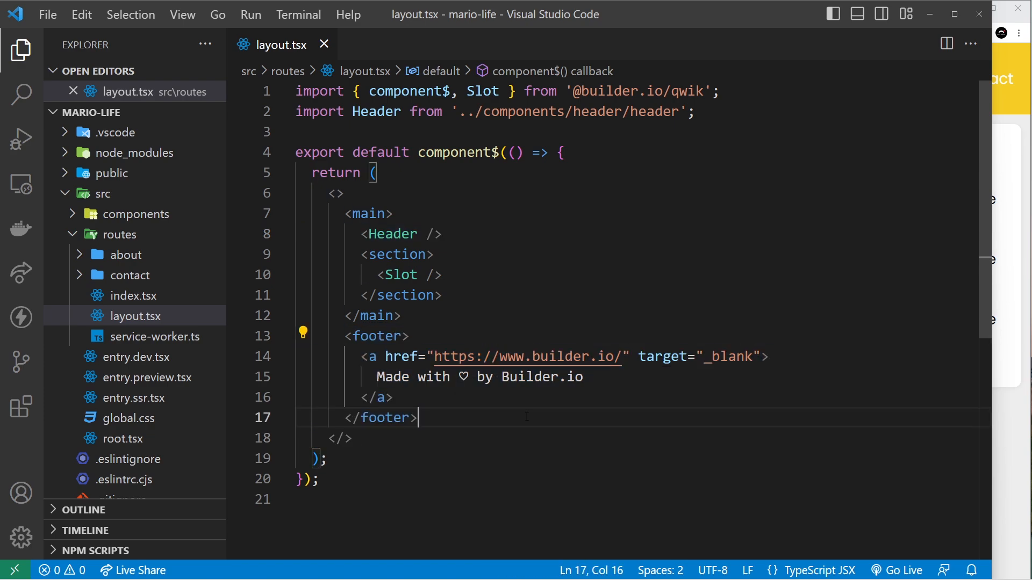
double_click(408, 275)
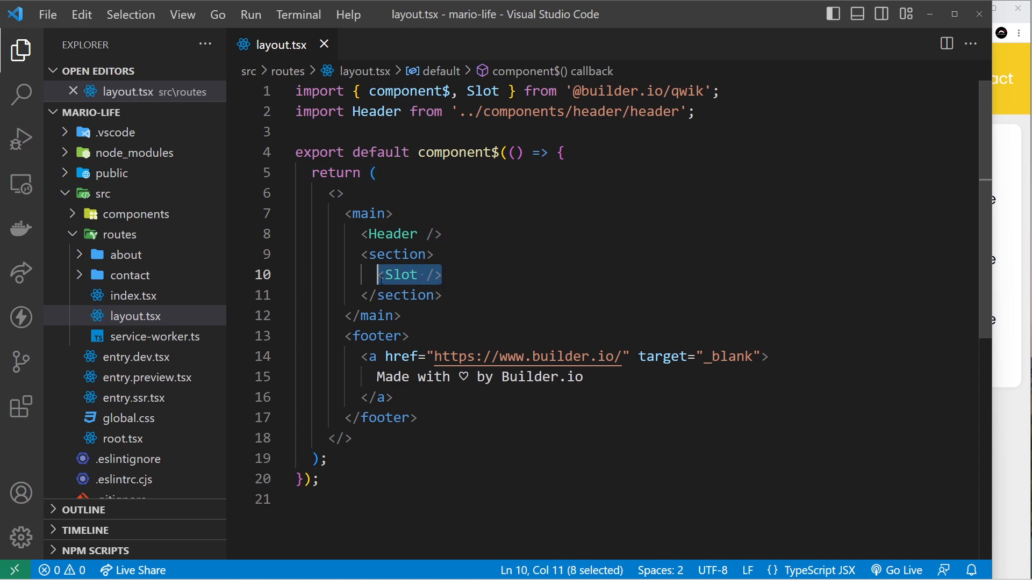
left_click(497, 275)
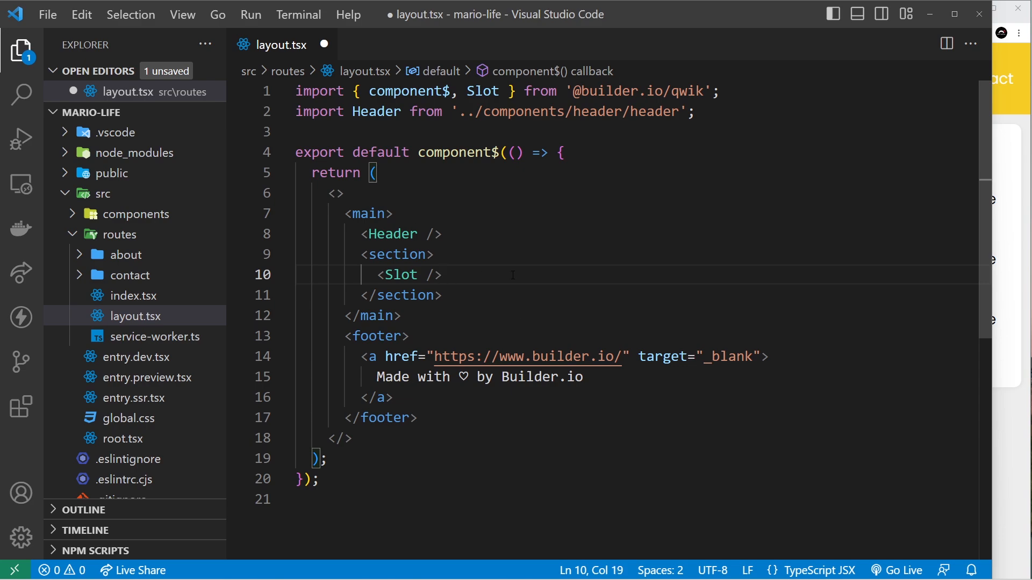
mouse_move(135, 316)
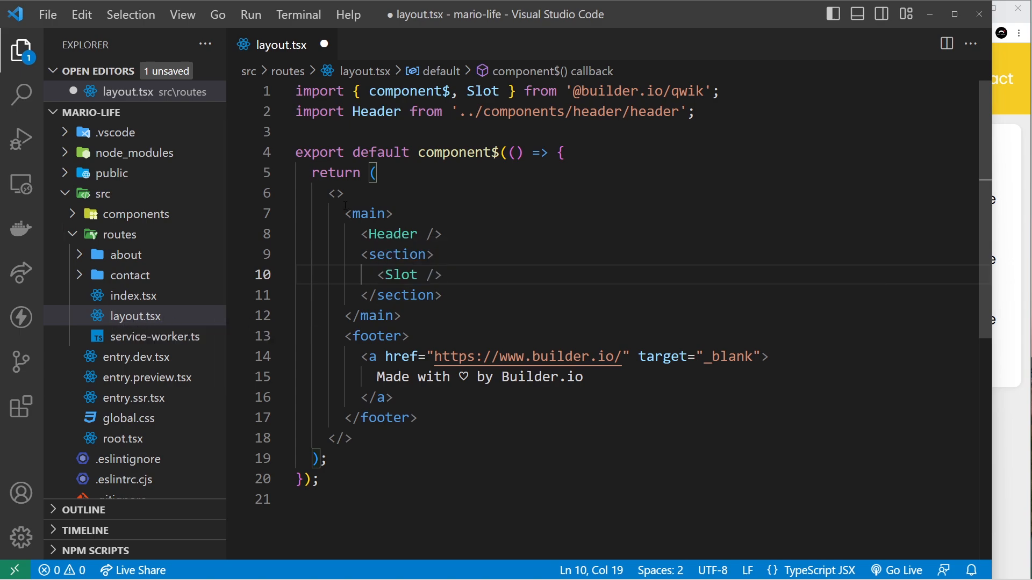
mouse_move(502, 279)
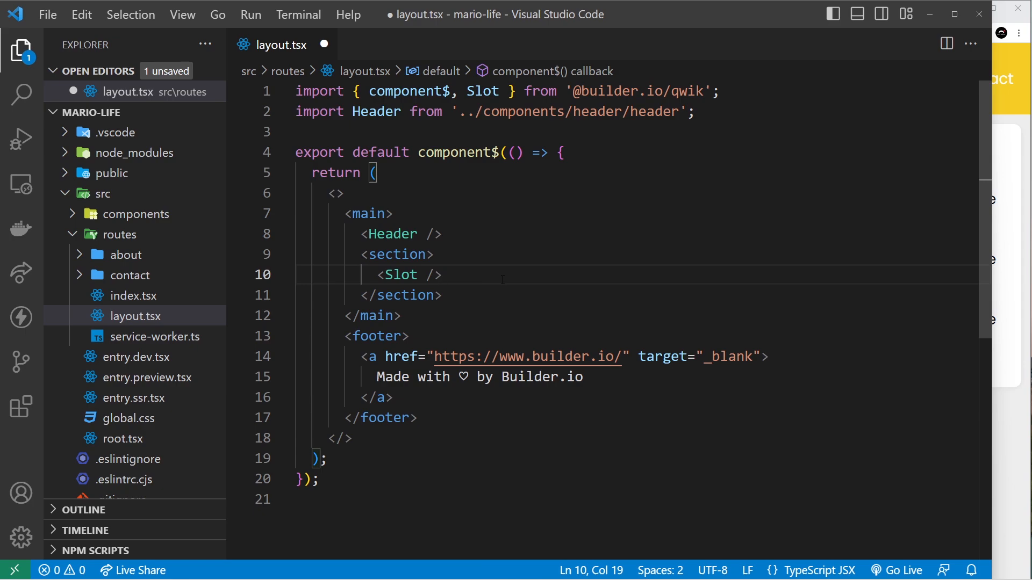
Step: Open a new integrated terminal and enter npm start at the prompt
right_click(135, 316)
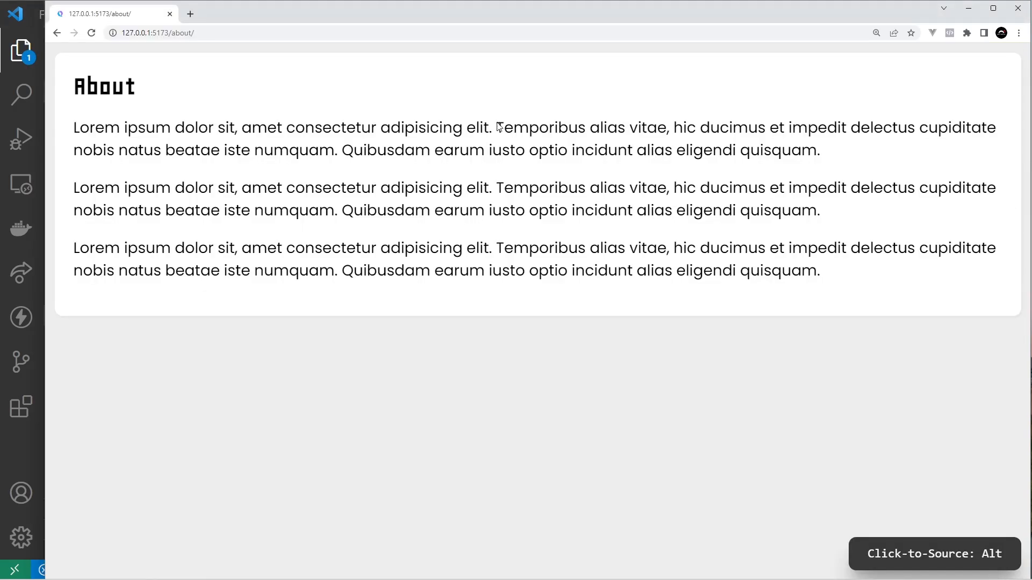
mouse_move(238, 419)
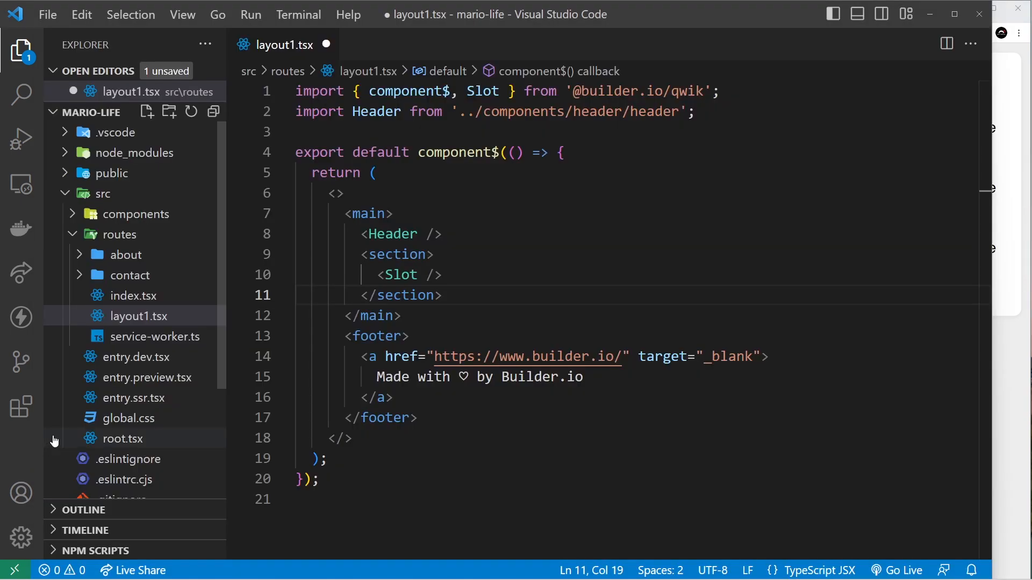
mouse_move(138, 316)
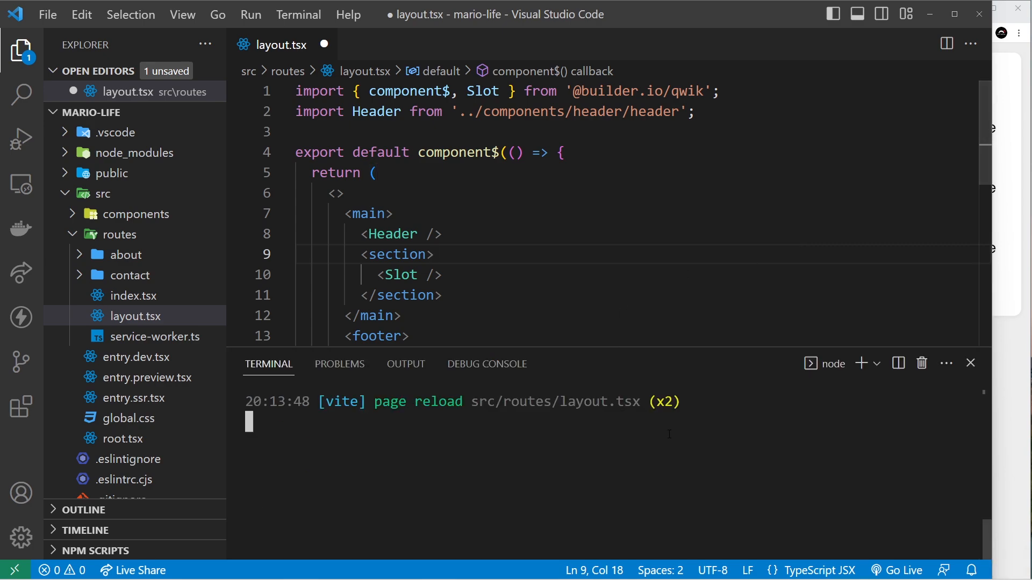
type("npm start")
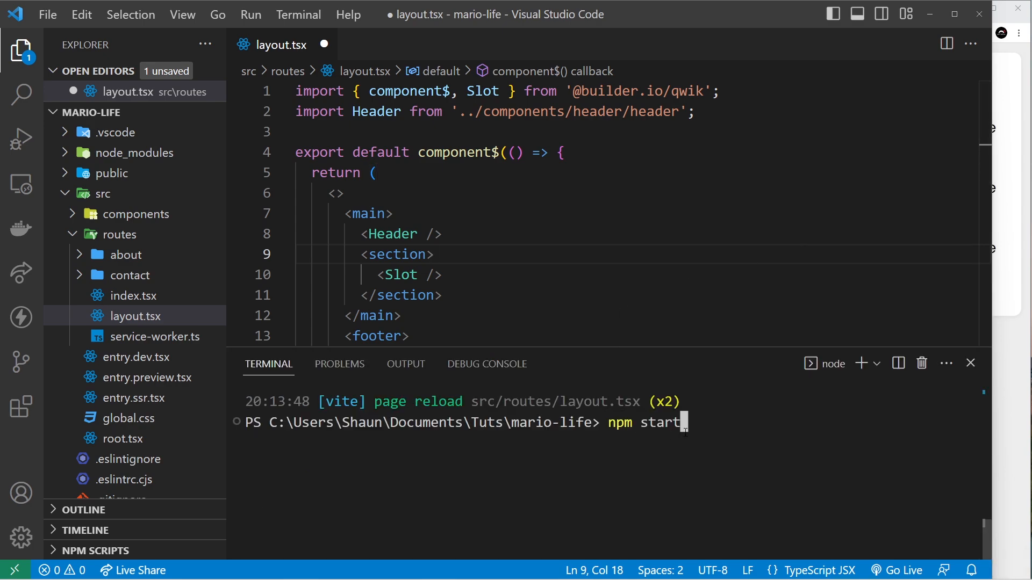
Step: Start the dev server, make the footer read 'Copyright 2023 Mario Life', and class the section 'container'
key("Return")
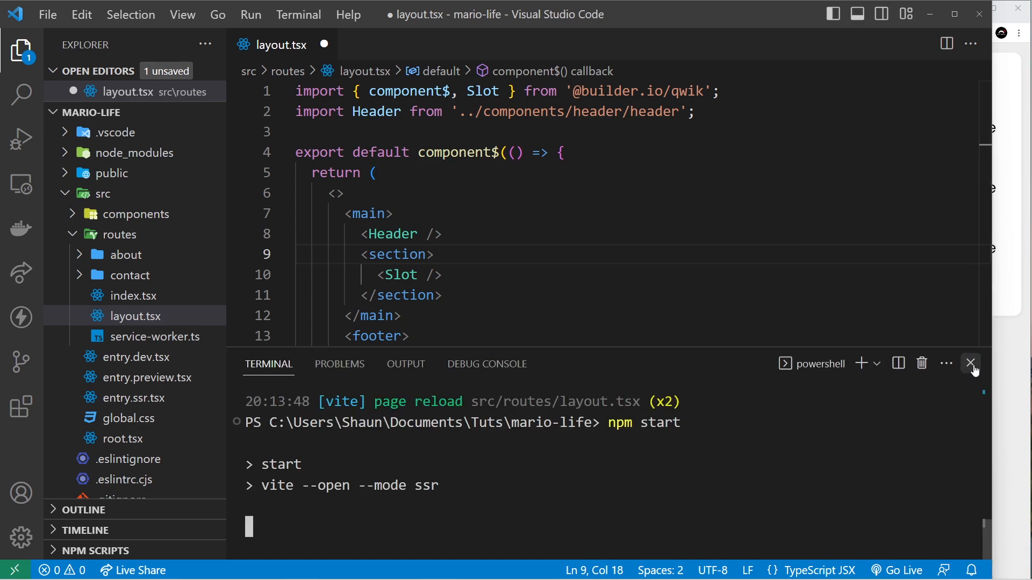
left_click(970, 363)
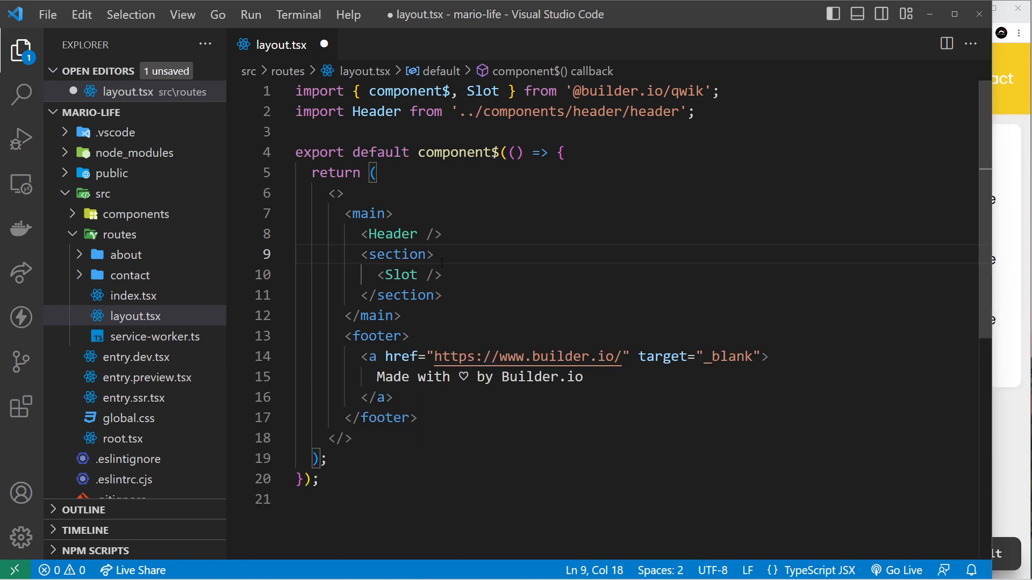
left_click(393, 397)
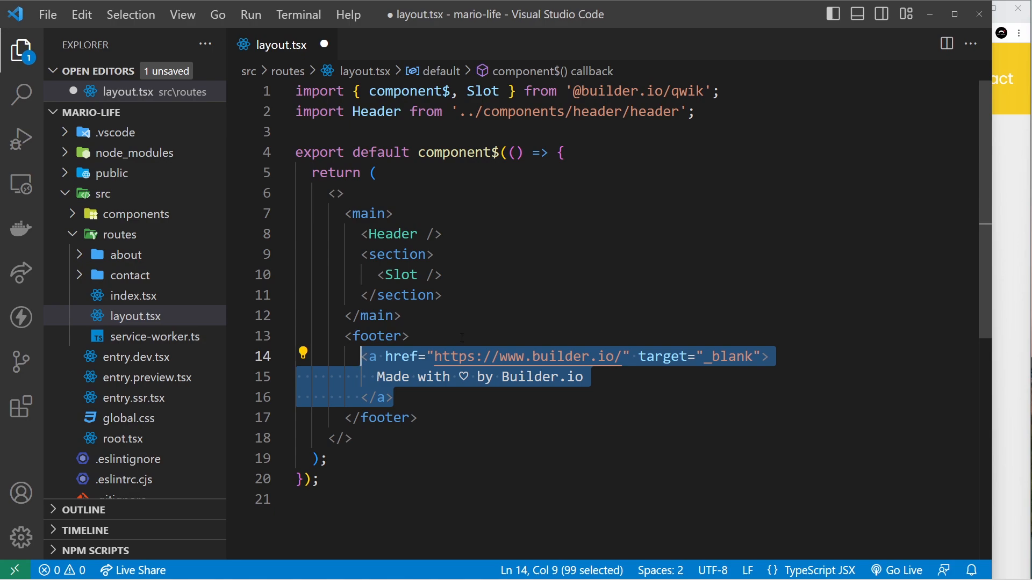
type("<p></p>")
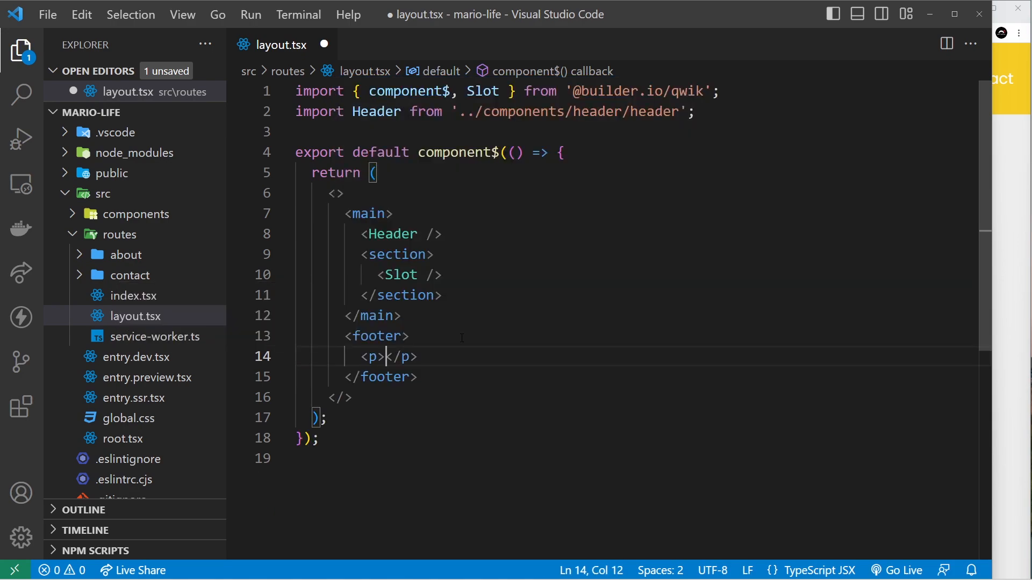
type("Copyright")
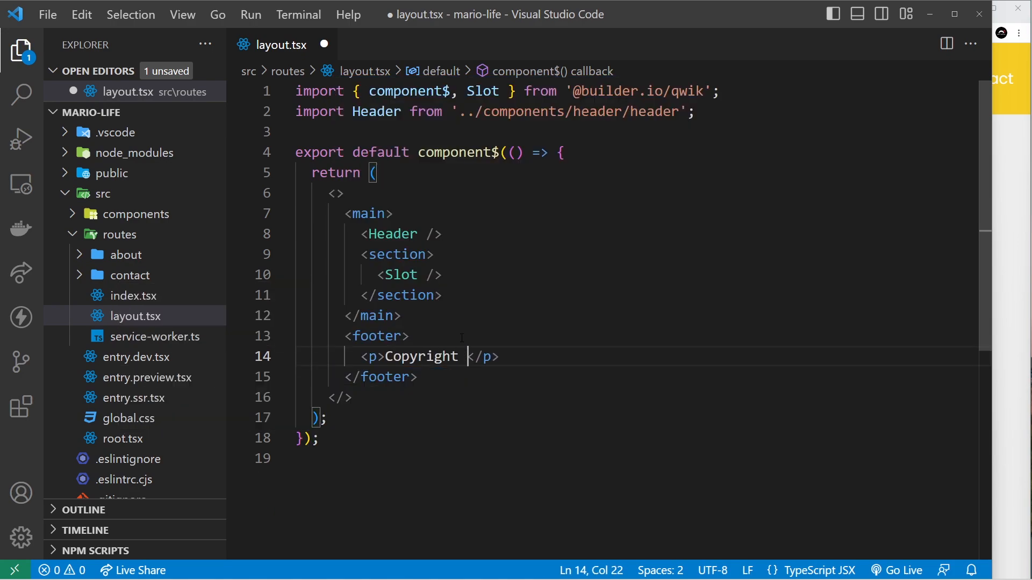
type("2023")
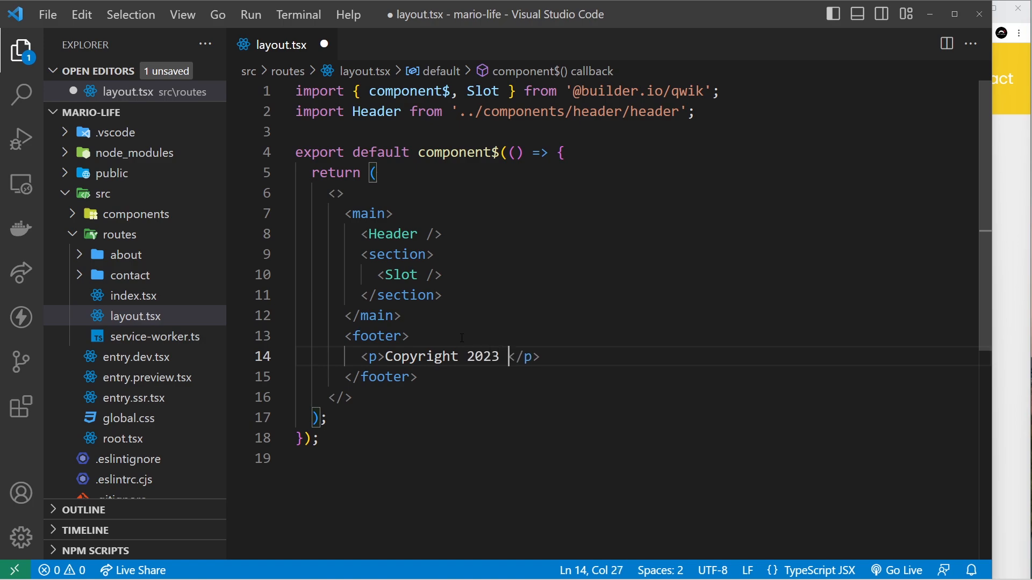
type("Mario Life")
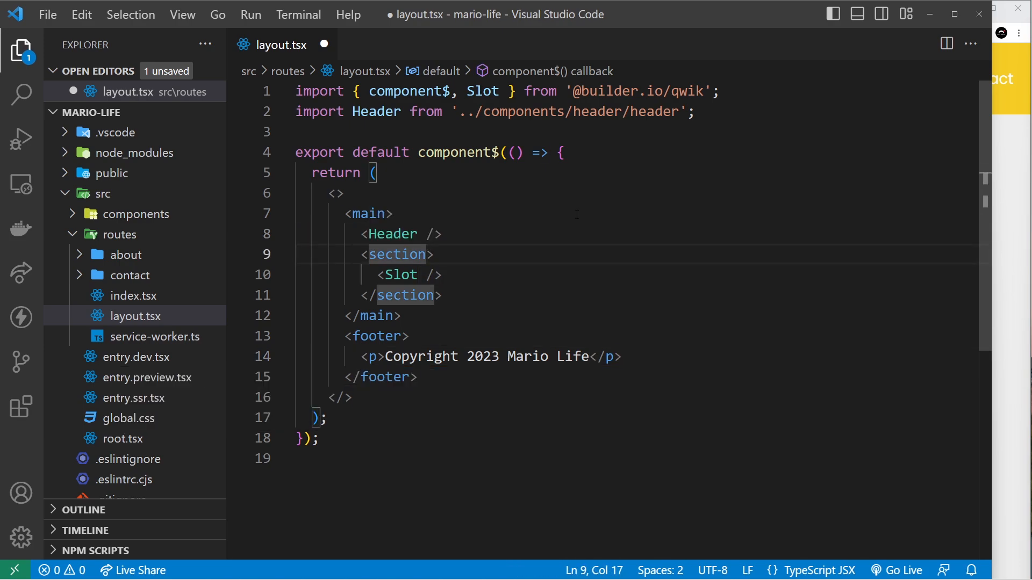
type("class=\"\"")
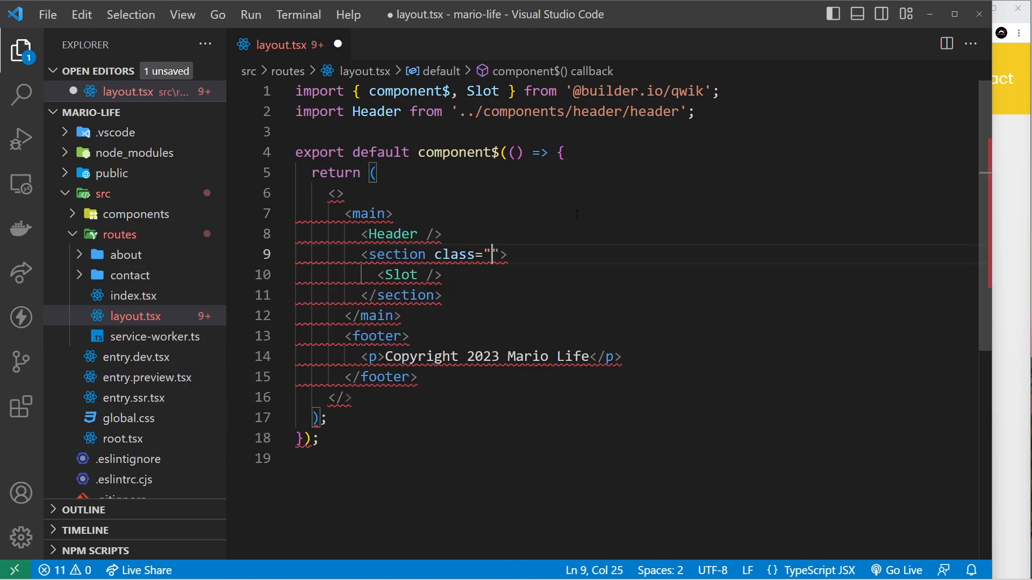
type("container")
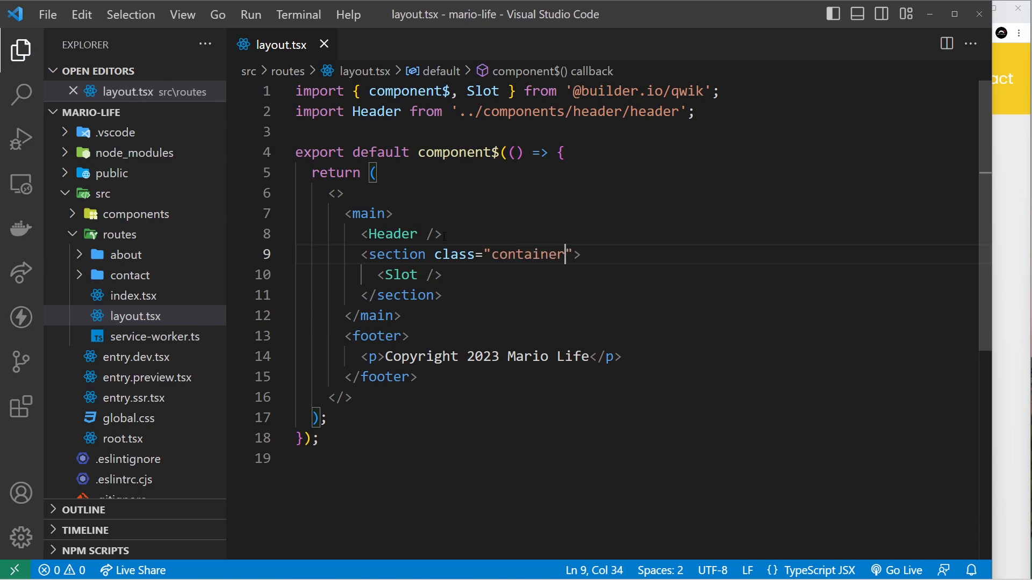
Step: Add a /* layout style */ block with .container and footer rules to global.css and save it
left_click(129, 439)
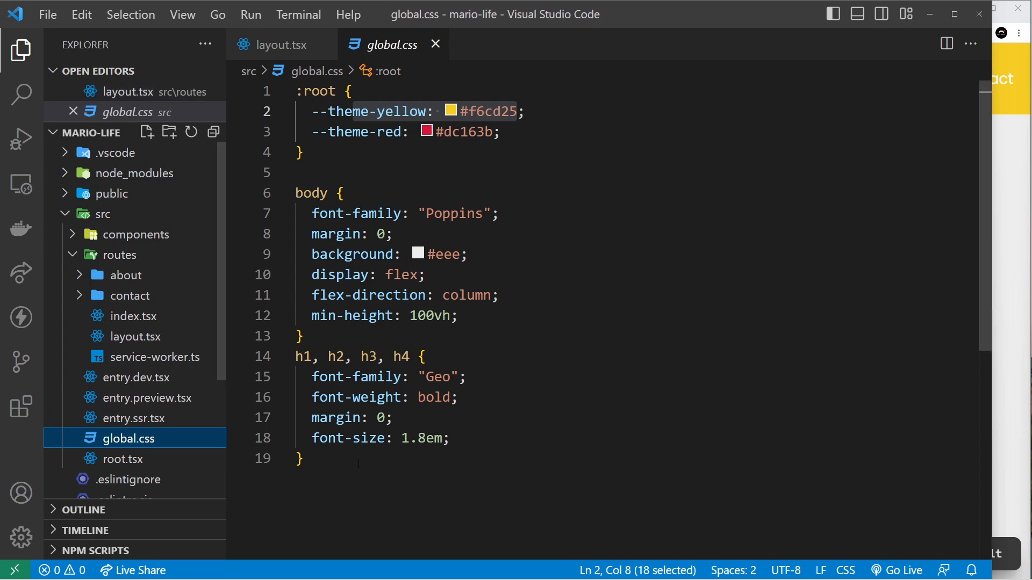
type("/* layout style */")
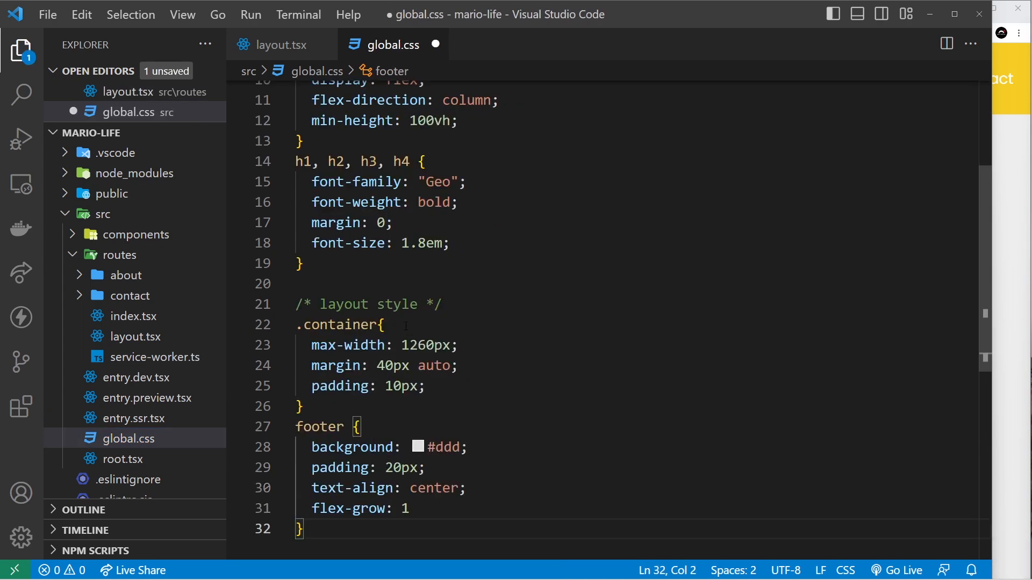
left_click(459, 345)
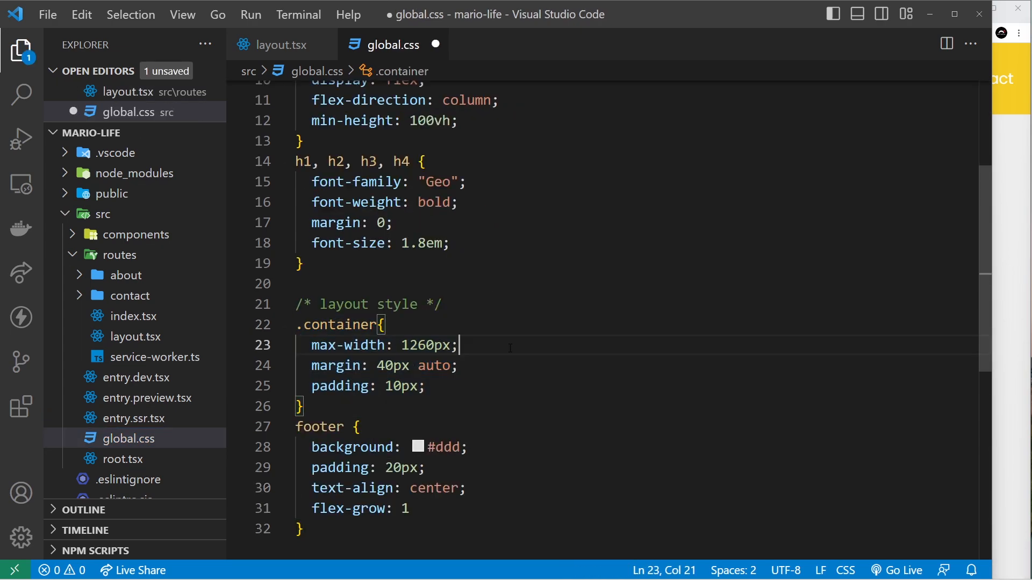
triple_click(349, 366)
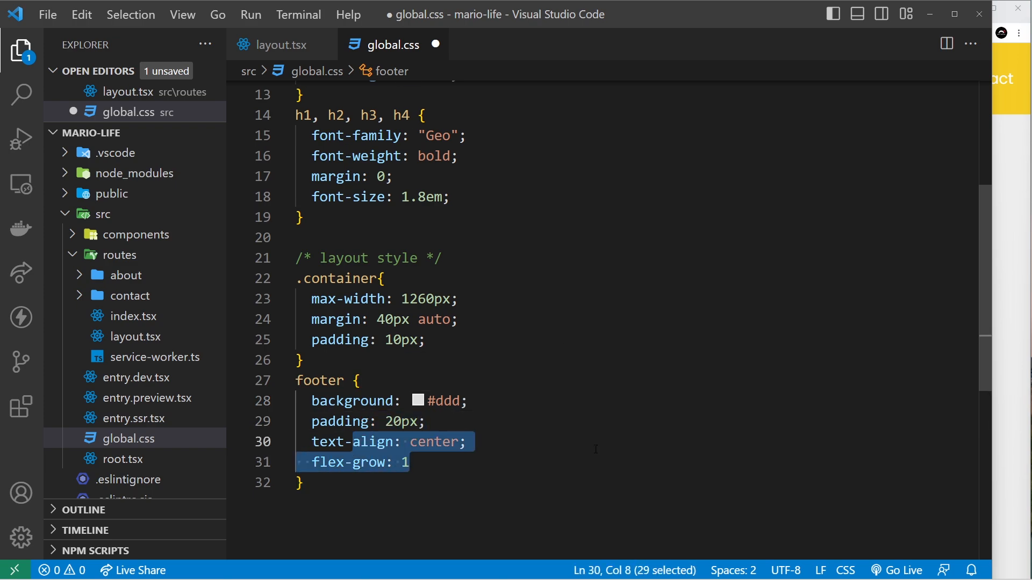
key("ctrl+s")
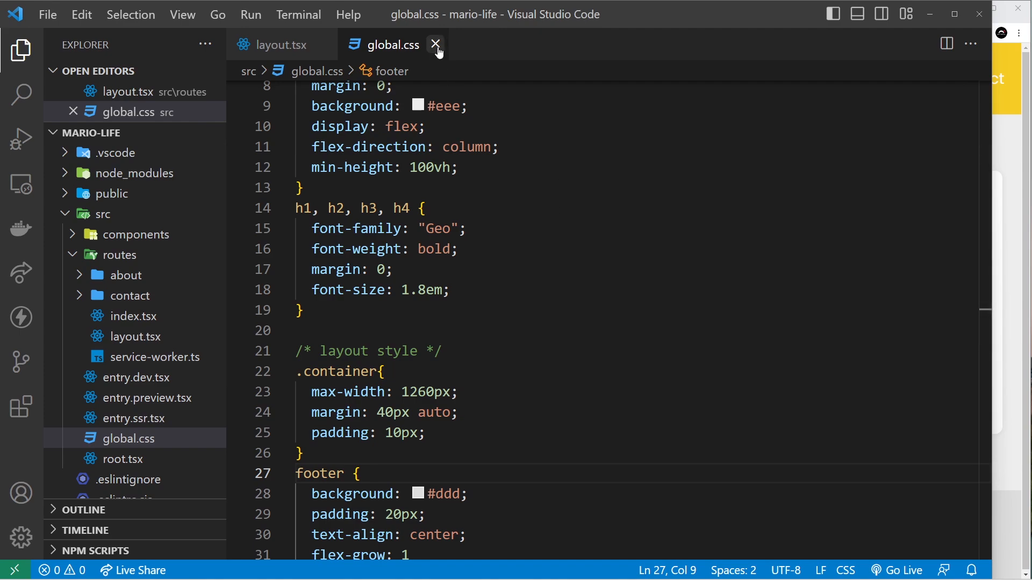
left_click(437, 45)
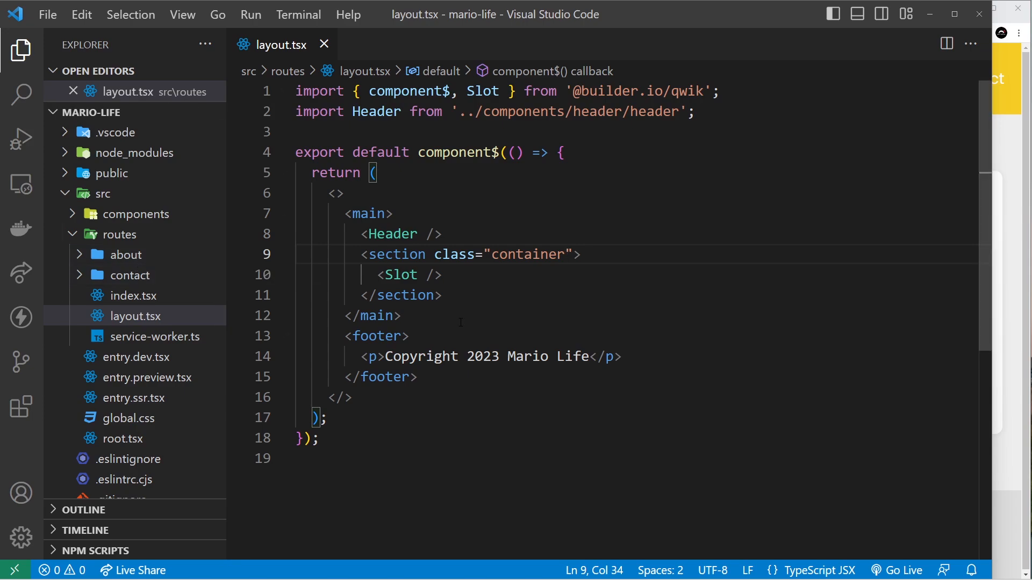
mouse_move(145, 260)
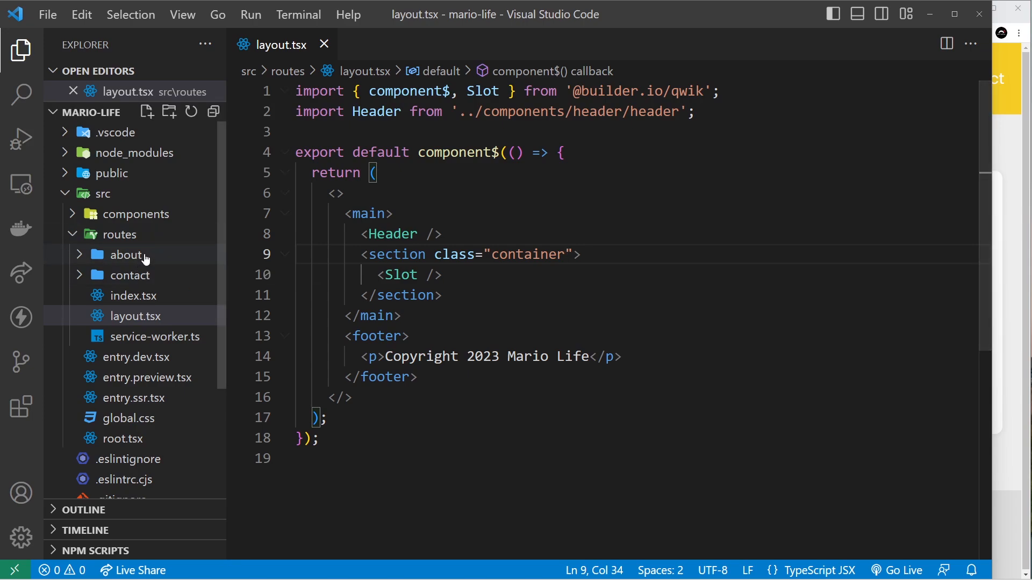
Step: Expand the about folder and bring up the about index file's actions in the Explorer
left_click(125, 255)
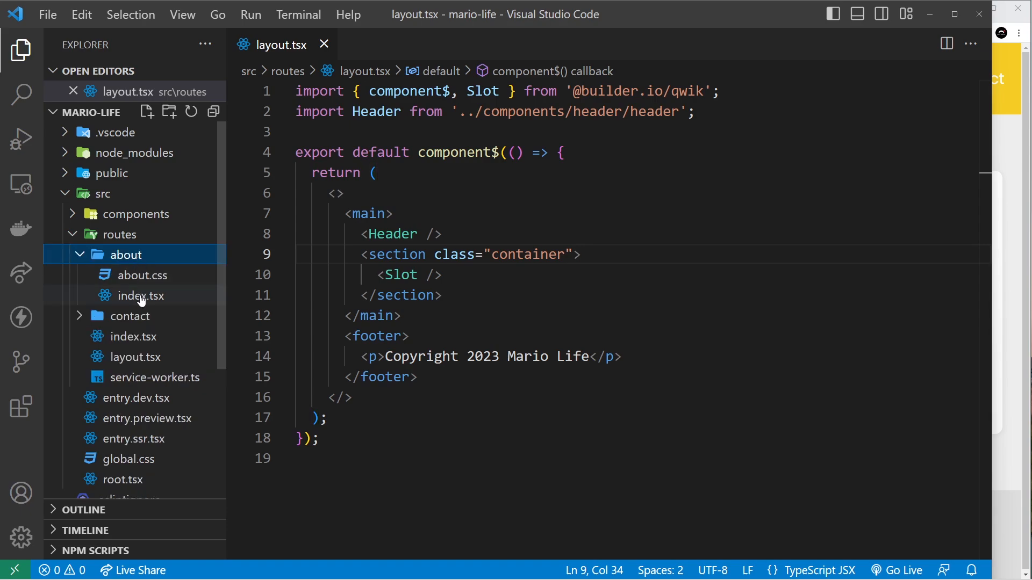
right_click(139, 296)
type("!")
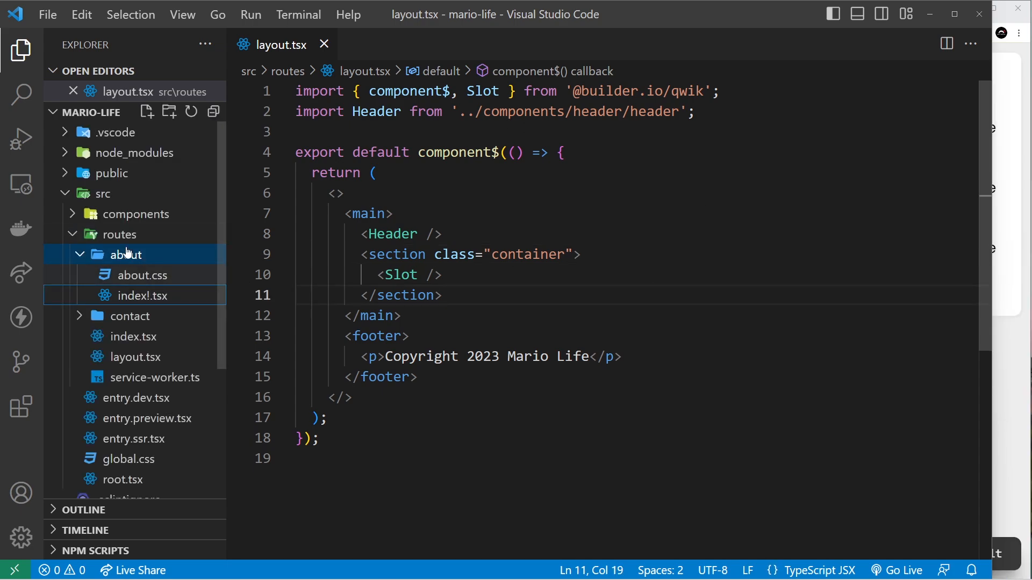
mouse_move(162, 303)
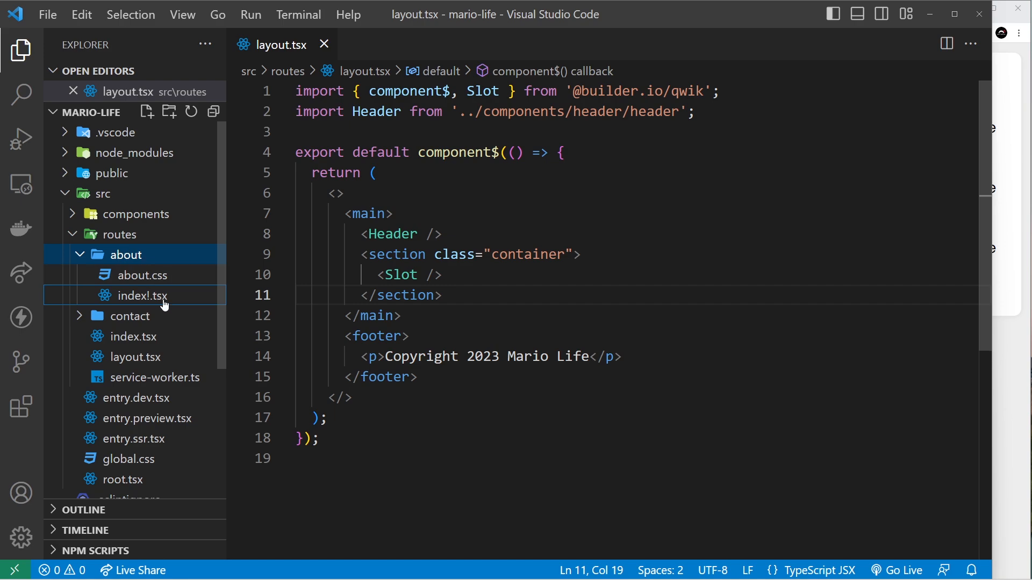
mouse_move(171, 363)
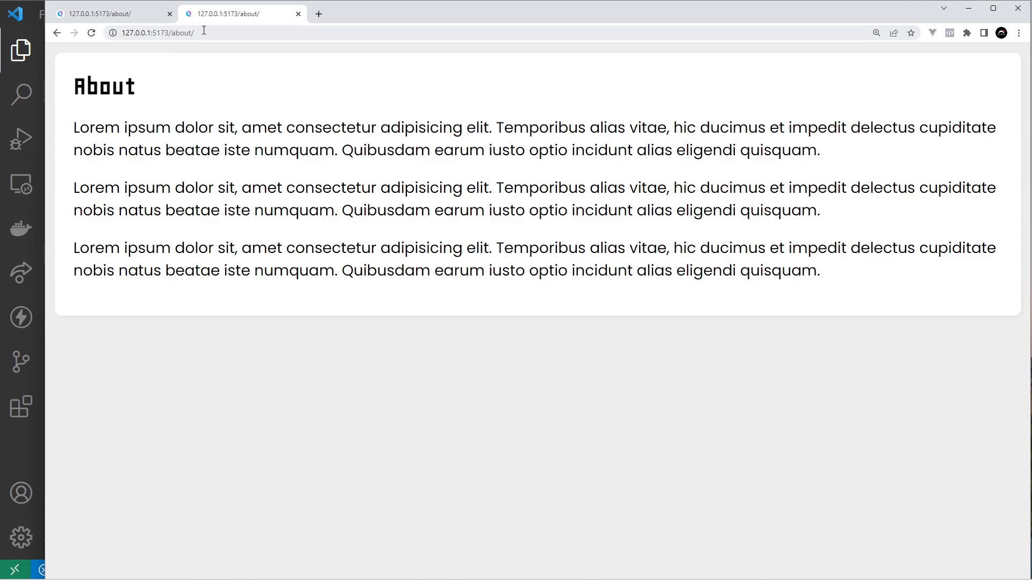
type("contact")
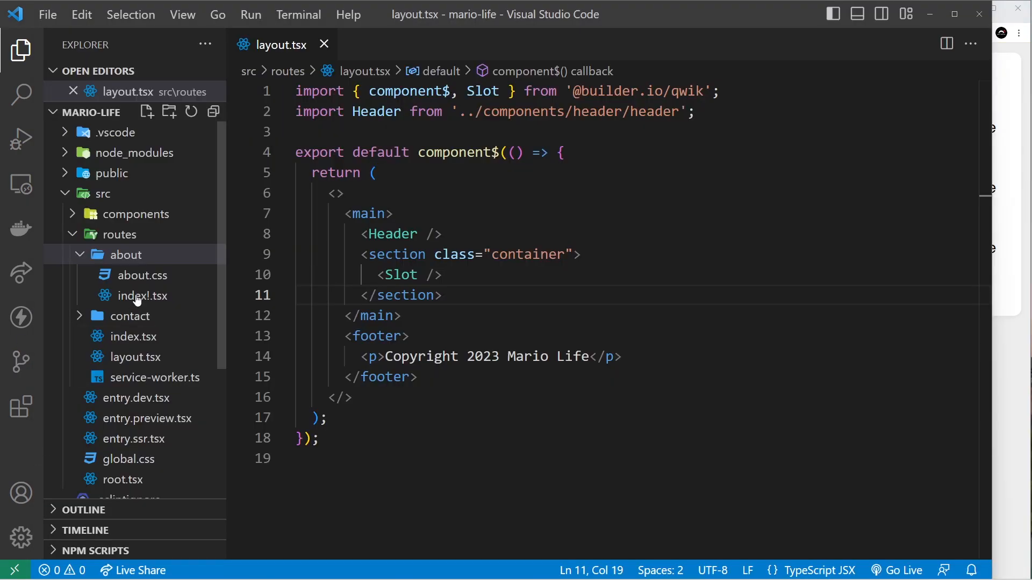
right_click(139, 295)
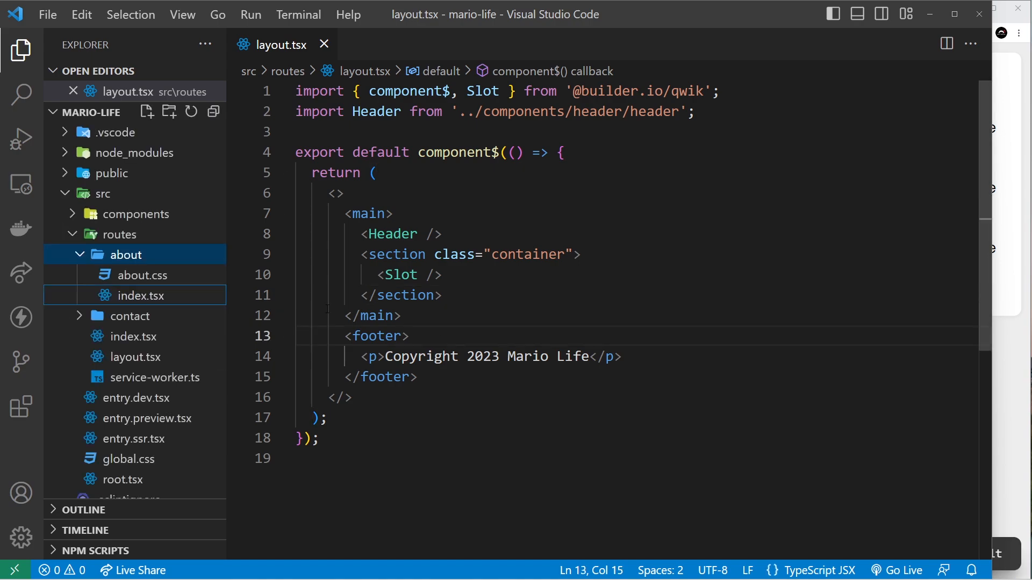
mouse_move(130, 369)
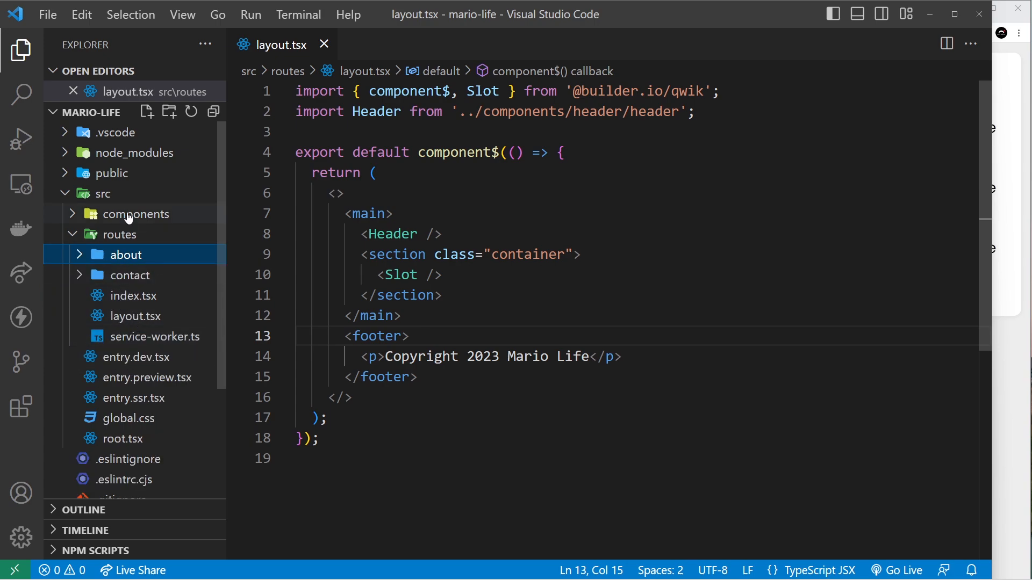
Step: Create a new layout-test.tsx file in the routes folder
right_click(121, 234)
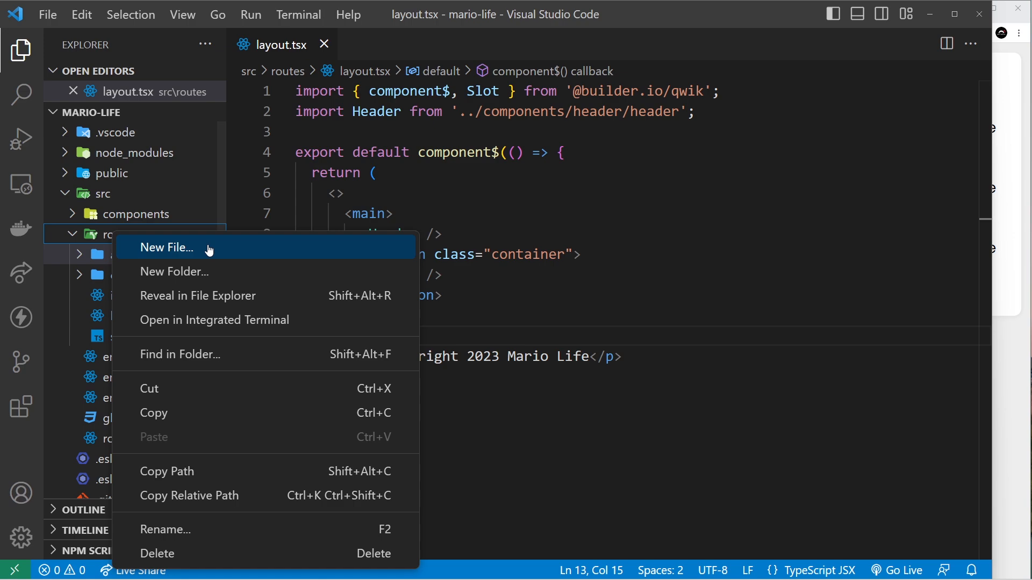
left_click(167, 247)
type("layout-")
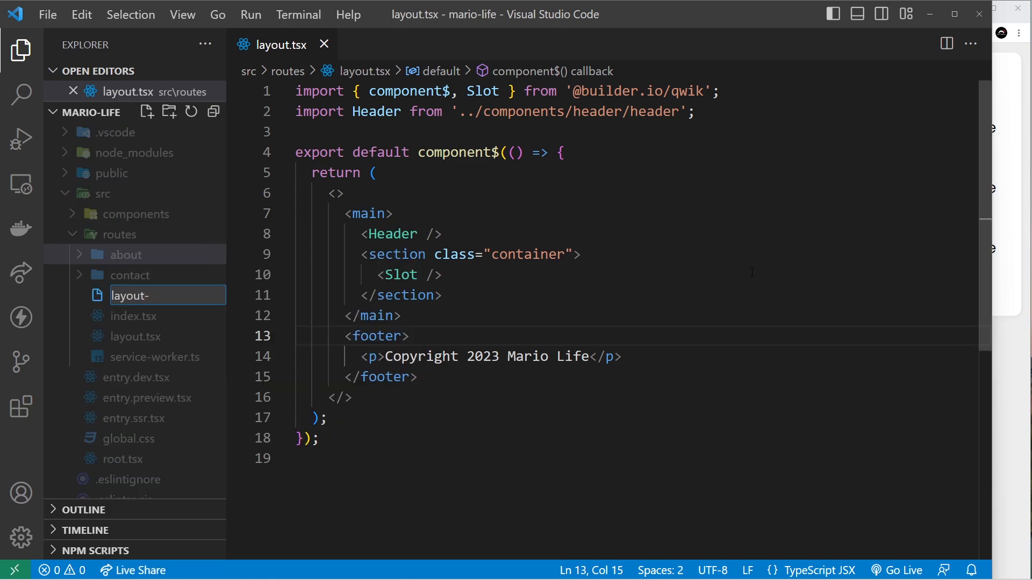
type("test.tsx")
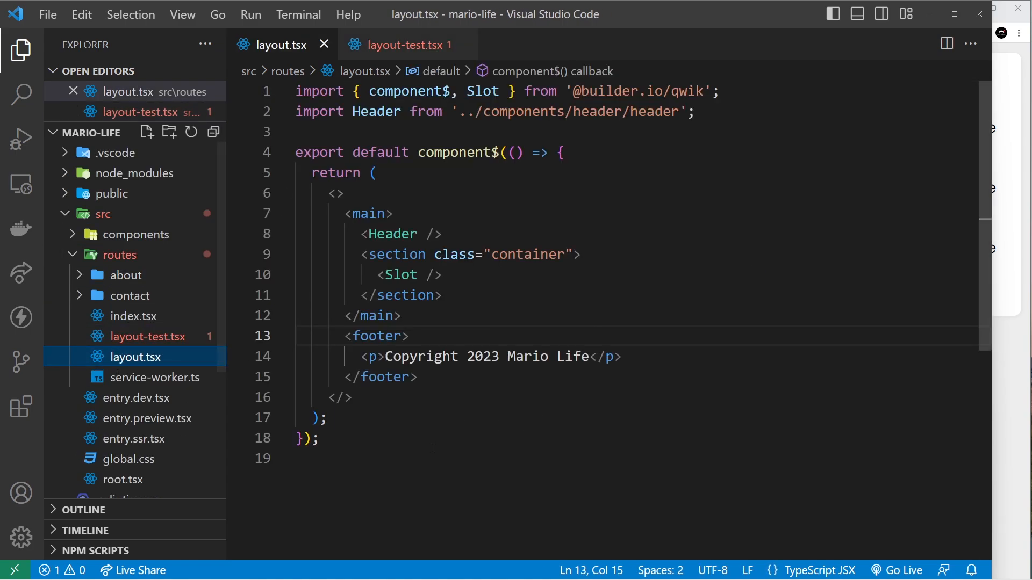
left_click(399, 44)
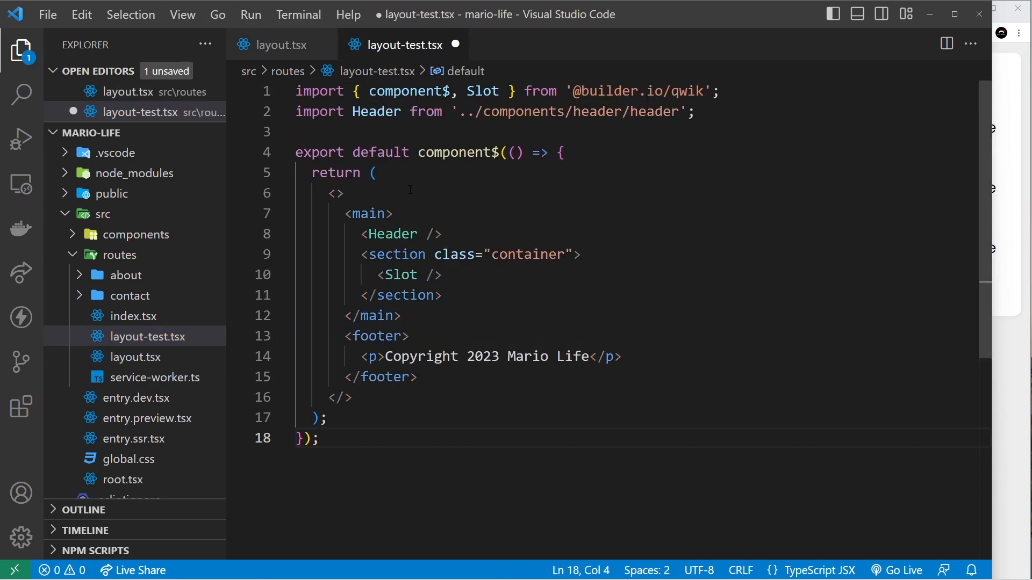
Step: Add a 'THIS IS THE TEST LAYOUT' paragraph at the top of the test layout
left_click(393, 213)
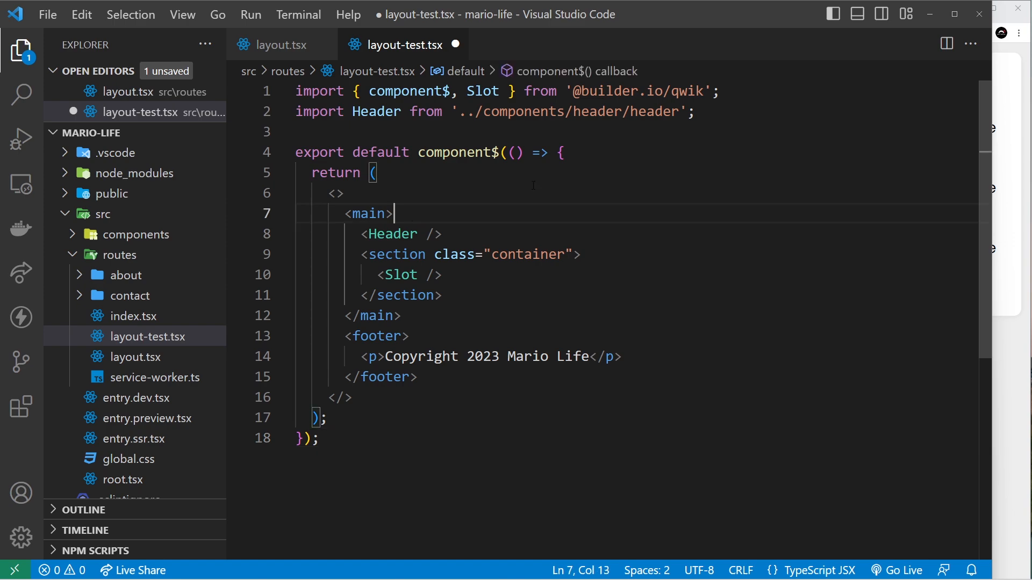
mouse_move(578, 233)
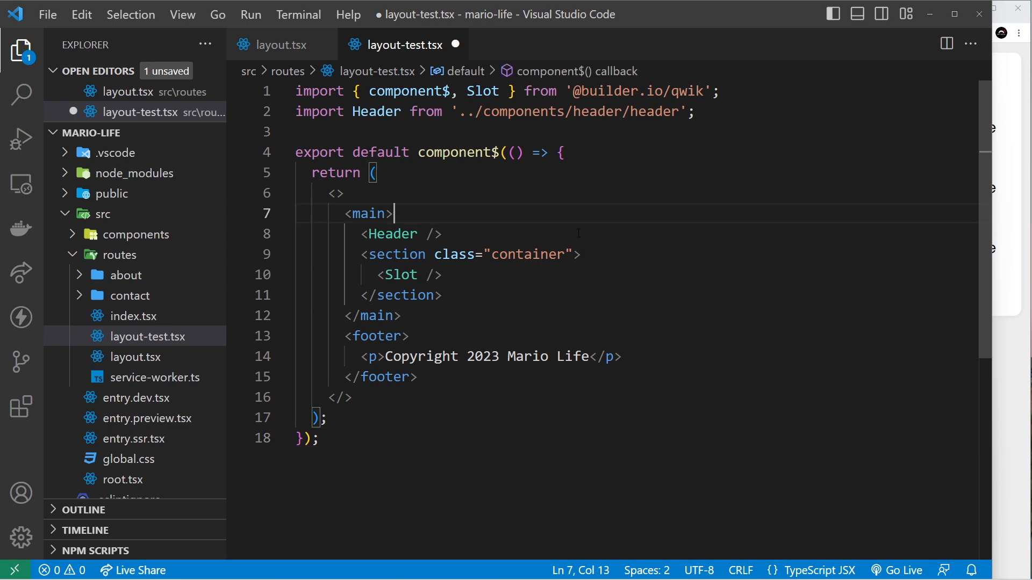
type("p>THIS IS THE TEST </p>")
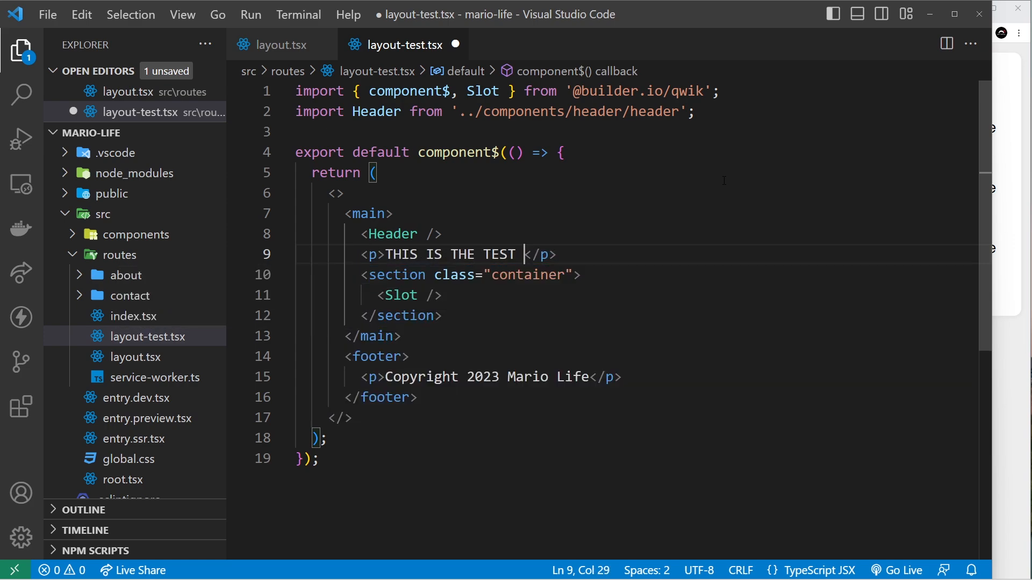
type("LAYOUR")
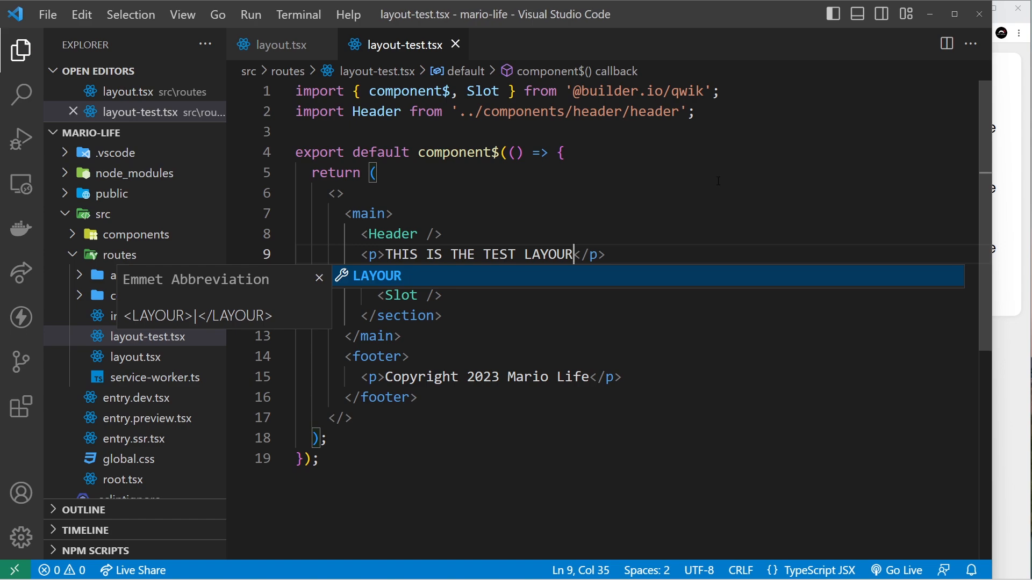
type("t")
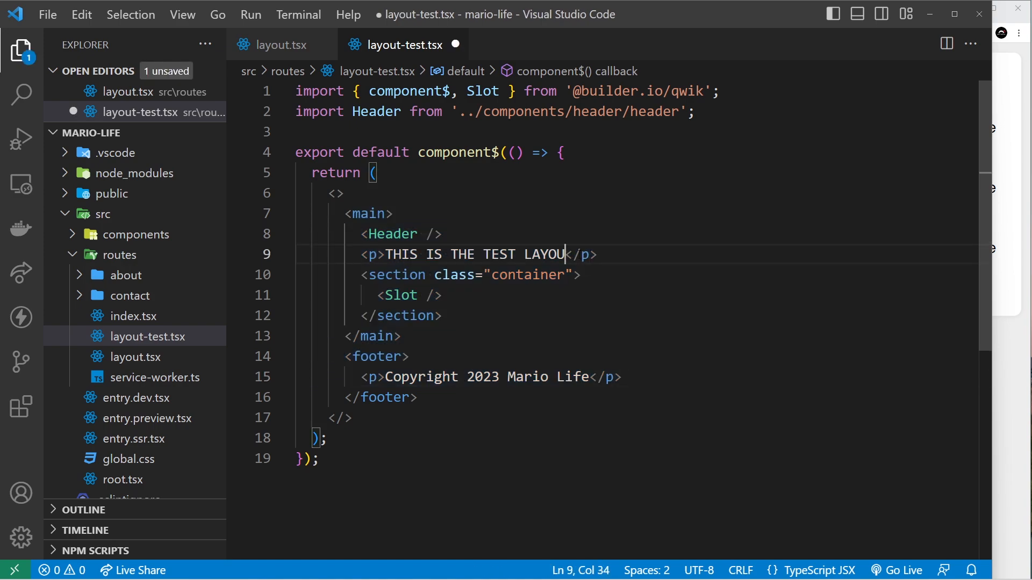
type("T")
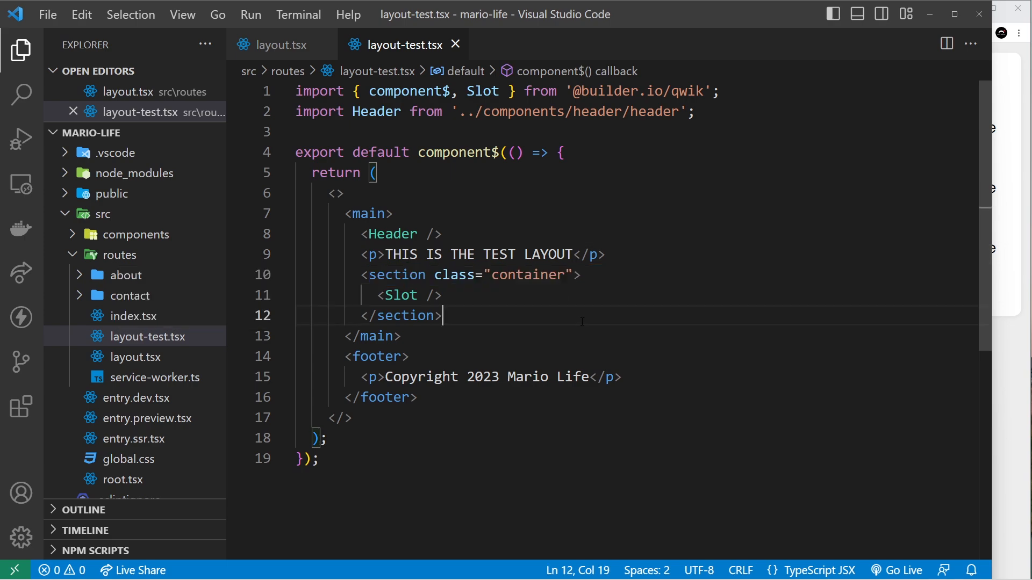
left_click(124, 275)
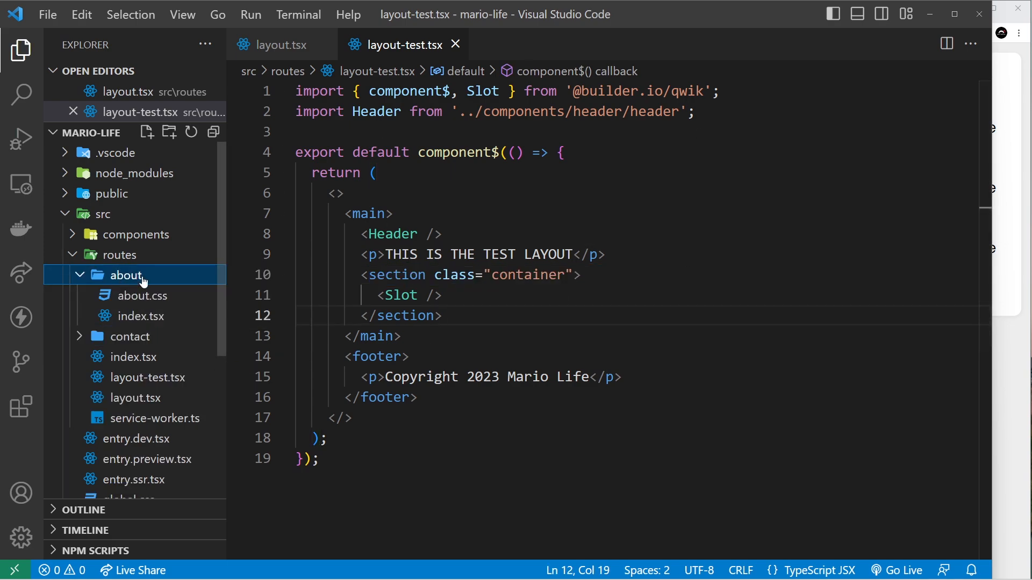
right_click(134, 316)
type("@")
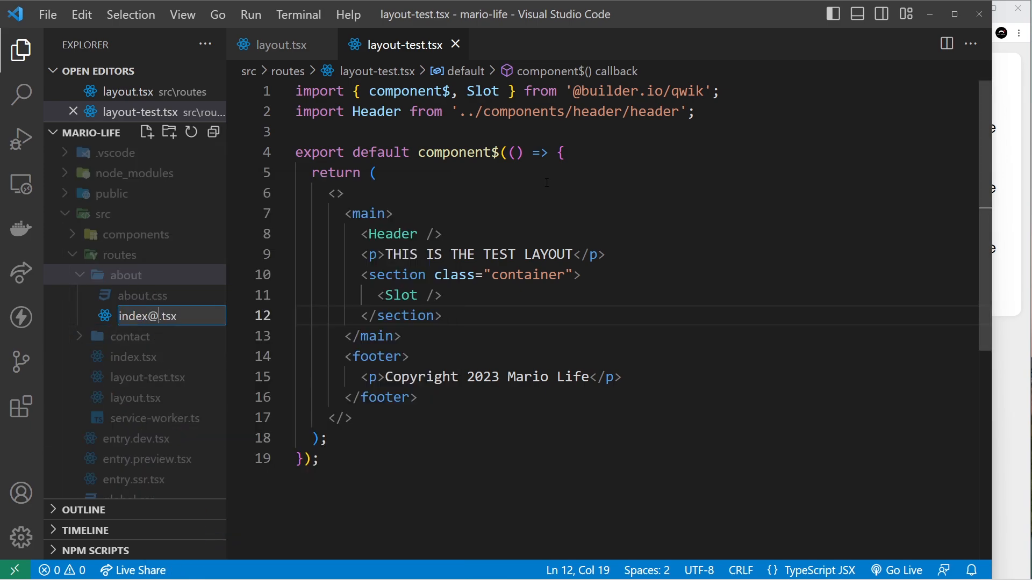
mouse_move(145, 387)
type("test")
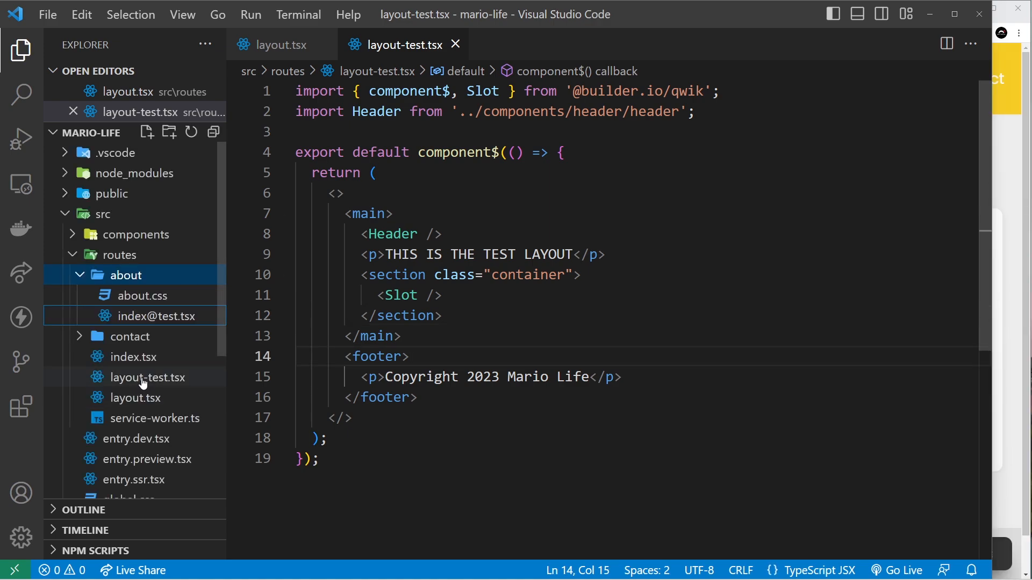
left_click(402, 336)
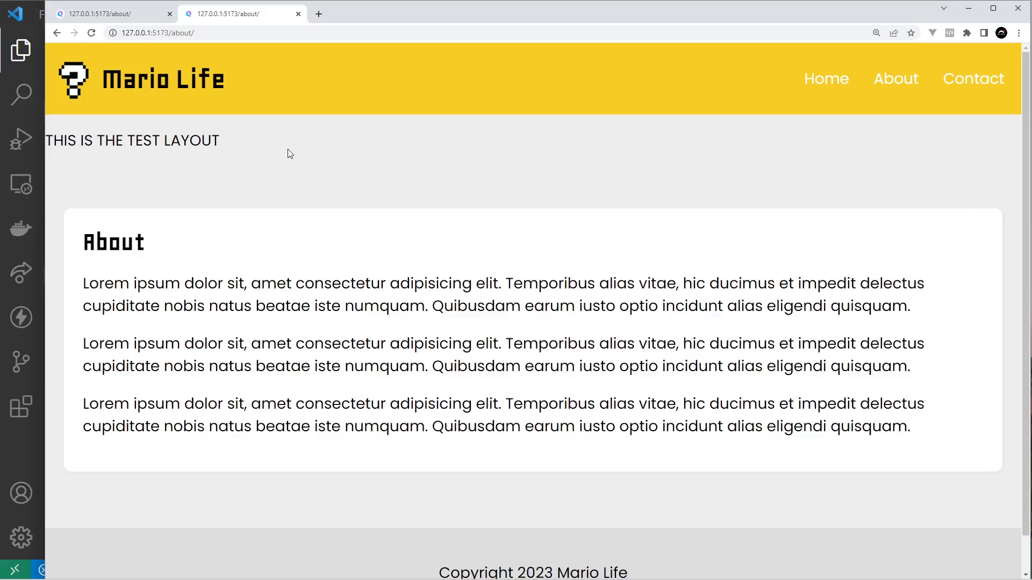
double_click(131, 141)
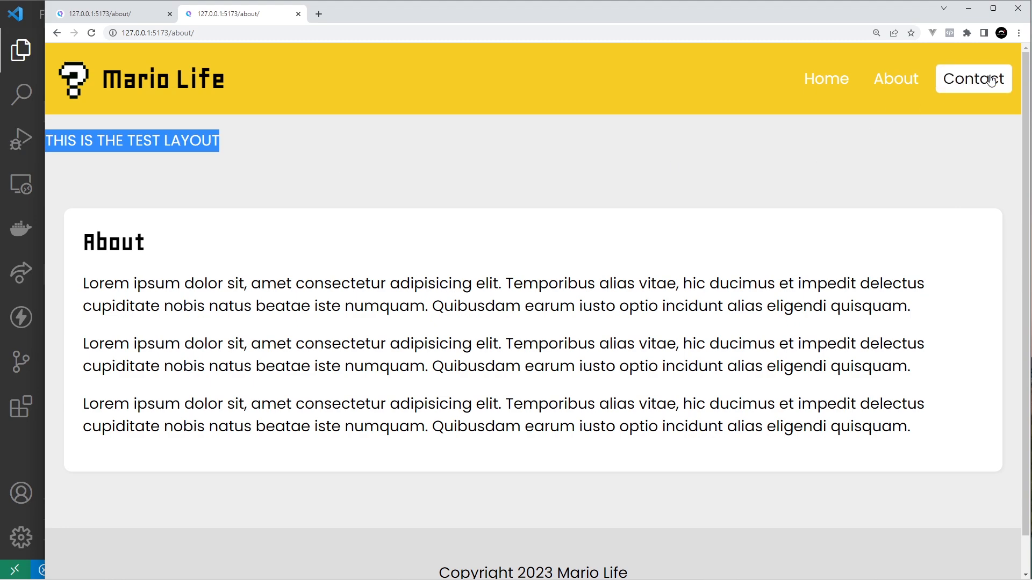
left_click(835, 79)
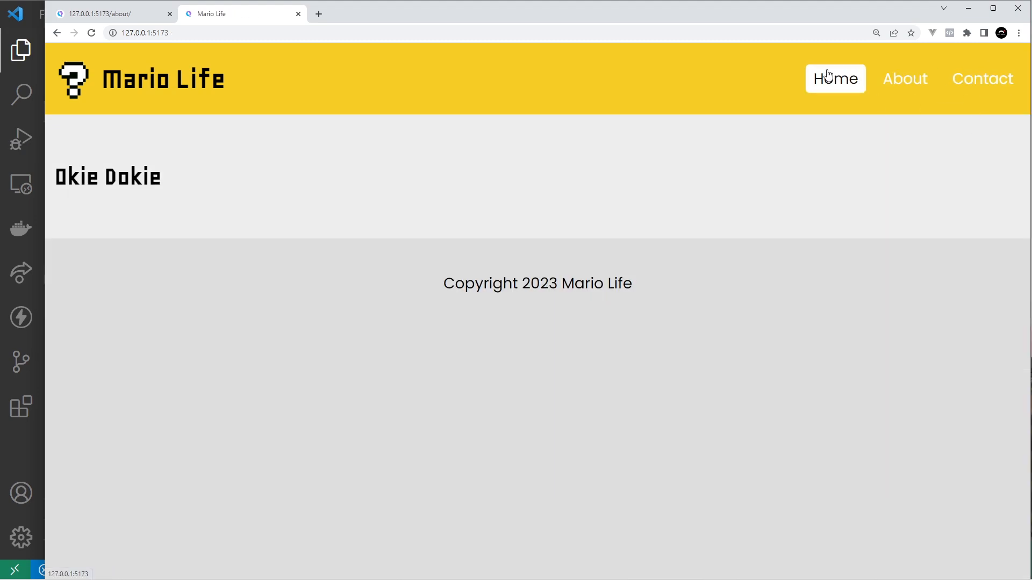
left_click(982, 79)
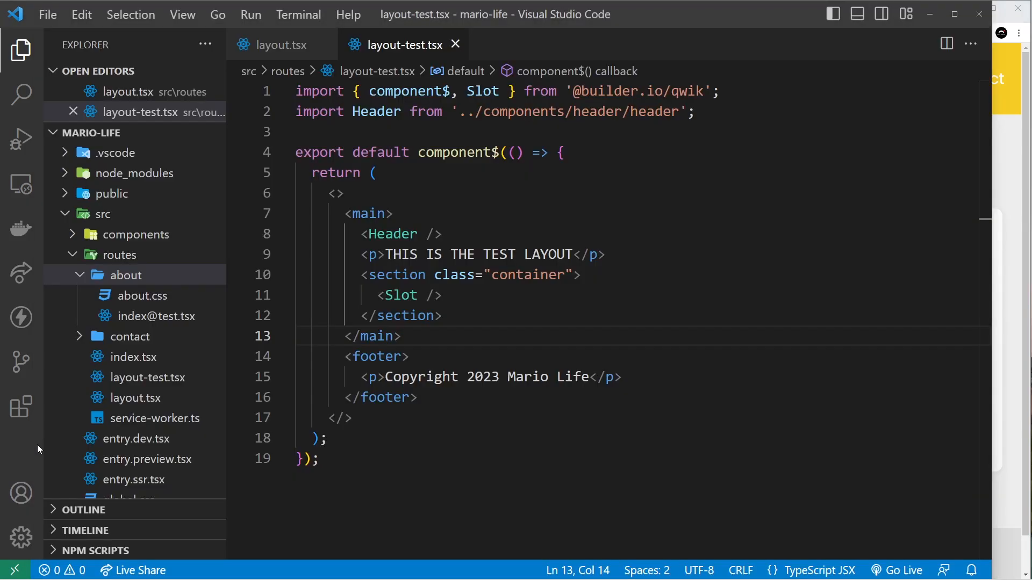
mouse_move(489, 339)
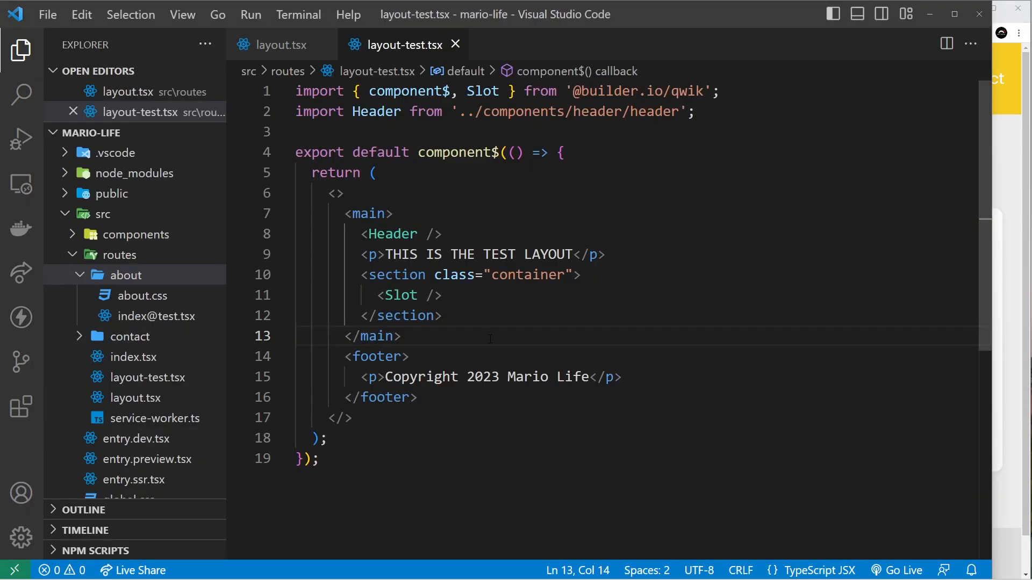
right_click(153, 316)
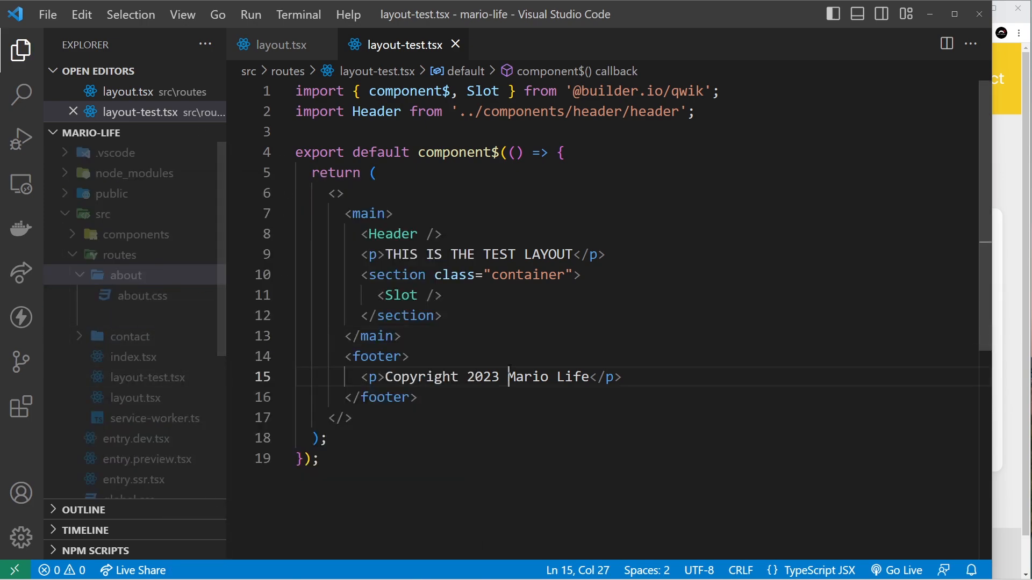
left_click(149, 376)
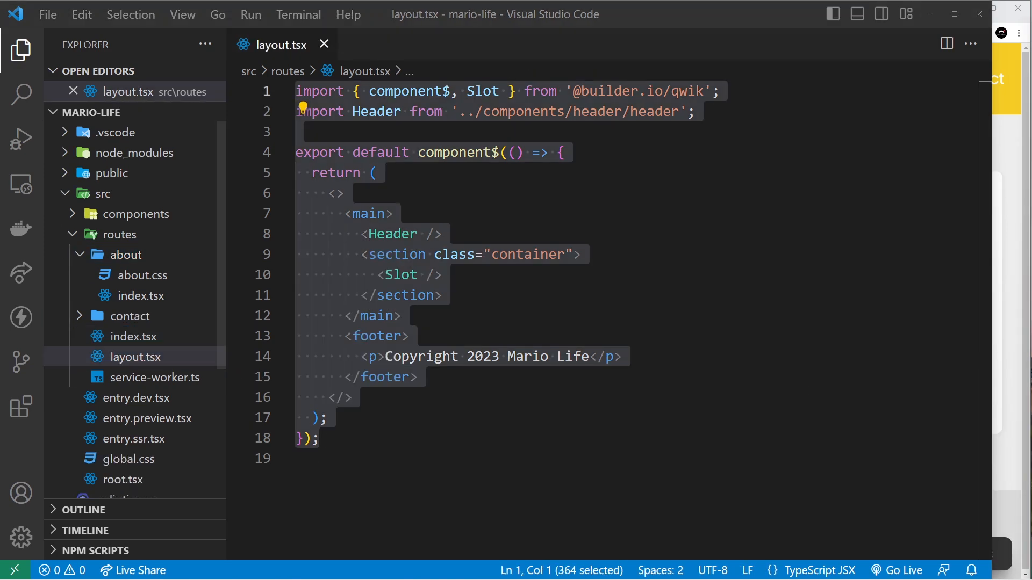
left_click(442, 274)
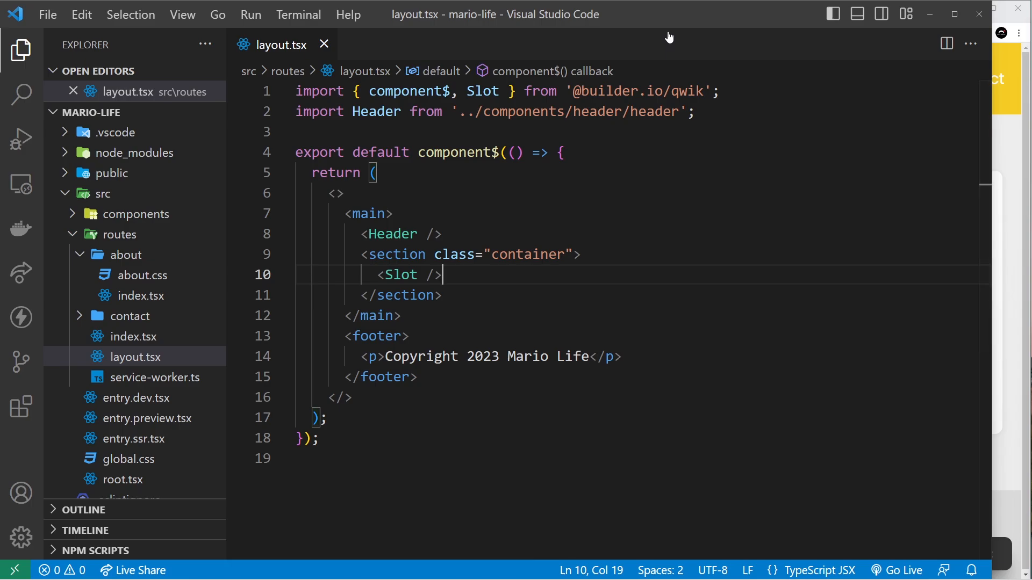